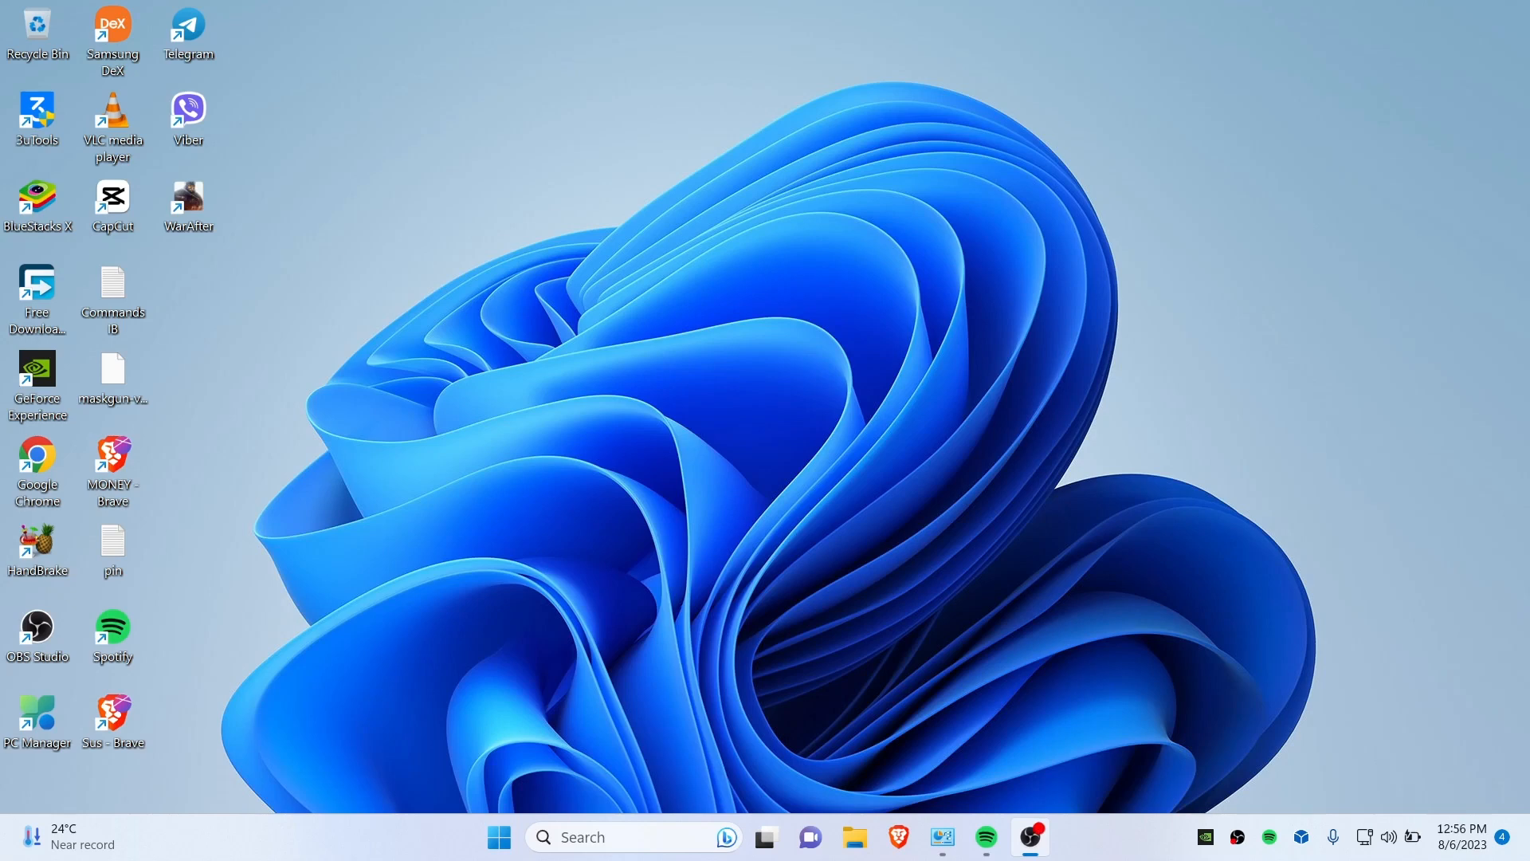
# Step: Move the BlueStacks X shortcut onto the desktop and search Start for 'add o'
pyautogui.moveTo(36, 195); pyautogui.dragTo(471, 194)
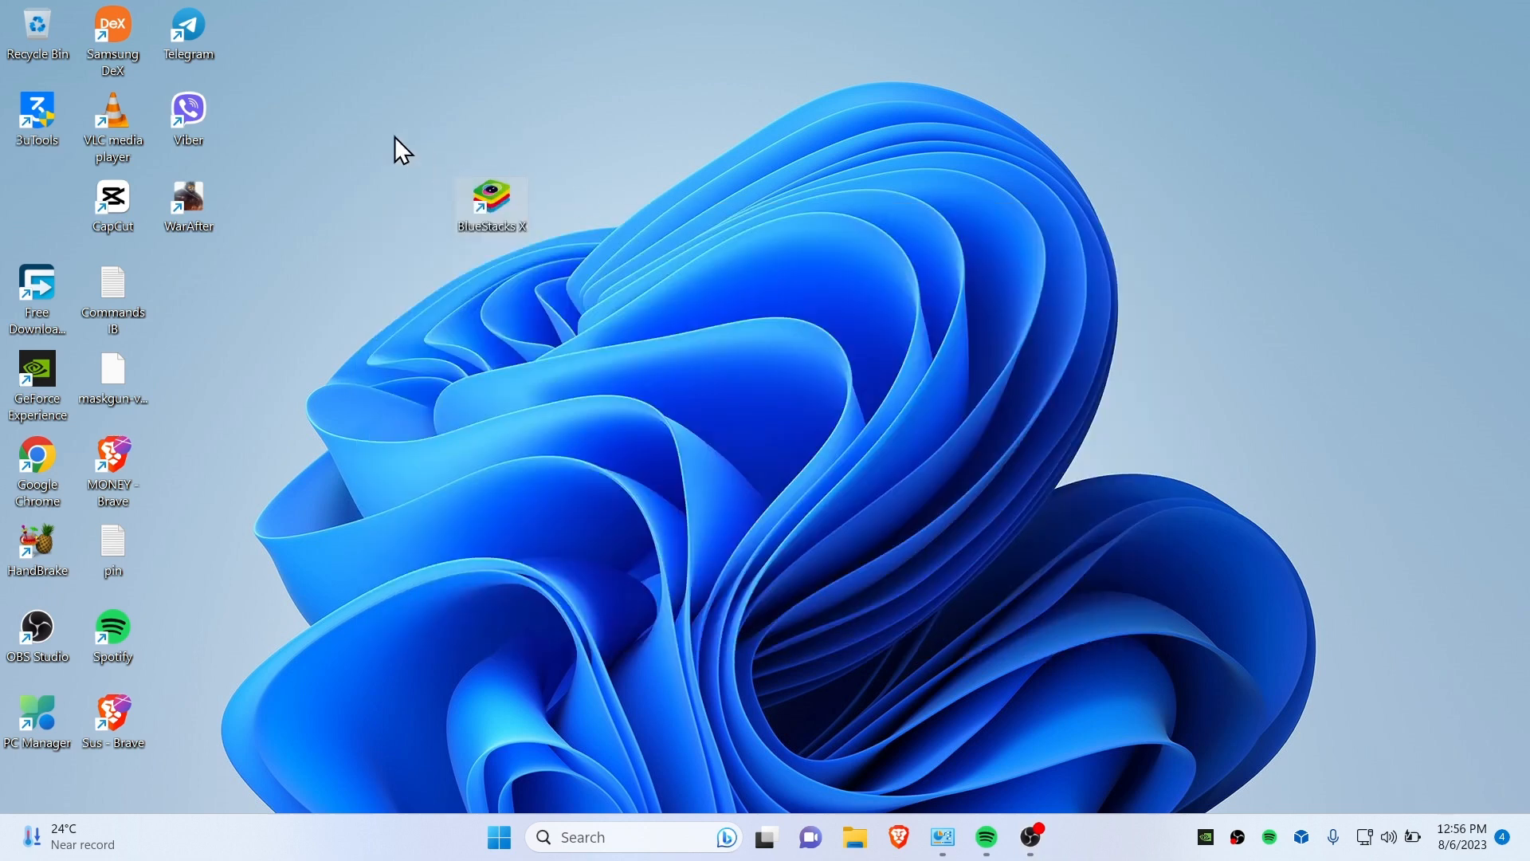
pyautogui.moveTo(569, 293)
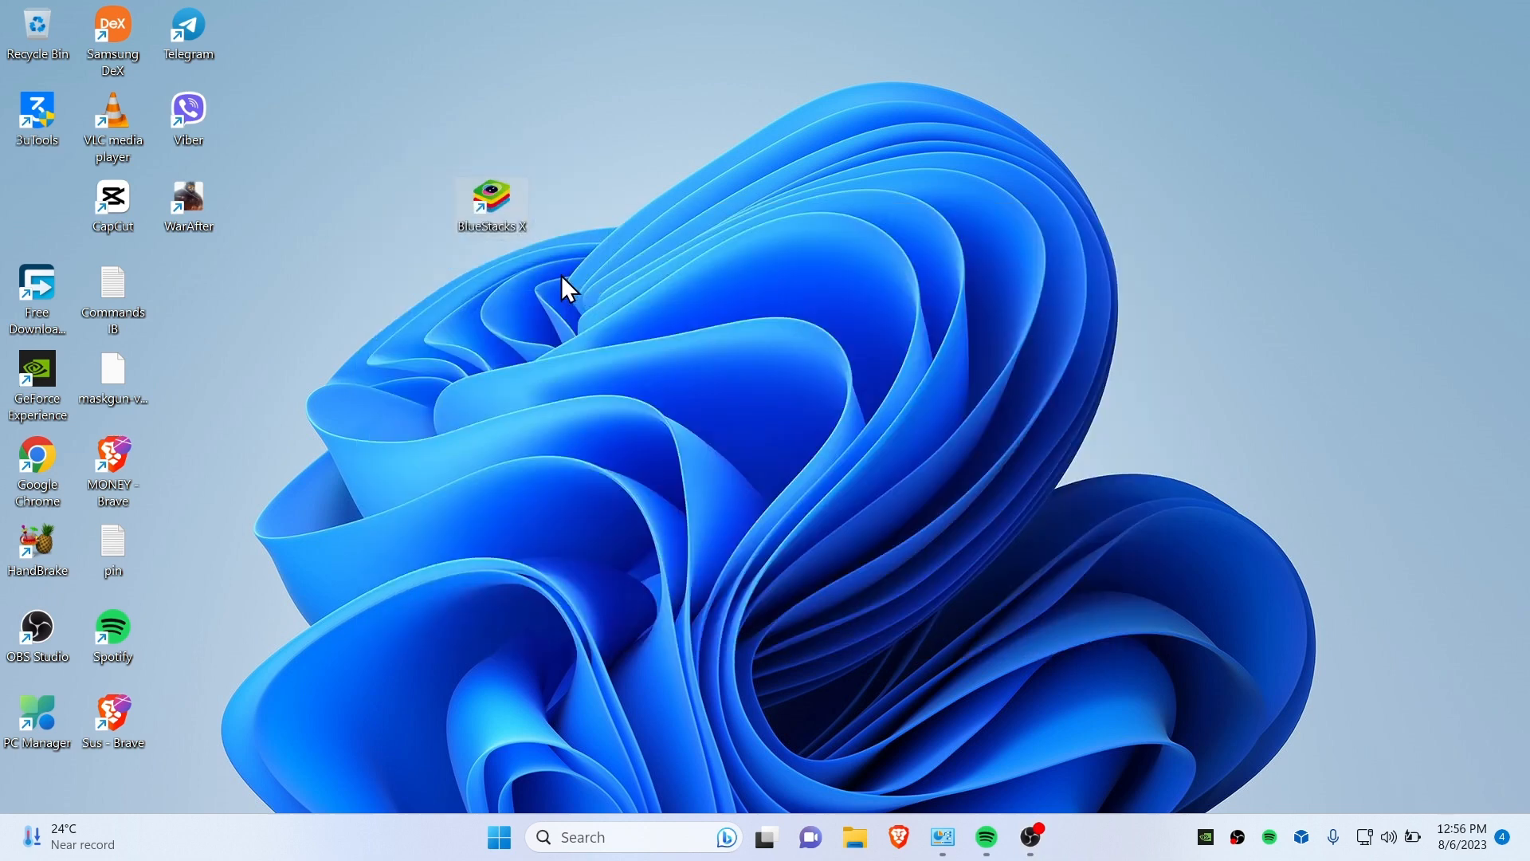
pyautogui.click(499, 837)
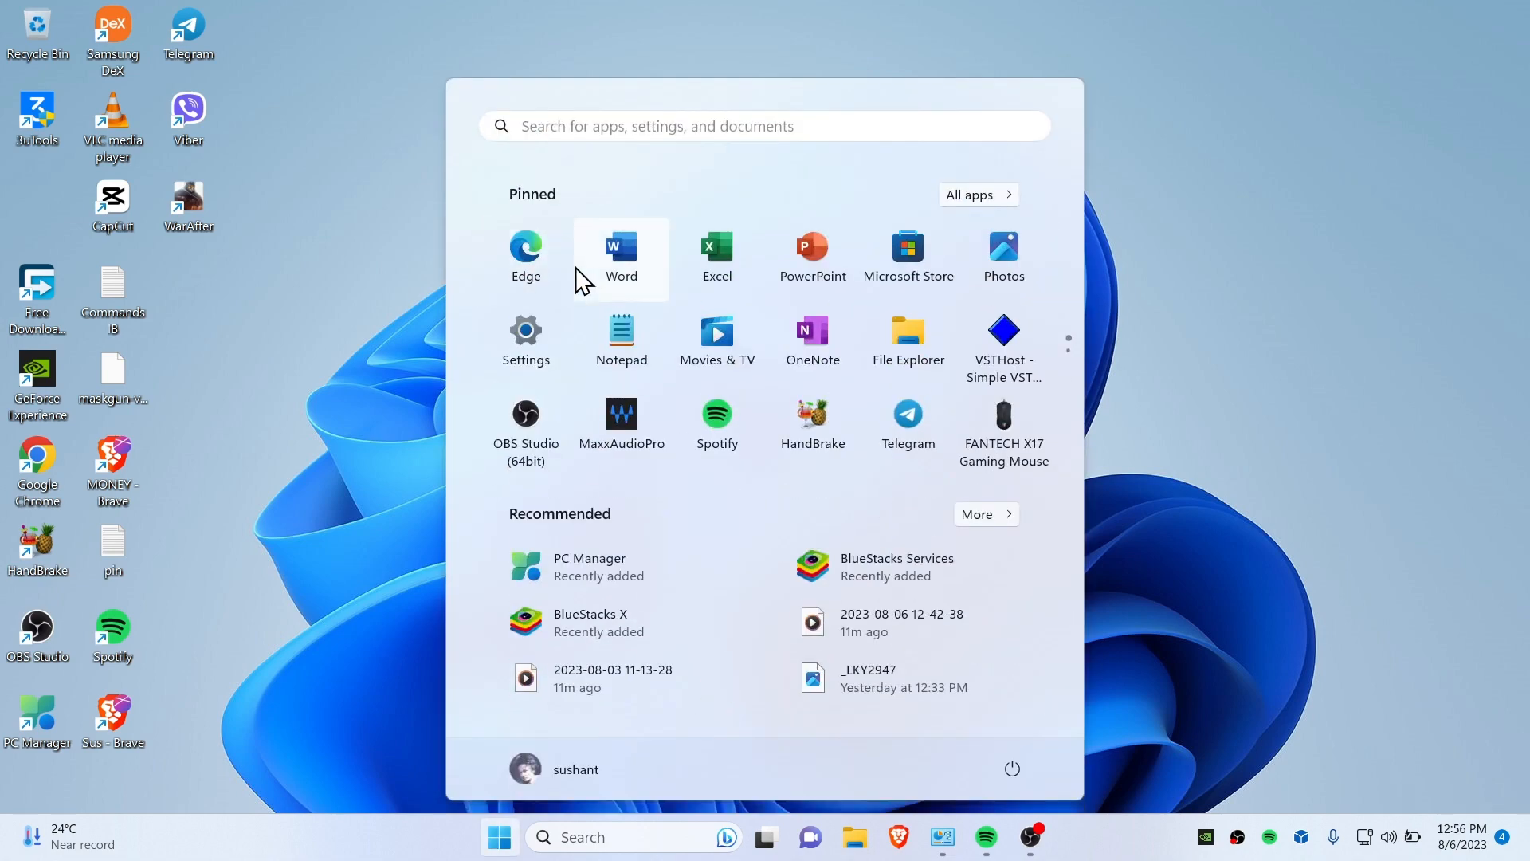
pyautogui.write('add o')
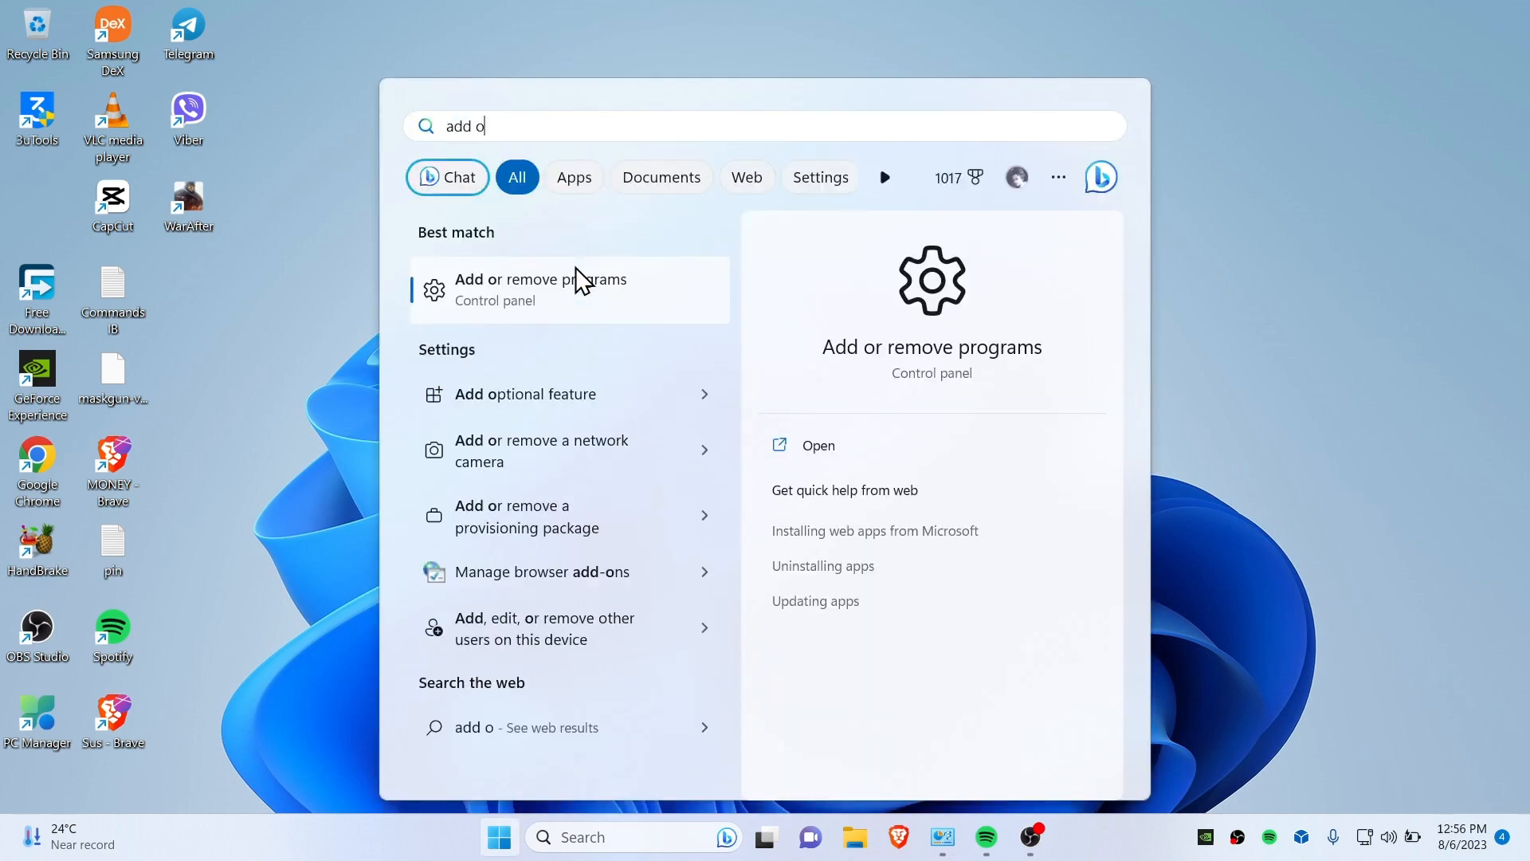
# Step: In Installed apps, filter the list with the search 'blue'
pyautogui.click(541, 290)
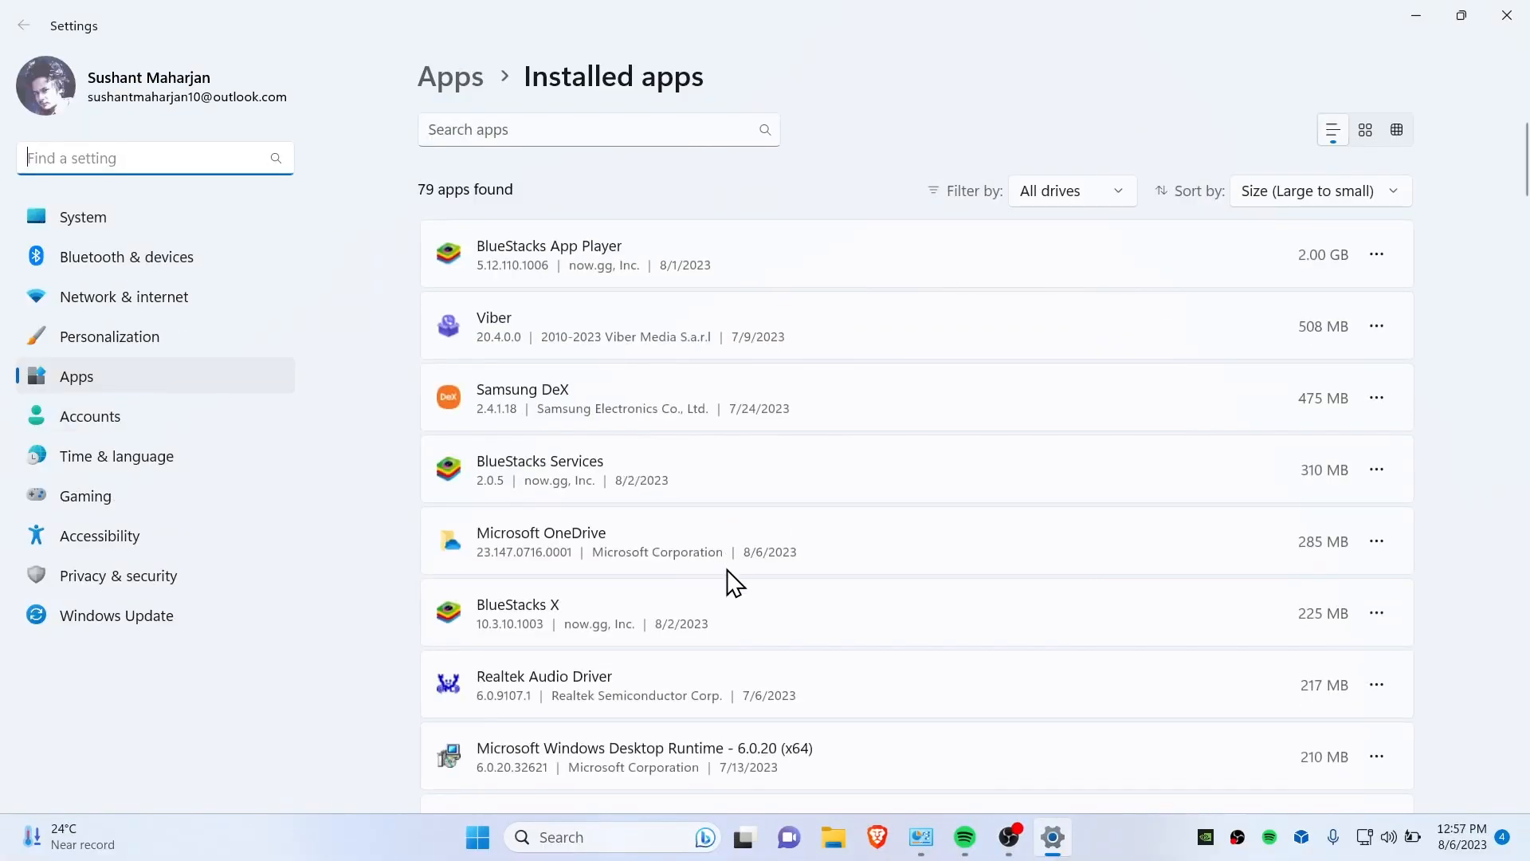
pyautogui.moveTo(1377, 255)
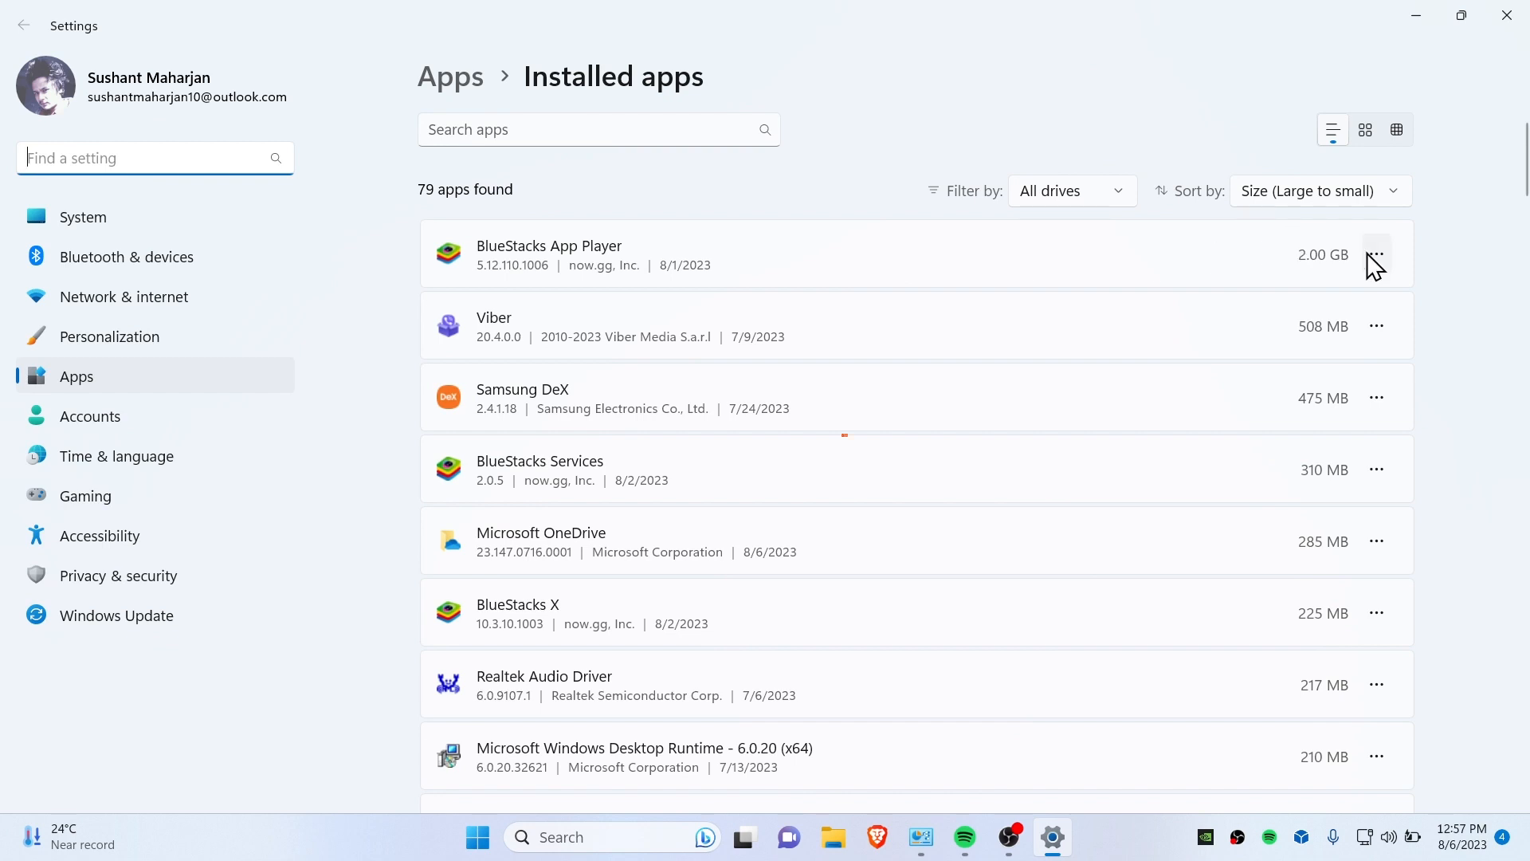
pyautogui.click(597, 129)
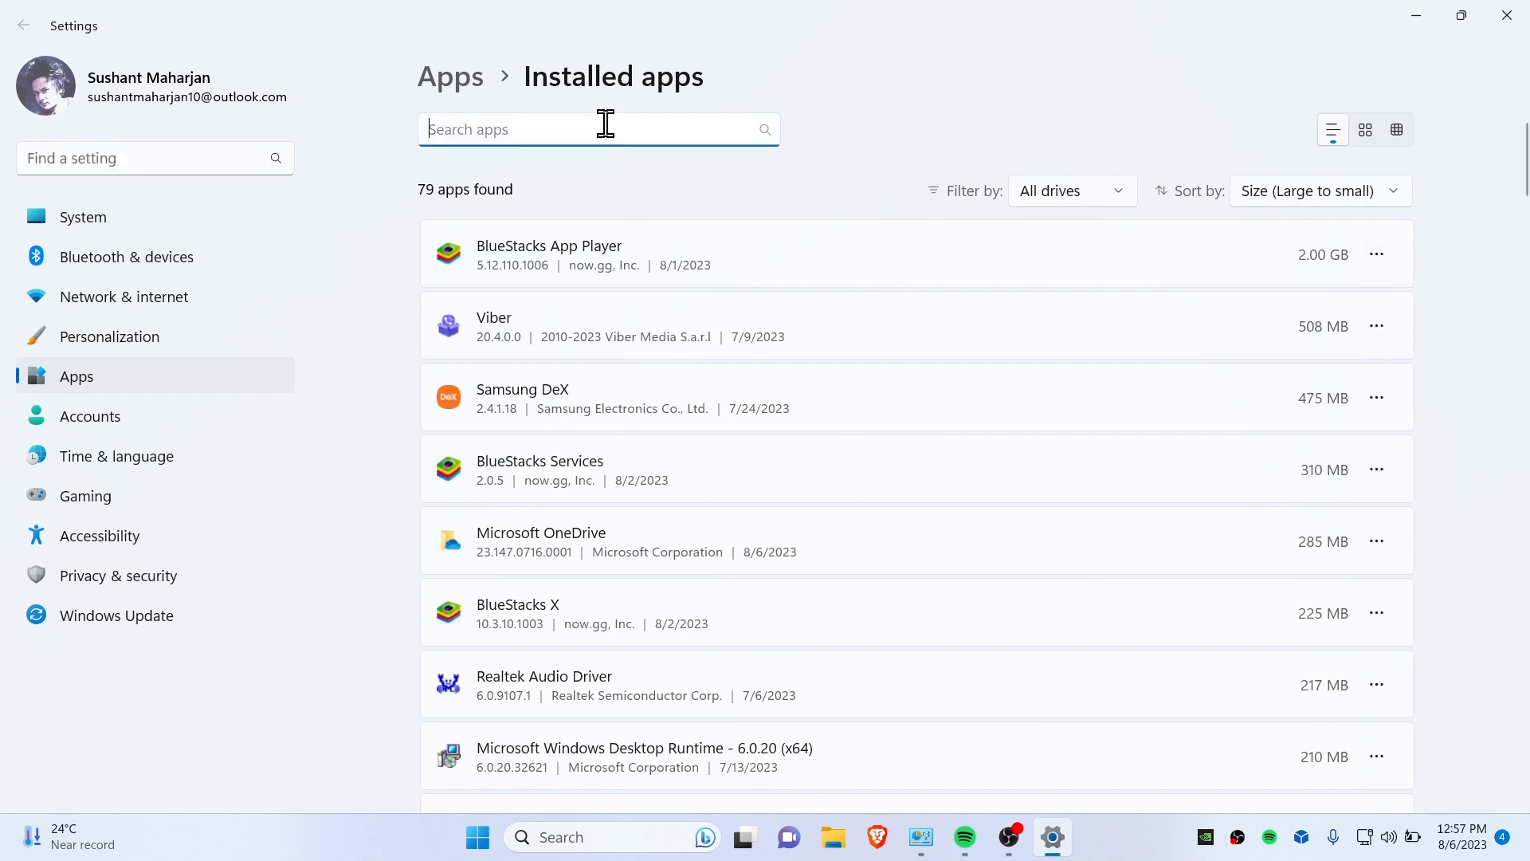
pyautogui.write('blue')
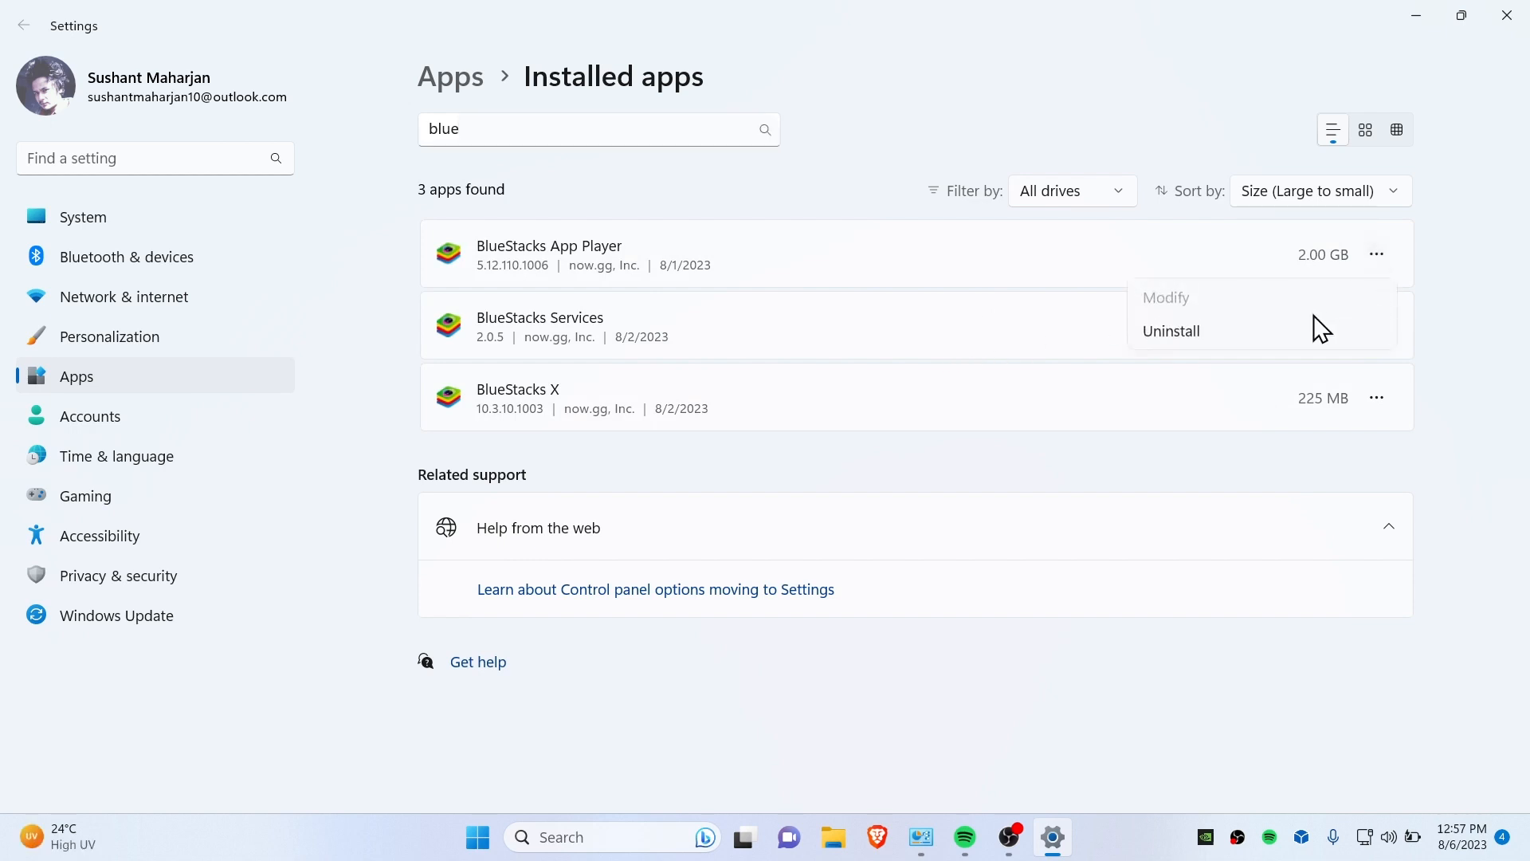
# Step: Uninstall BlueStacks App Player, confirming in Settings and in its own uninstaller
pyautogui.click(1170, 332)
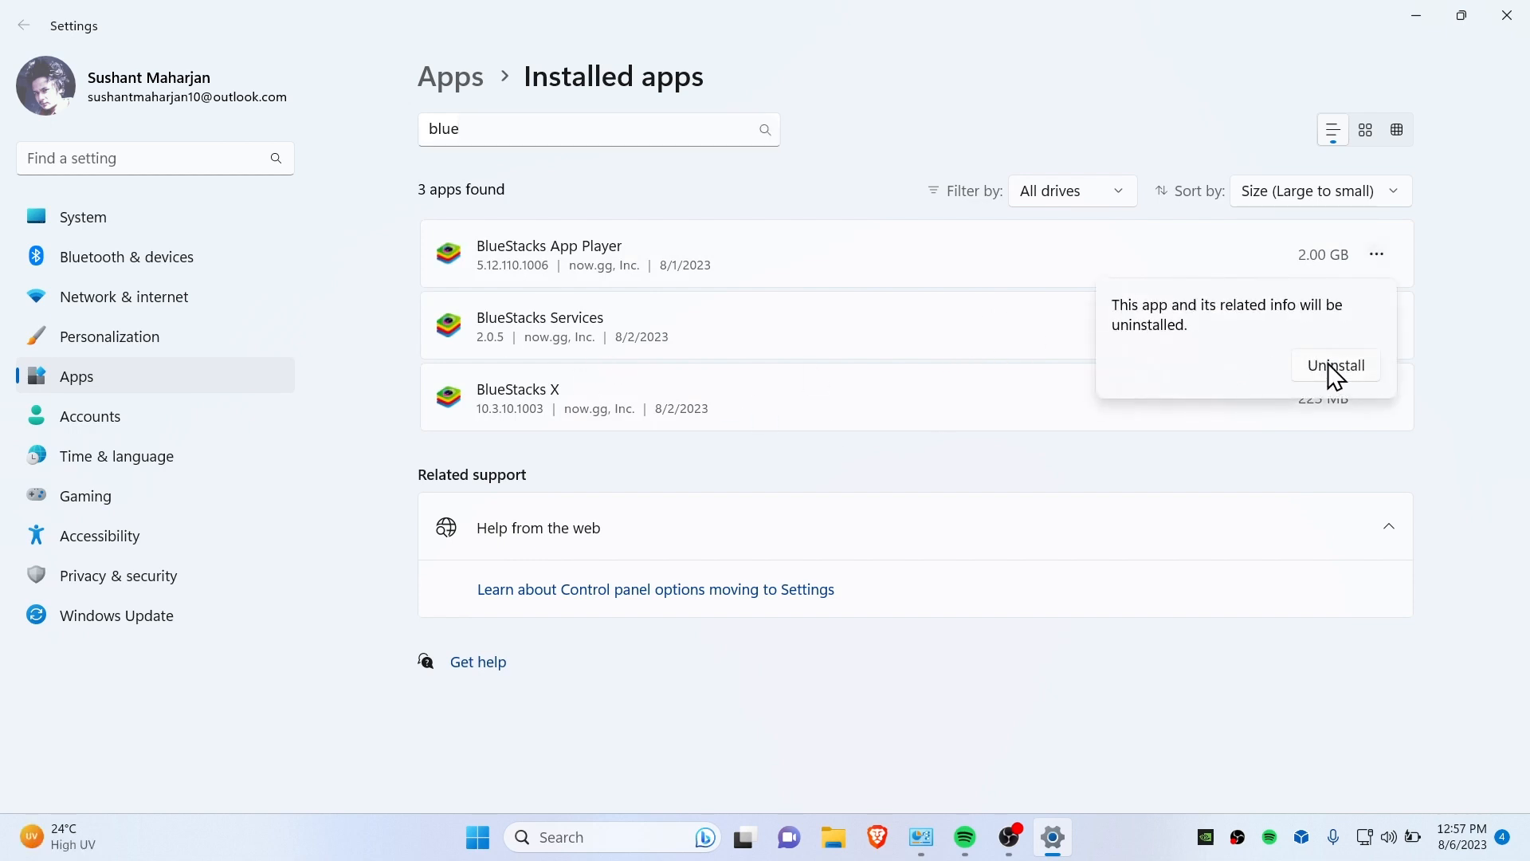
pyautogui.click(1336, 365)
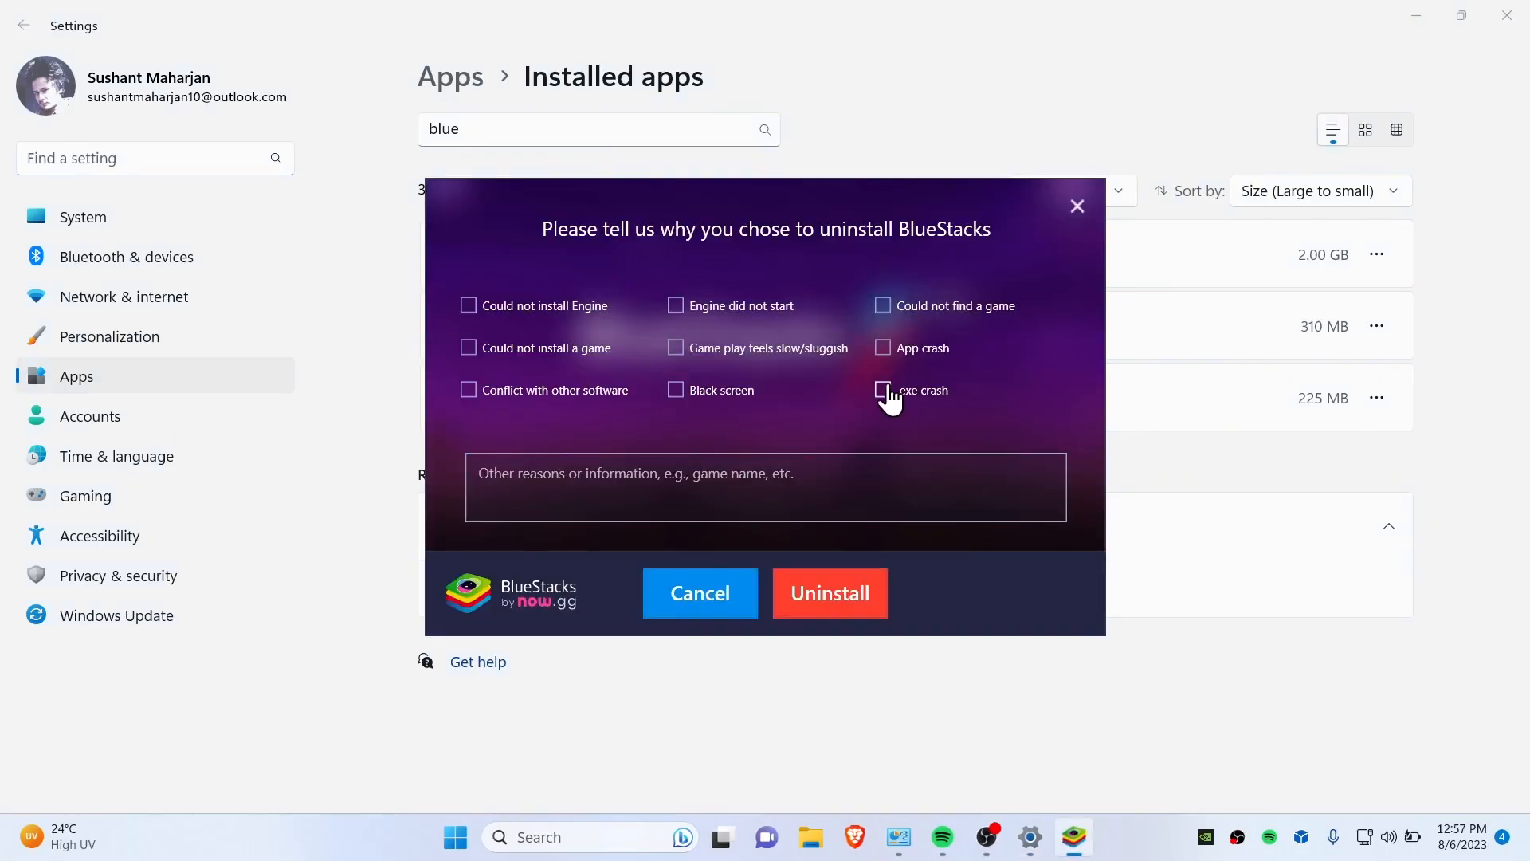
pyautogui.moveTo(829, 593)
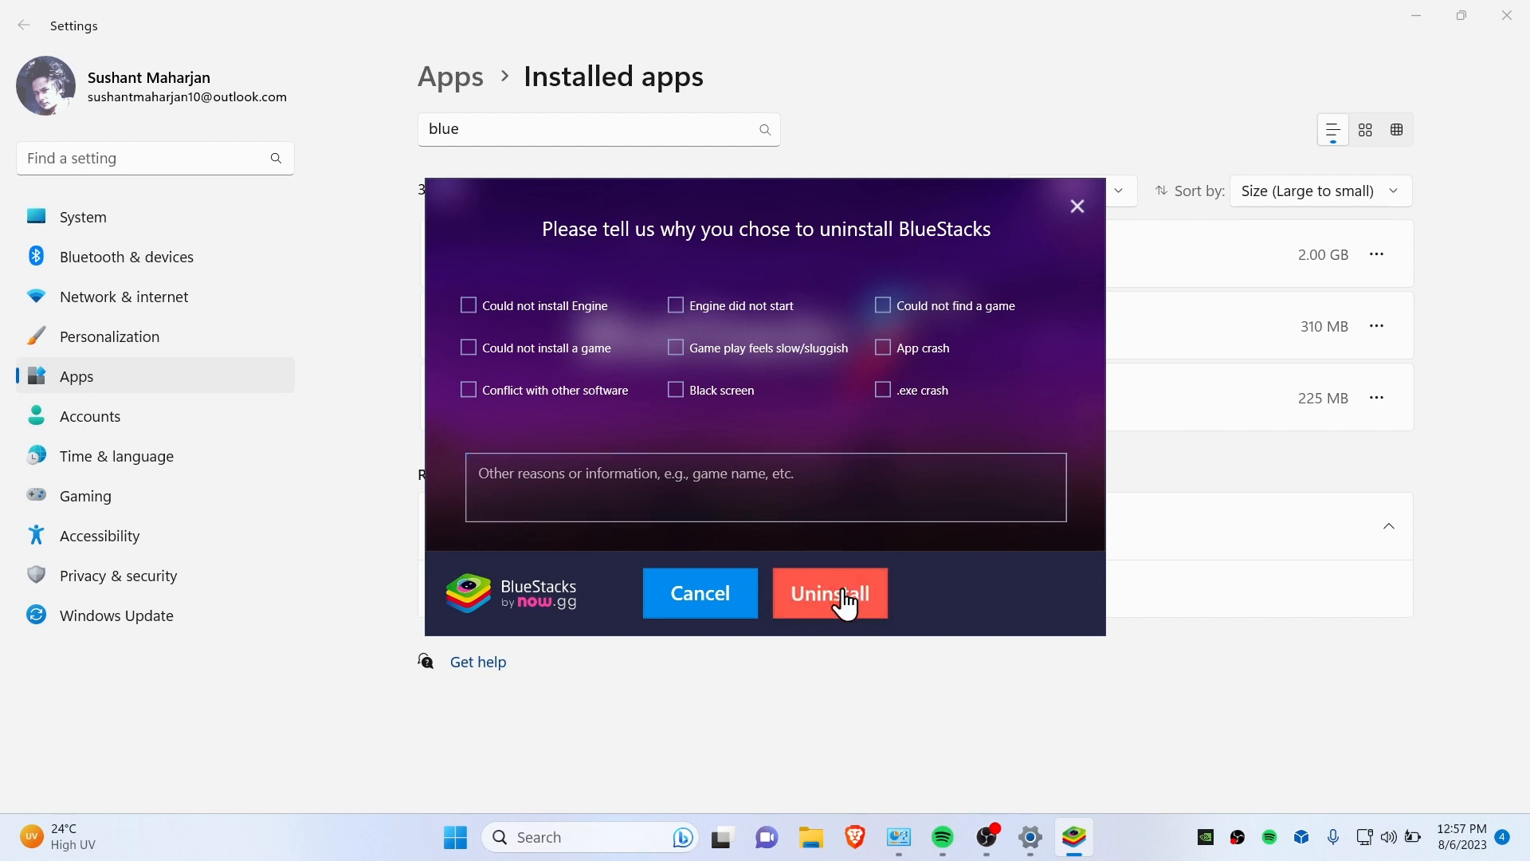
pyautogui.click(829, 593)
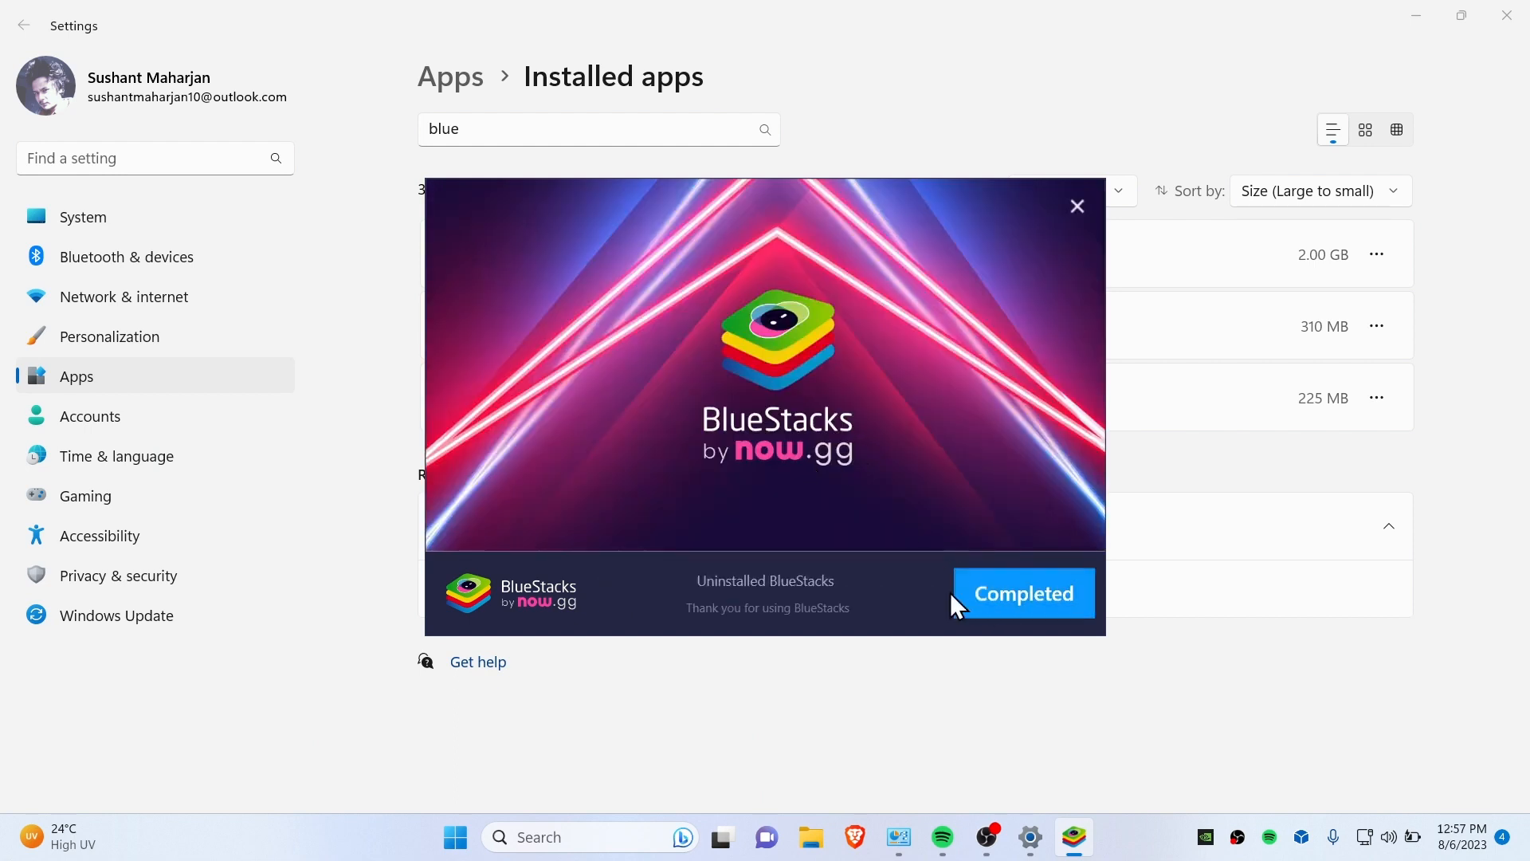
# Step: Dismiss the completed BlueStacks App Player uninstaller so the apps list refreshes
pyautogui.click(1022, 593)
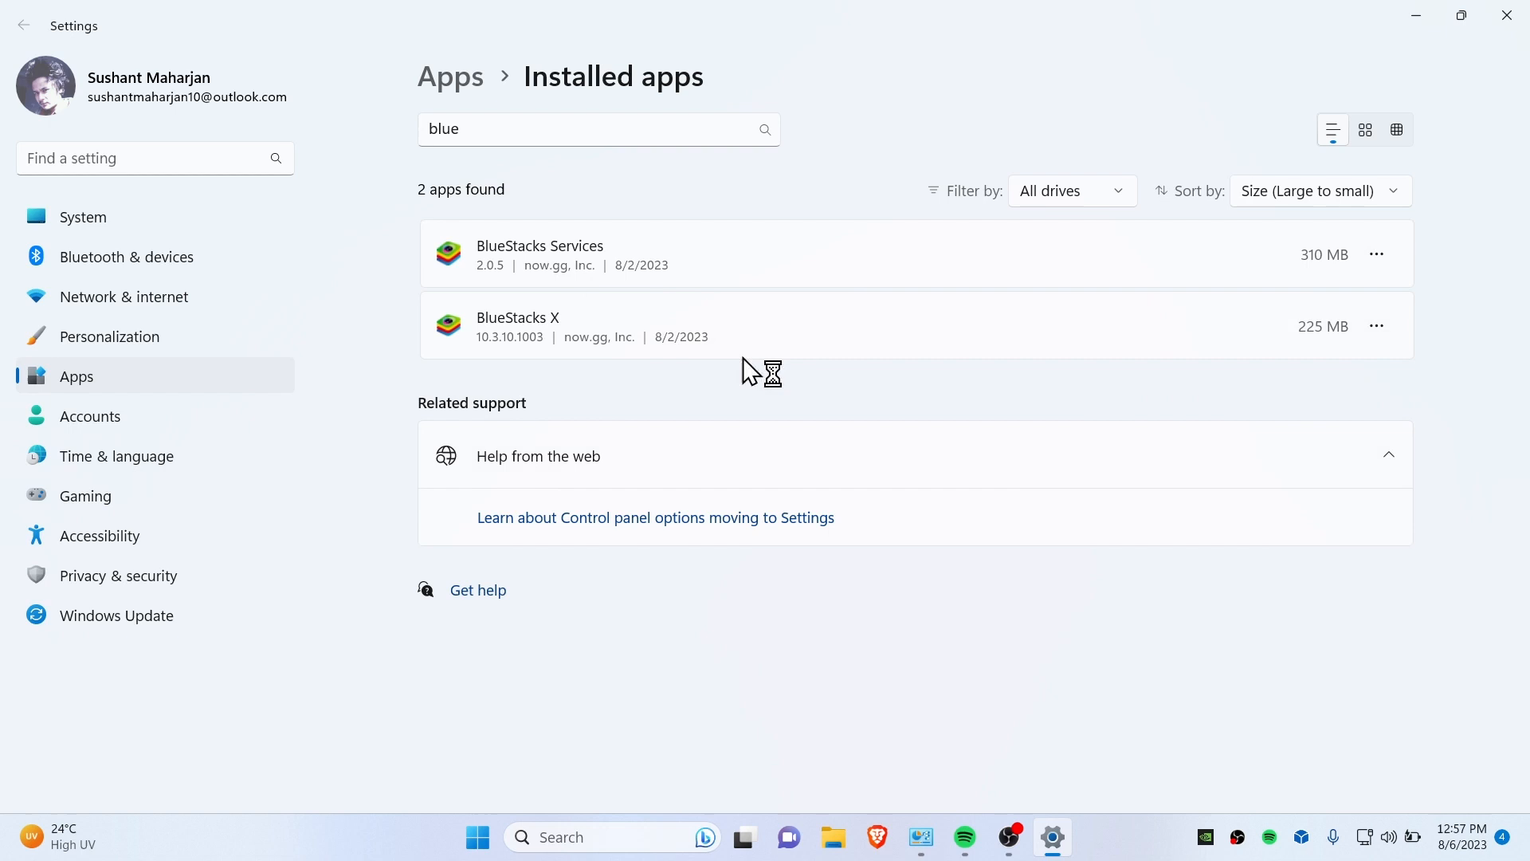
pyautogui.moveTo(1113, 616)
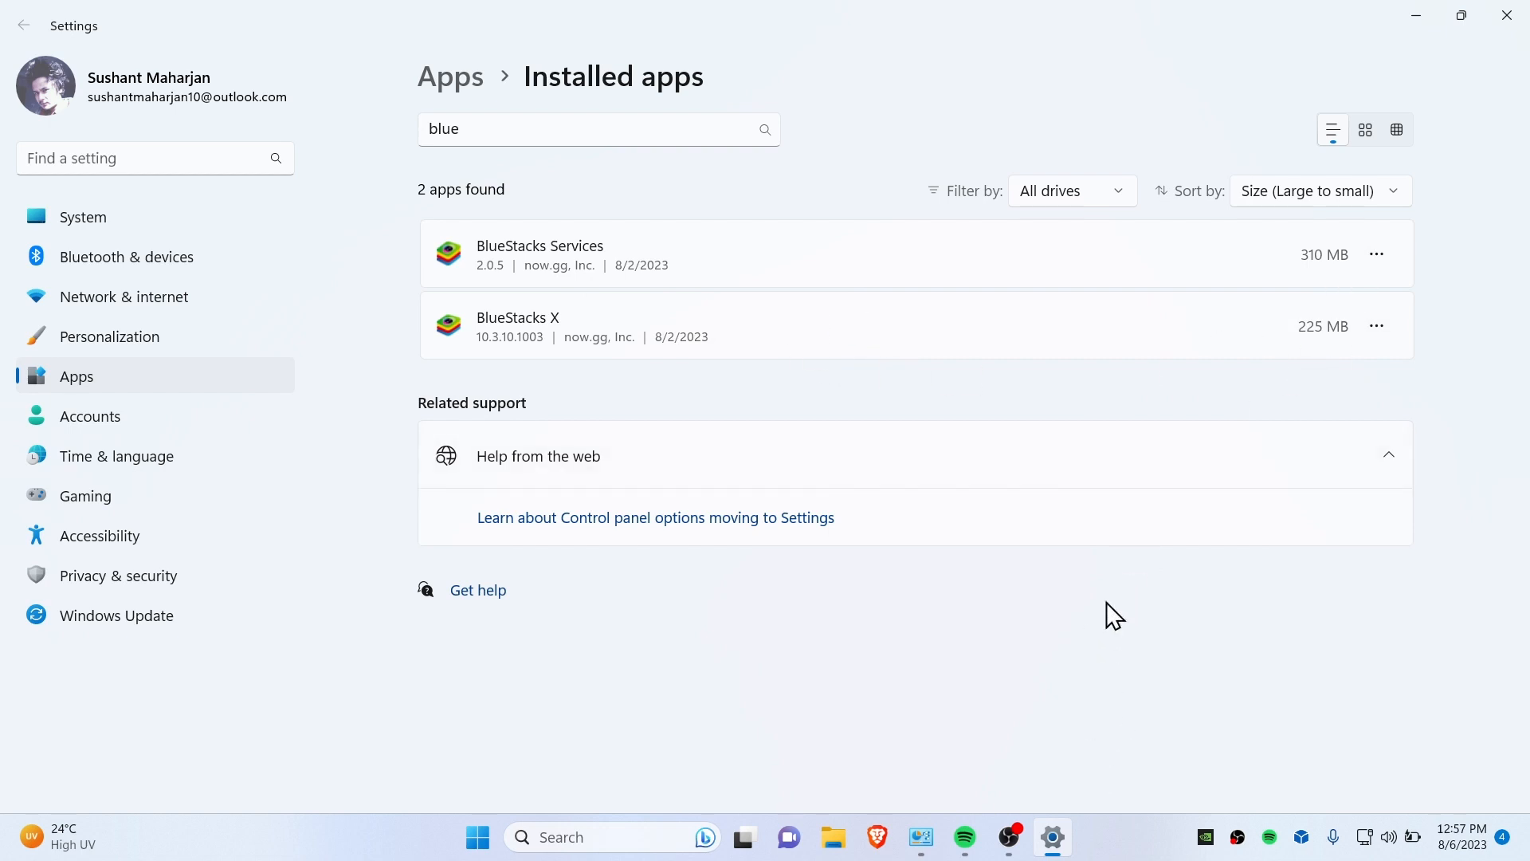
pyautogui.moveTo(571, 259)
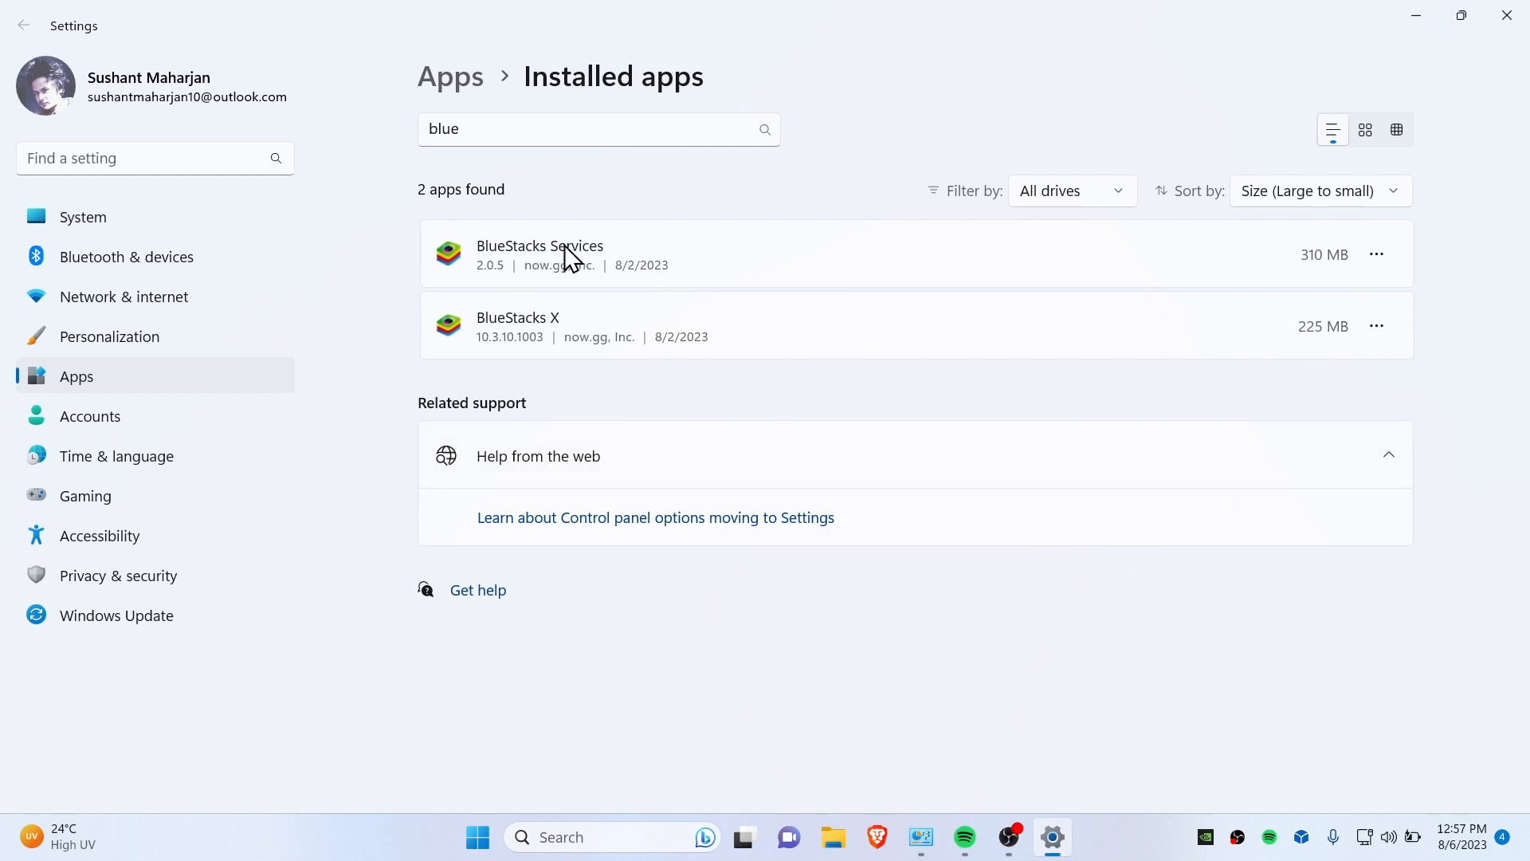
pyautogui.moveTo(674, 324)
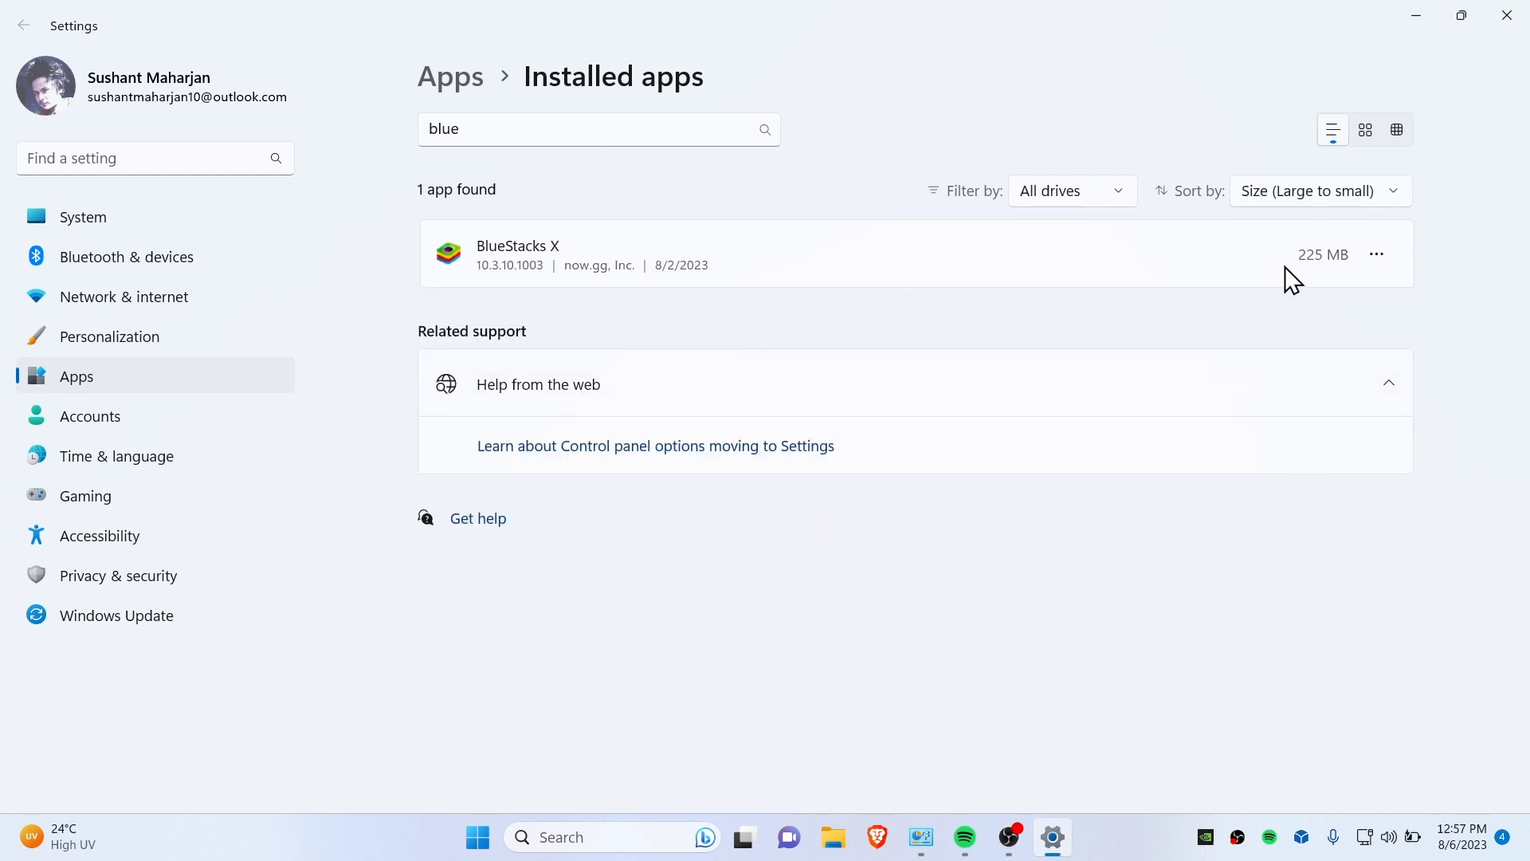
# Step: Uninstall BlueStacks X with 'Delete BlueStacks X user data' kept checked, then close its uninstaller
pyautogui.click(1376, 255)
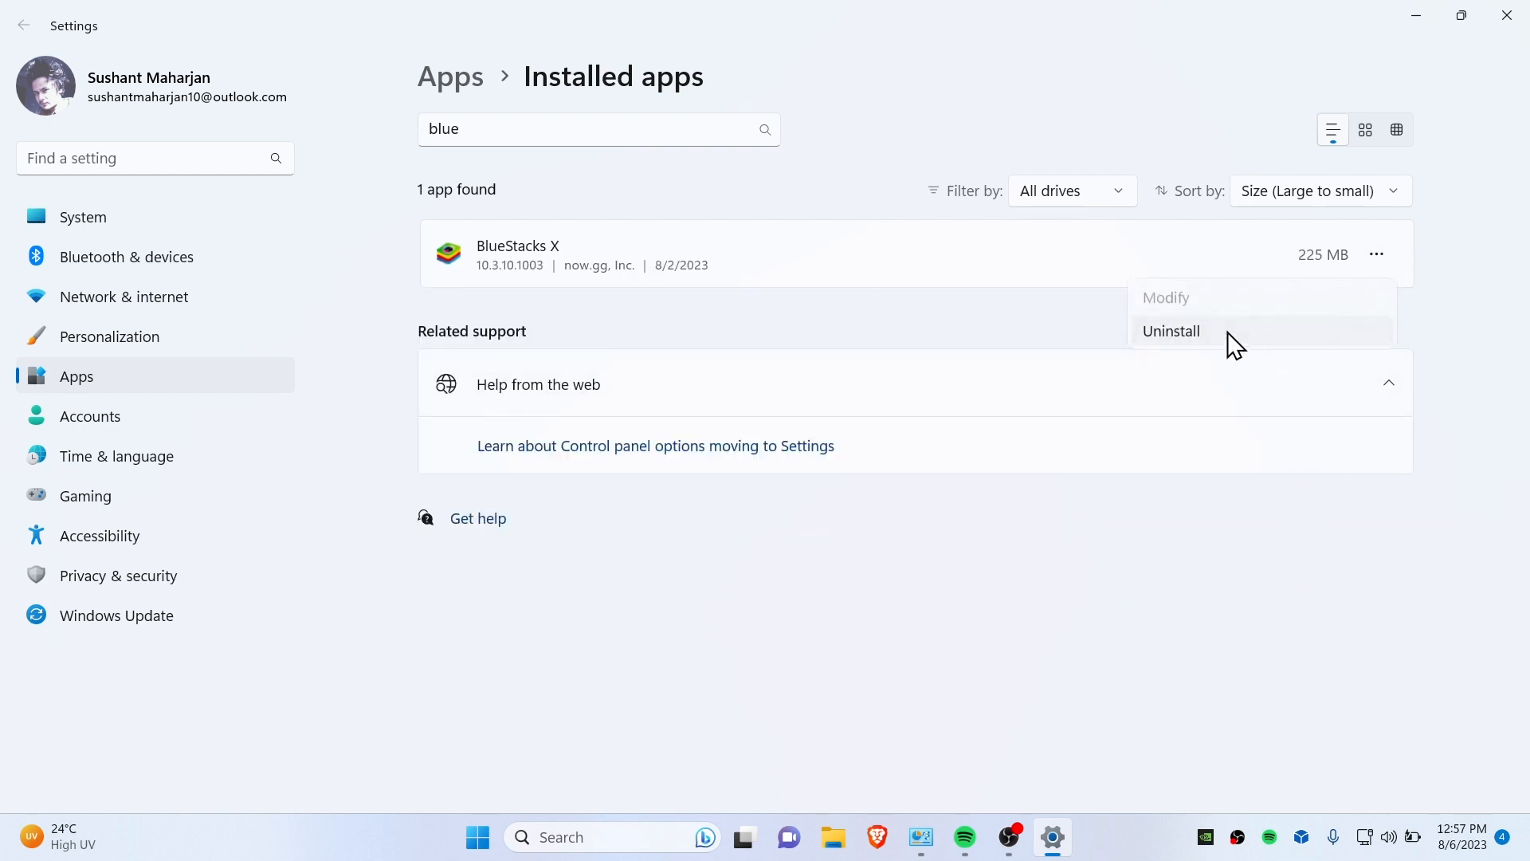
pyautogui.click(1170, 330)
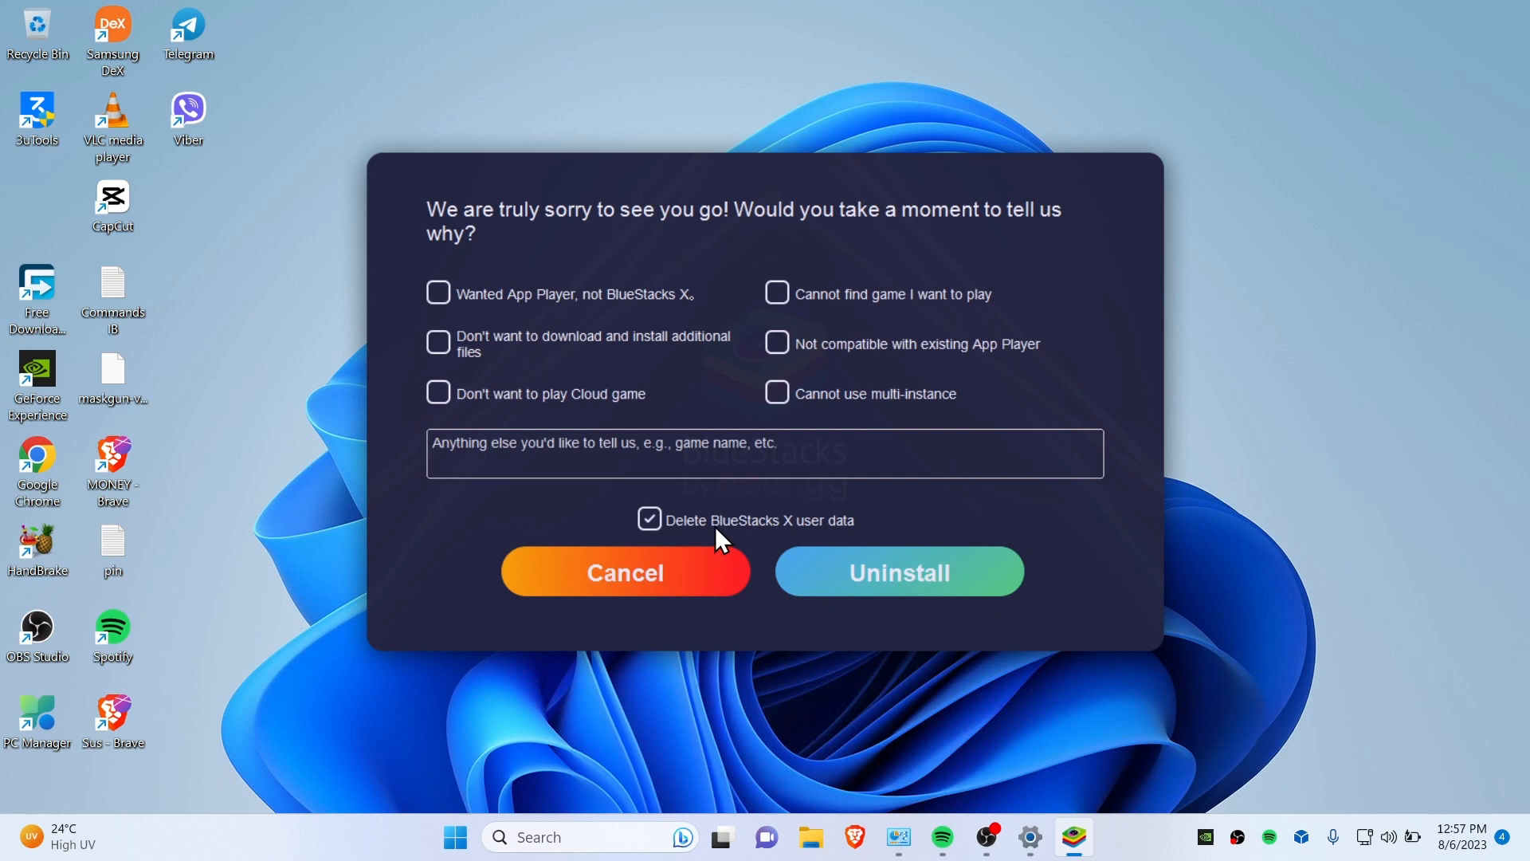
pyautogui.moveTo(868, 535)
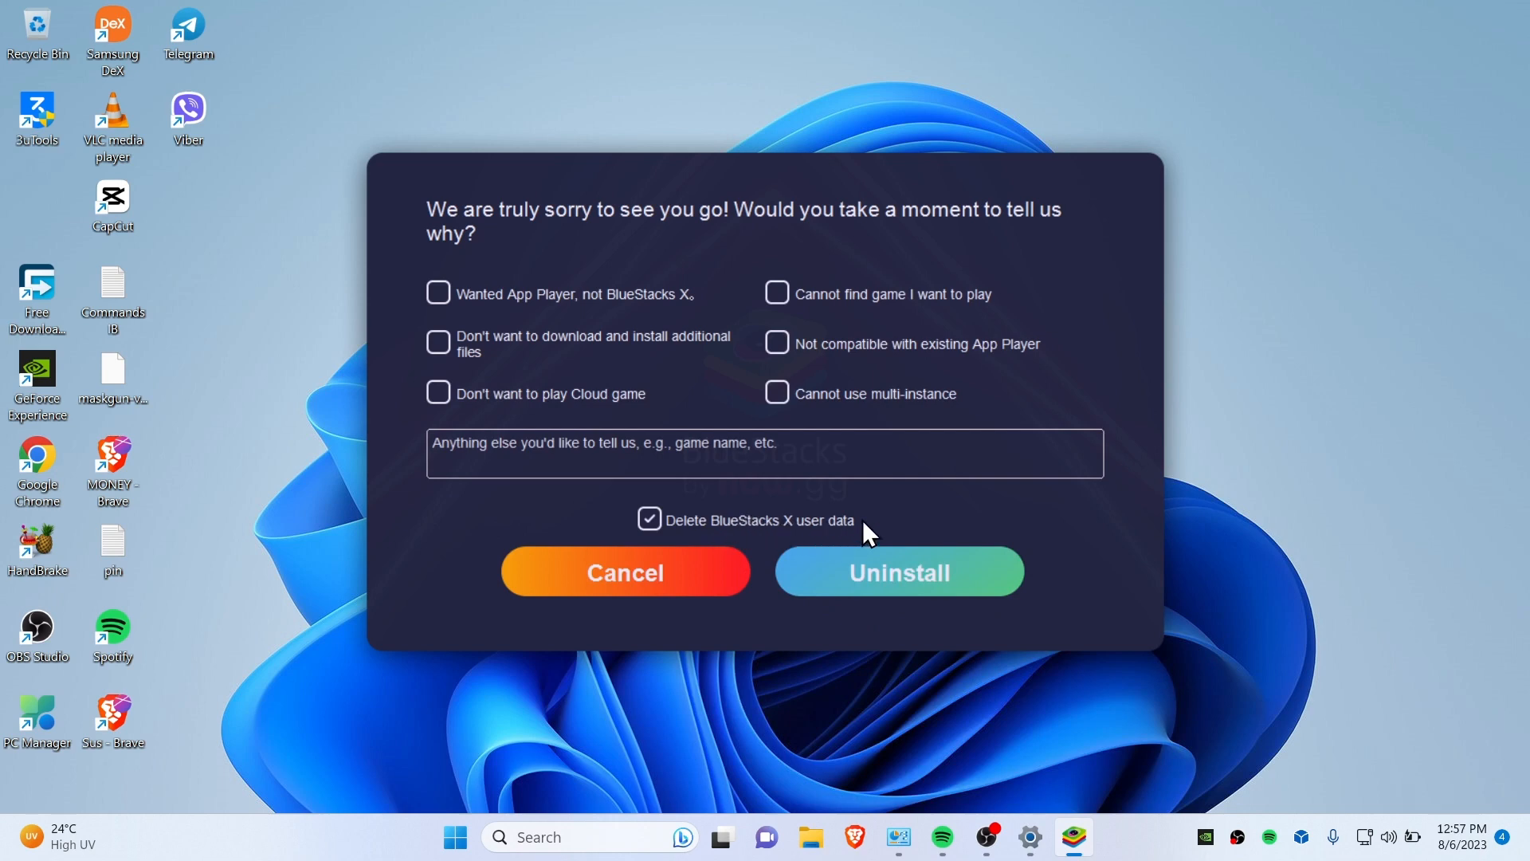
pyautogui.moveTo(842, 562)
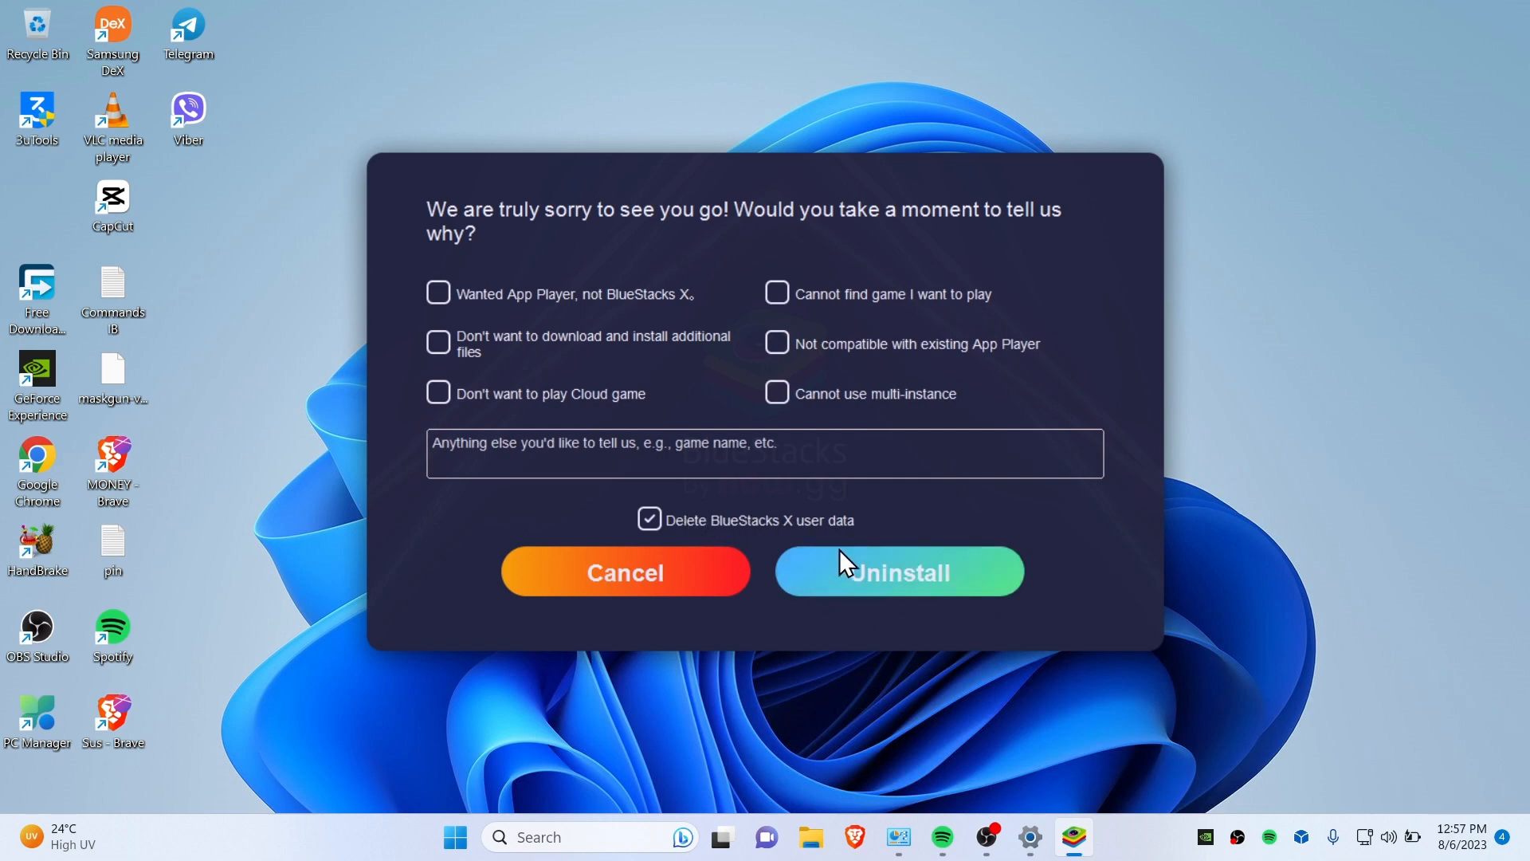
pyautogui.click(898, 572)
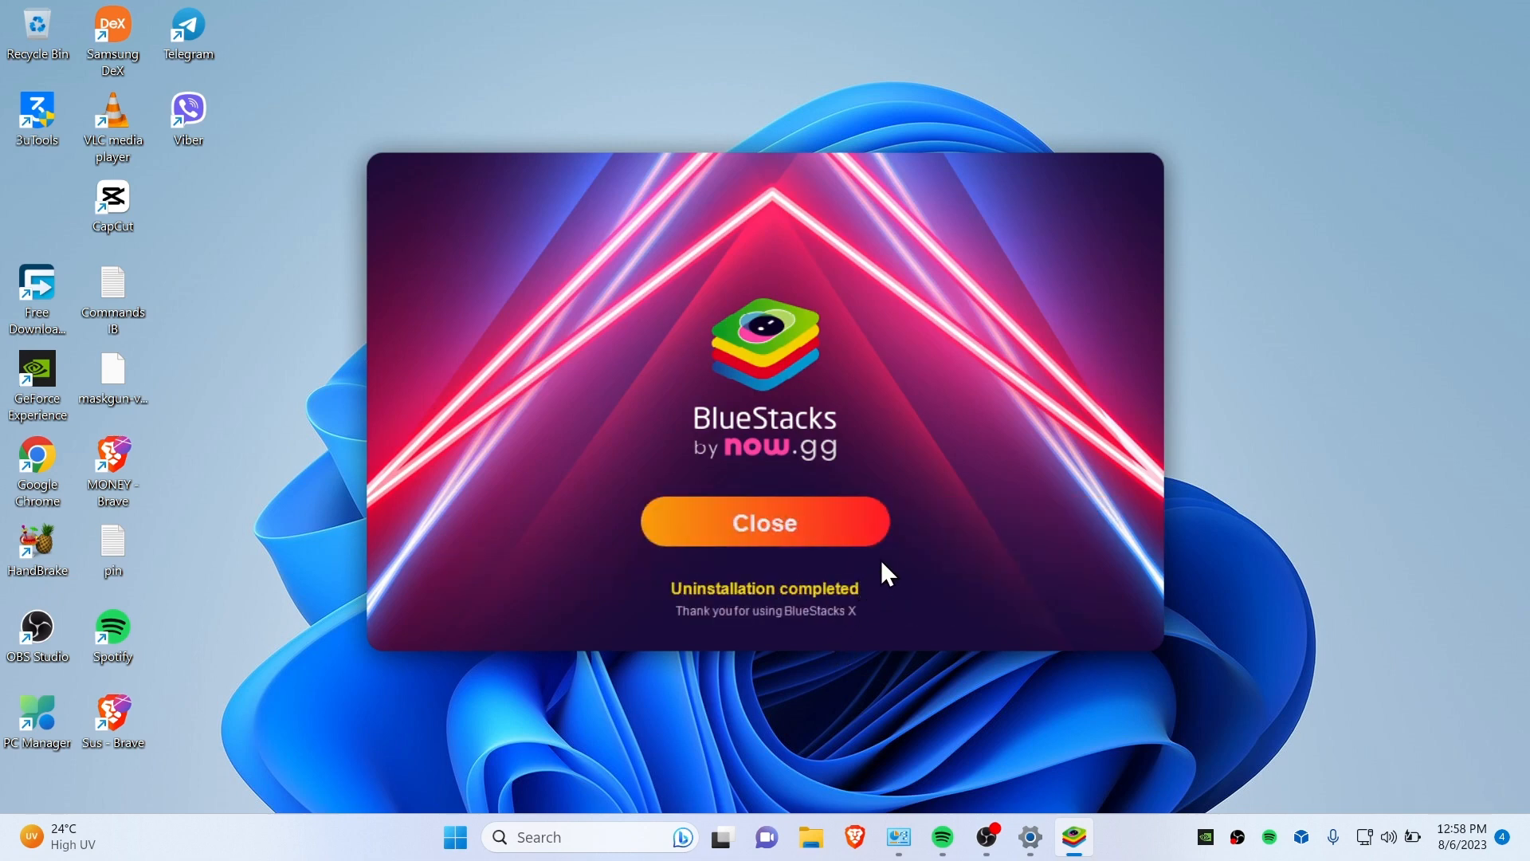
pyautogui.click(763, 523)
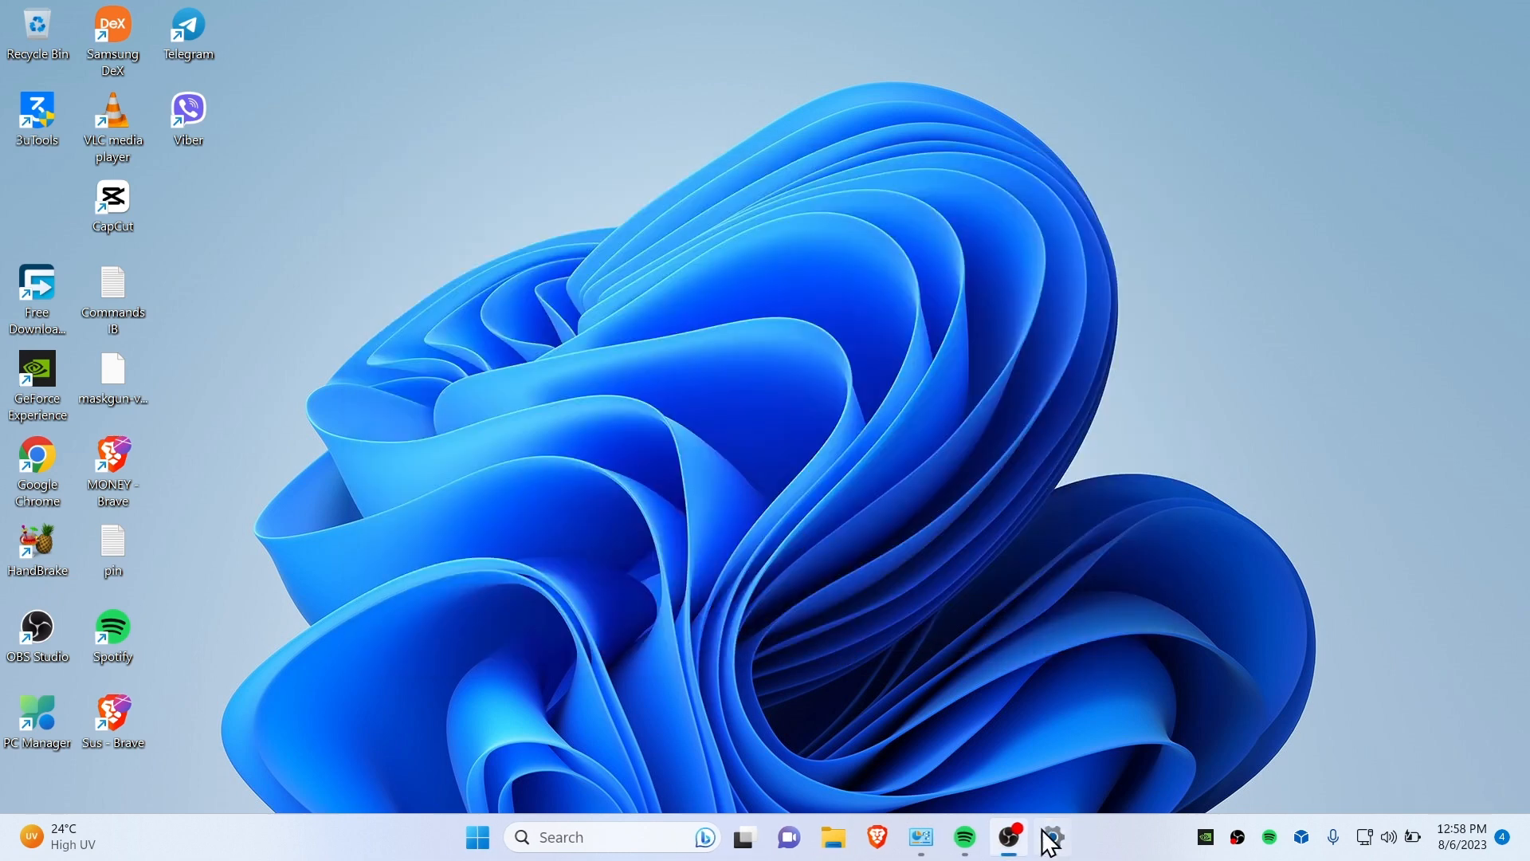
# Step: Refresh the 'blue' search in Installed apps to confirm no BlueStacks apps remain
pyautogui.click(1052, 837)
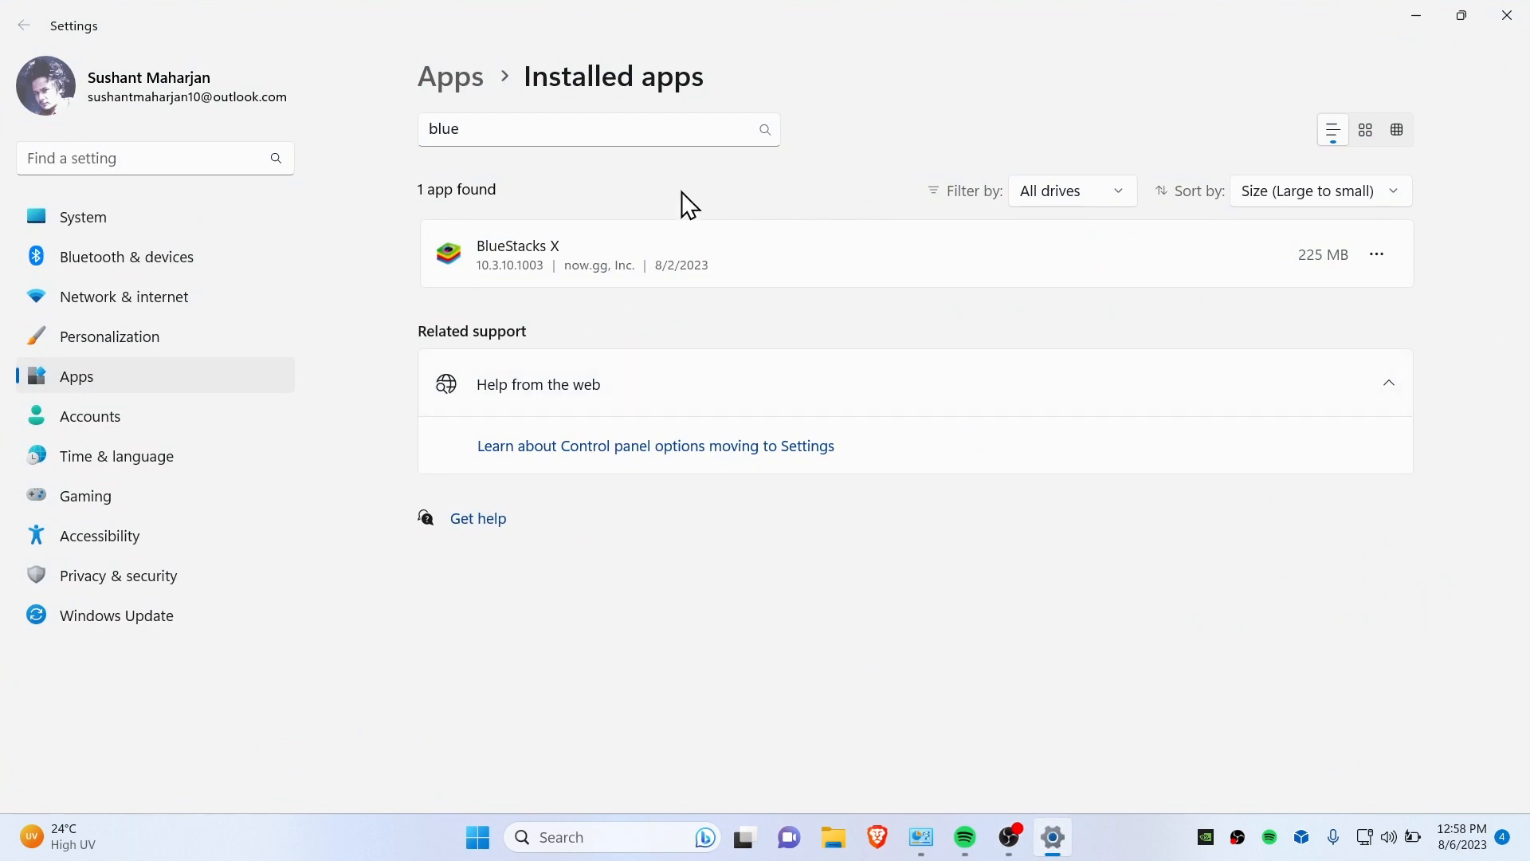
pyautogui.press('Backspace')
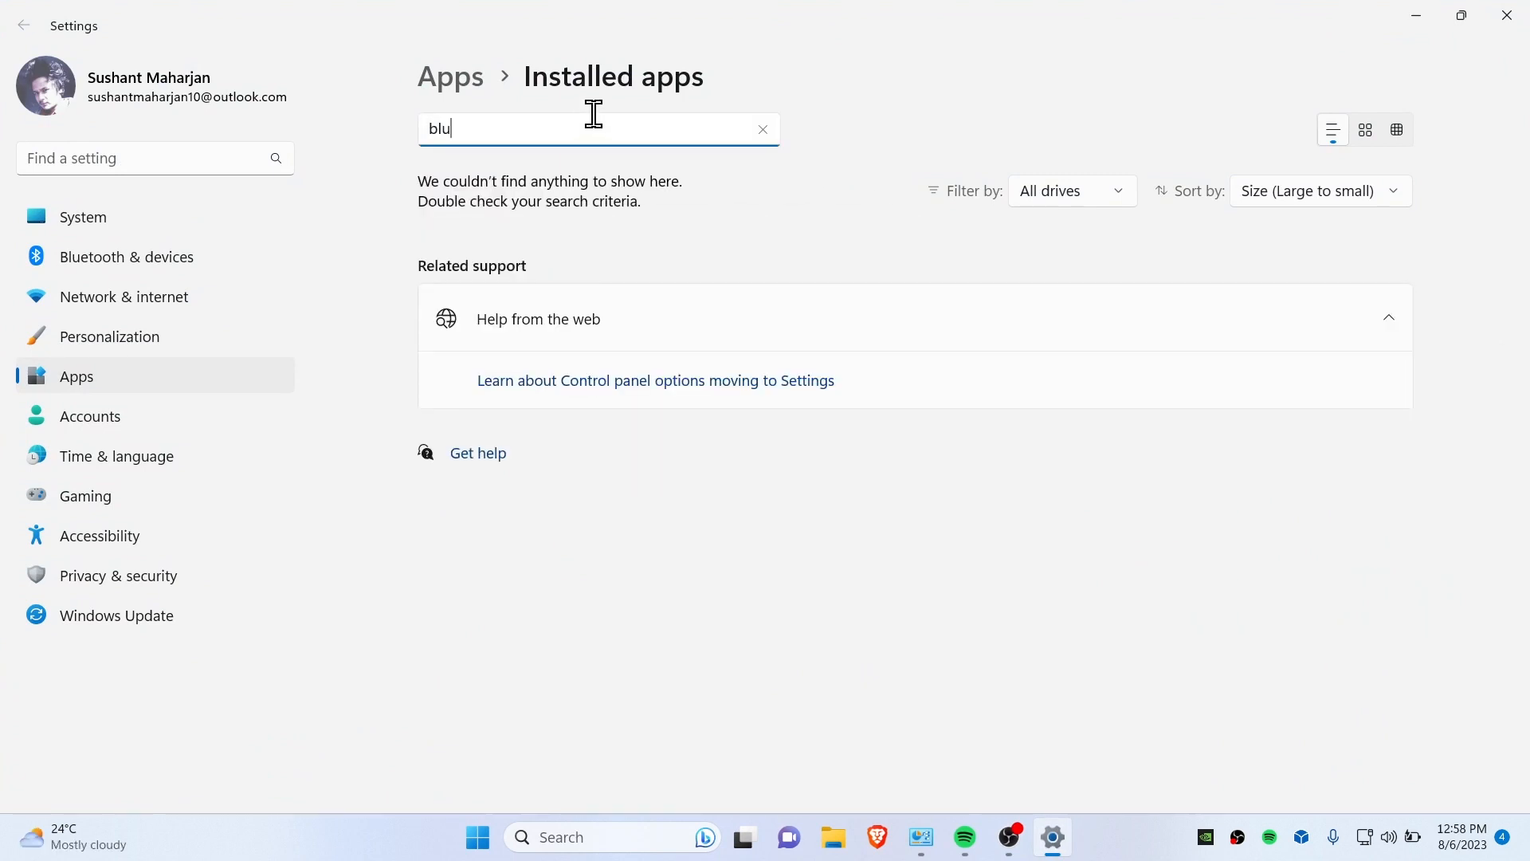
pyautogui.write('e')
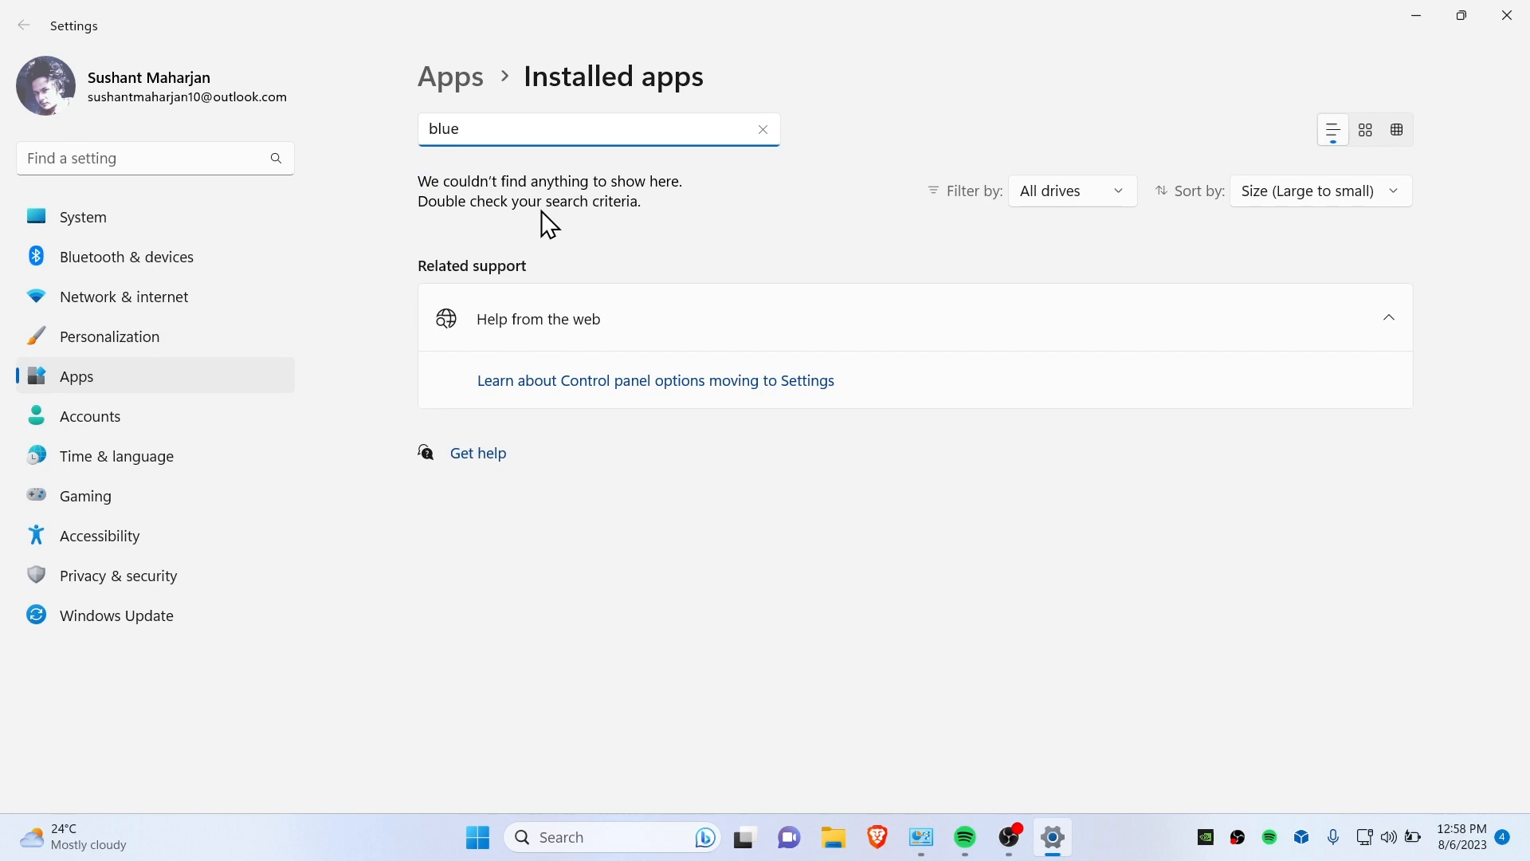
pyautogui.moveTo(693, 211)
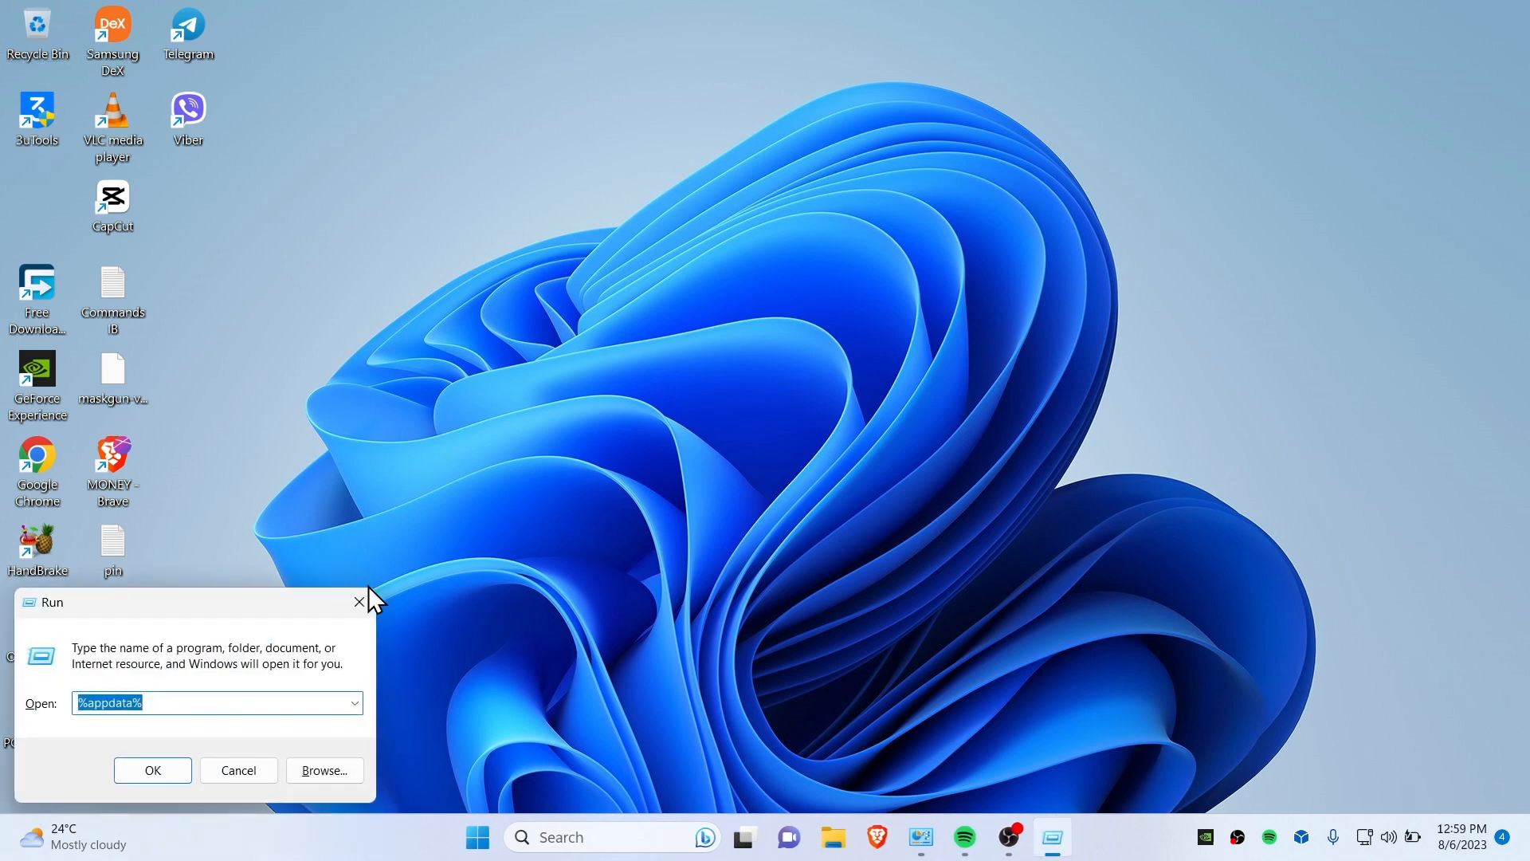
# Step: Run %appdata% to open the Roaming AppData folder in File Explorer
pyautogui.write('%app')
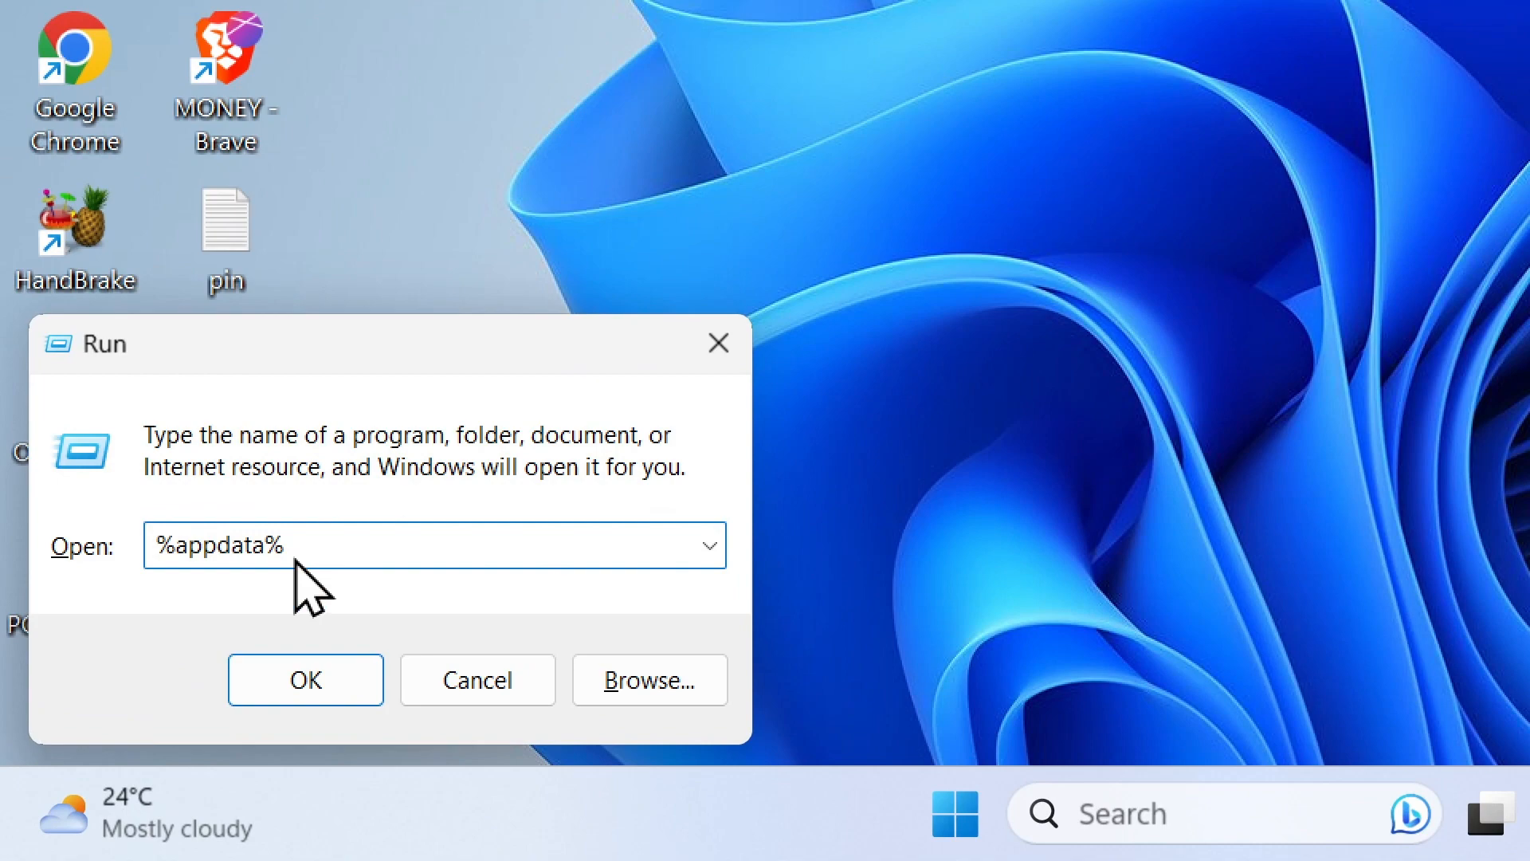
pyautogui.click(305, 679)
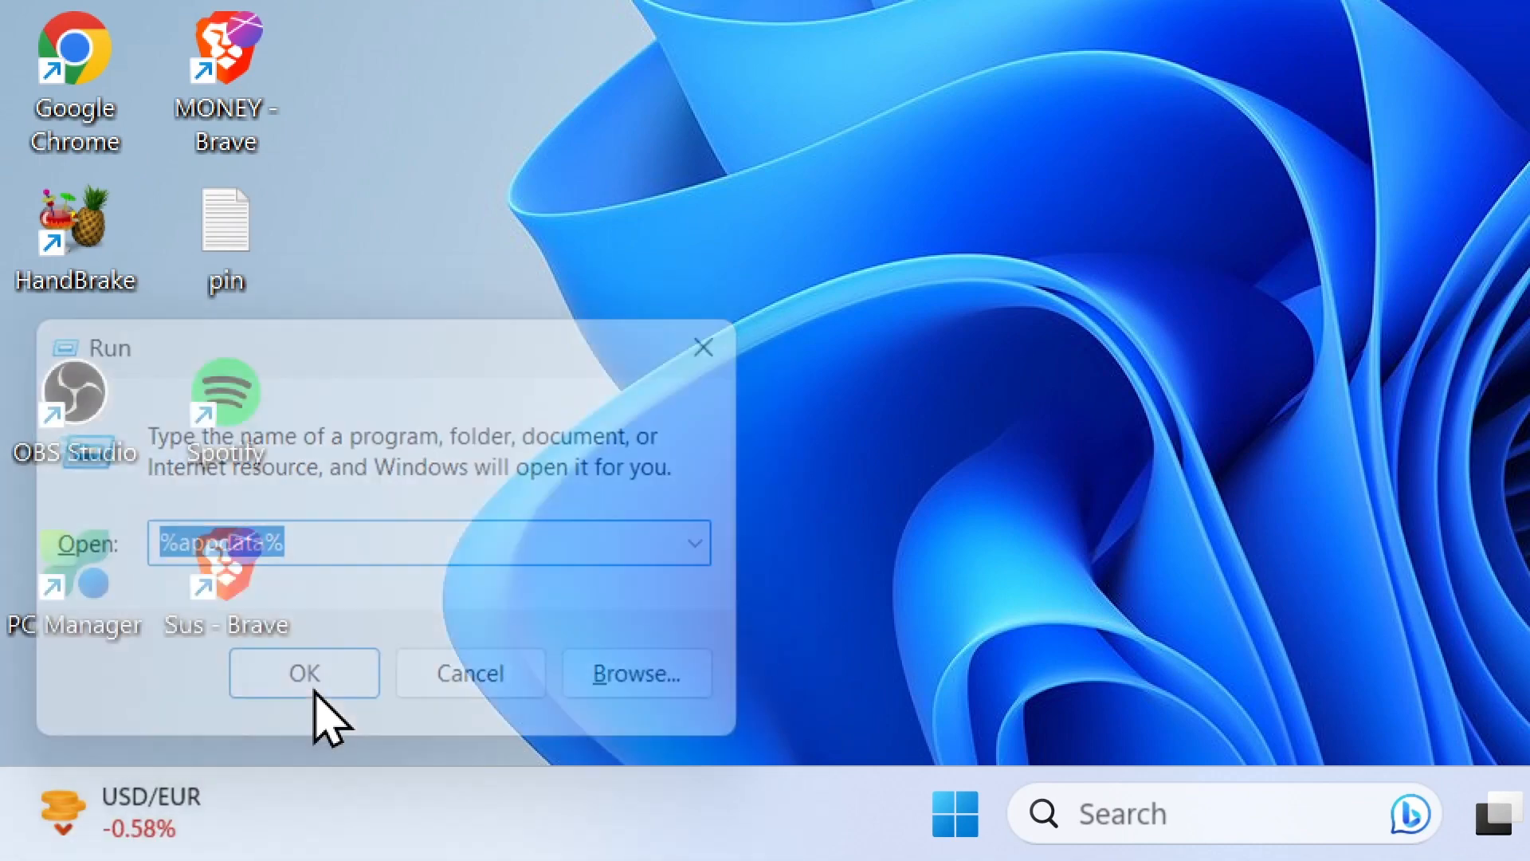
pyautogui.click(303, 671)
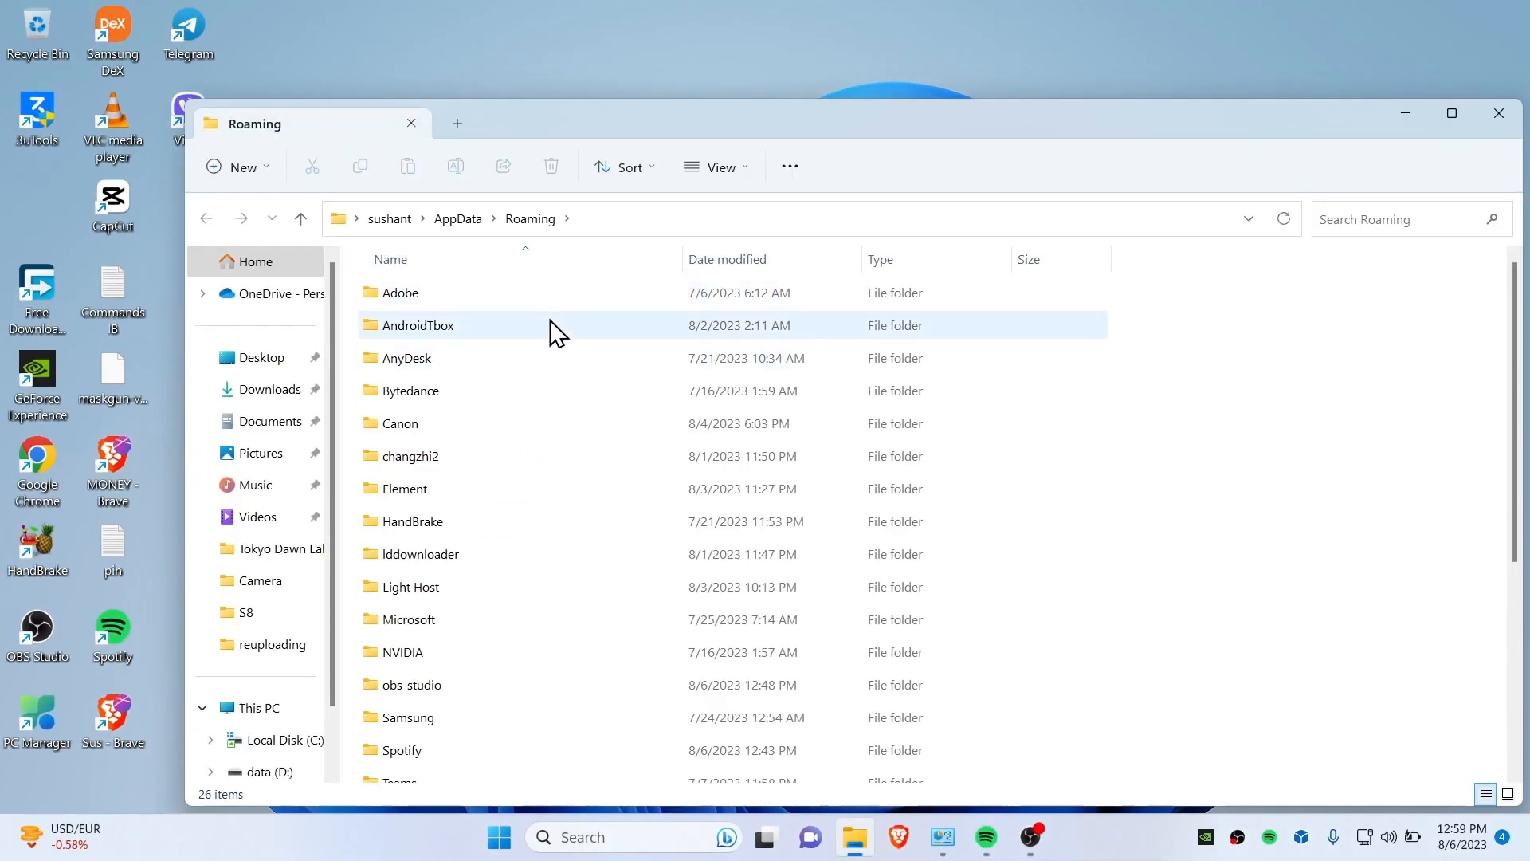
pyautogui.moveTo(458, 219)
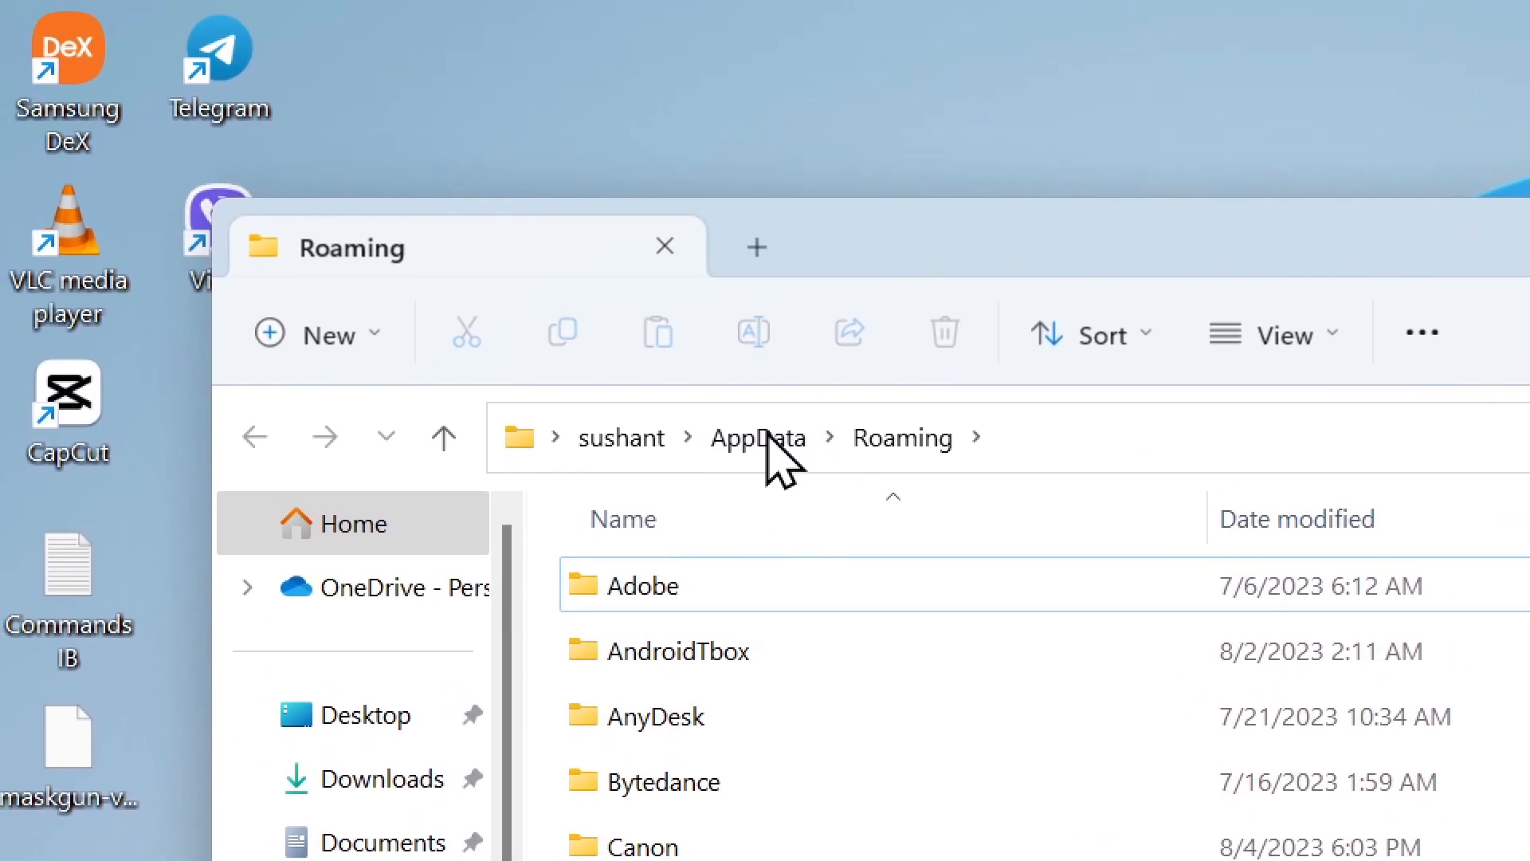
pyautogui.scroll(-3)
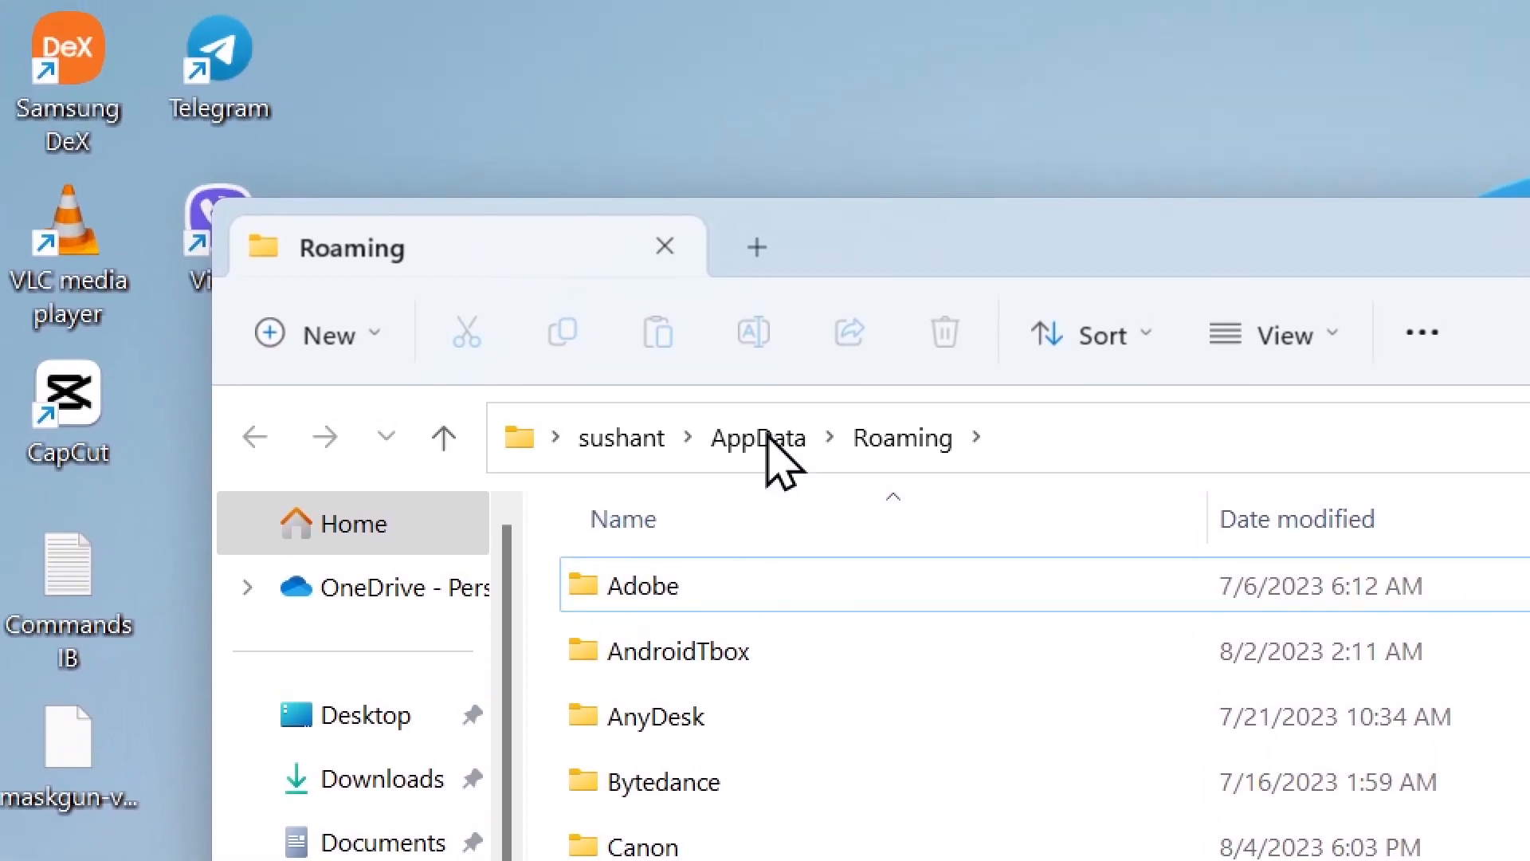
# Step: Go to Local AppData and delete the Bluestacks and bluestacks-services-updater folders
pyautogui.click(755, 437)
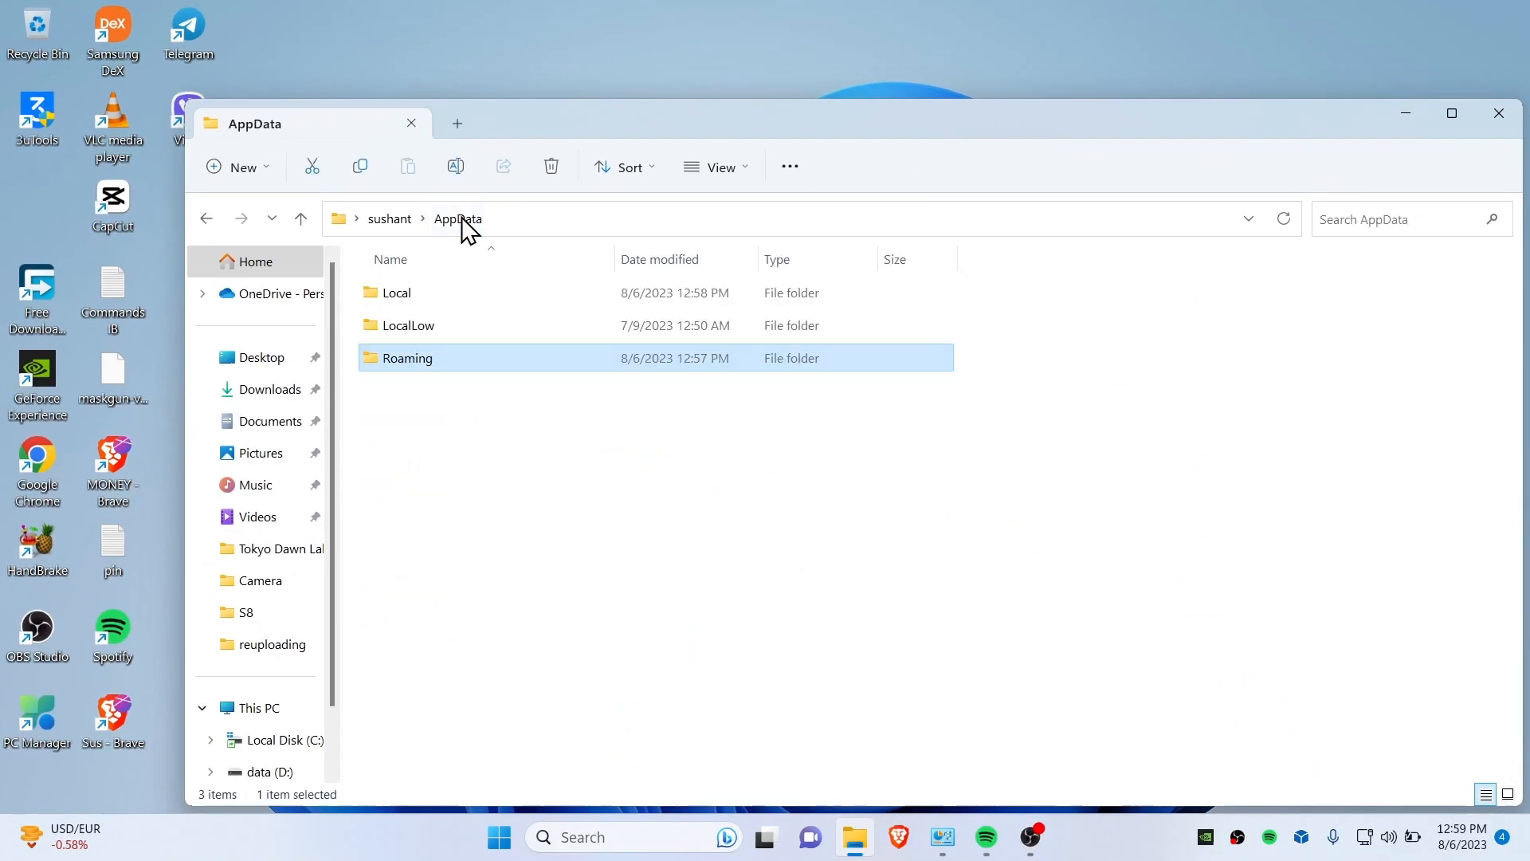
pyautogui.moveTo(437, 303)
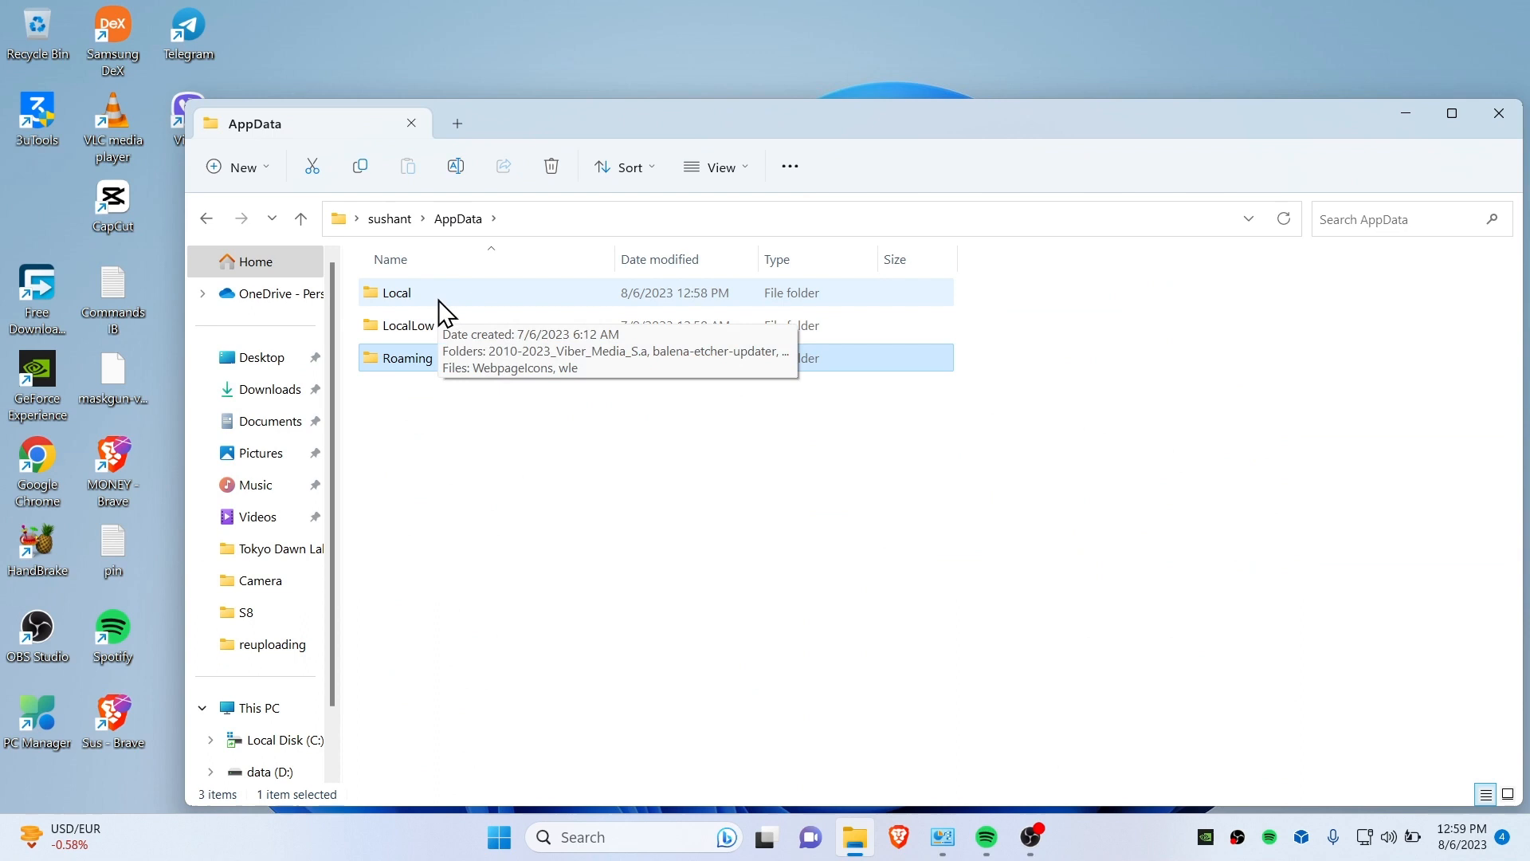
pyautogui.moveTo(460, 306)
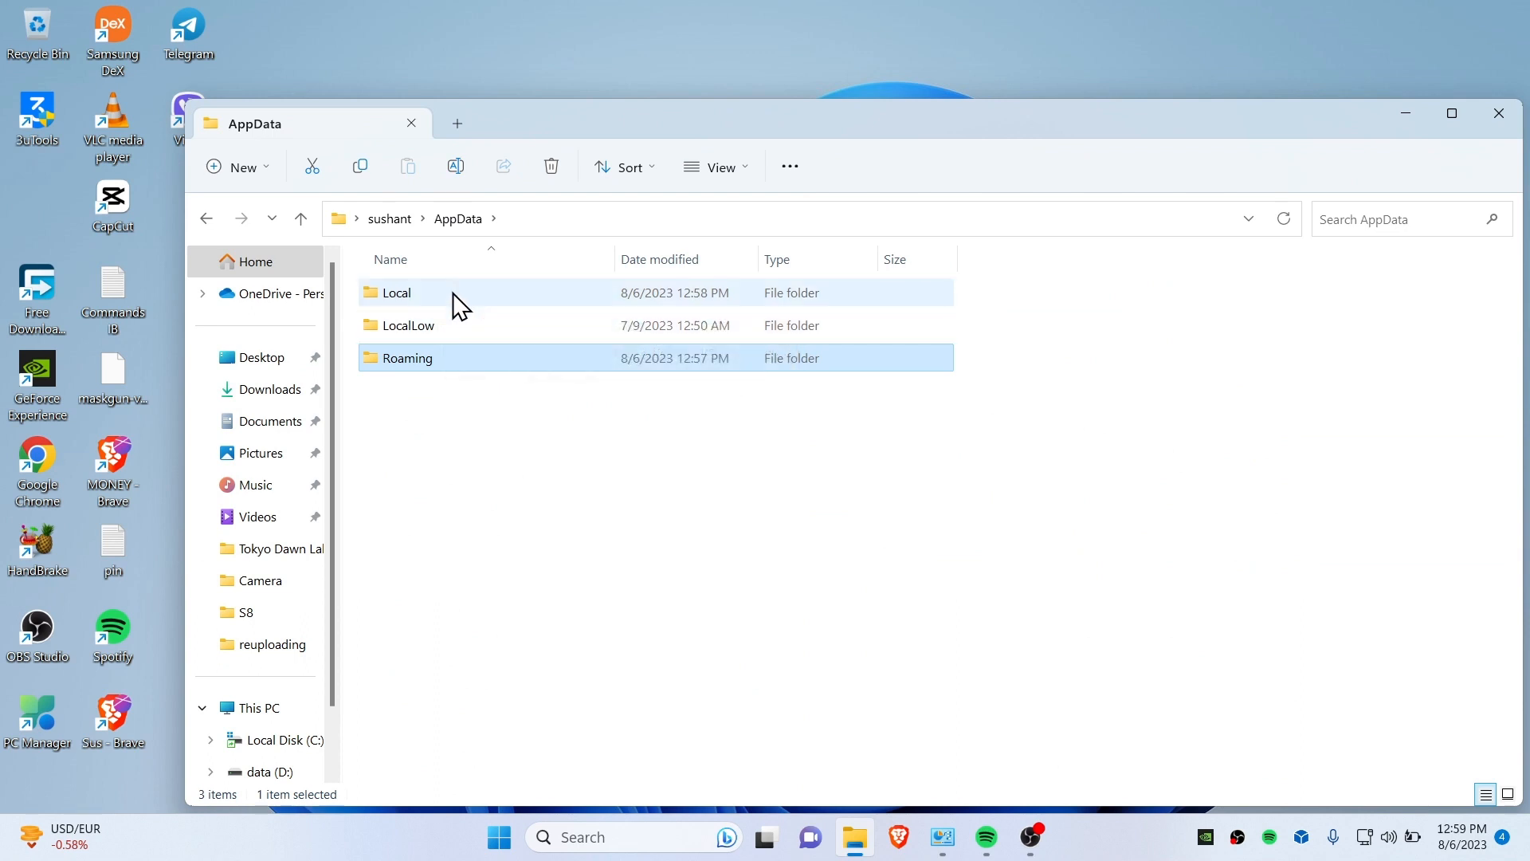
pyautogui.doubleClick(397, 292)
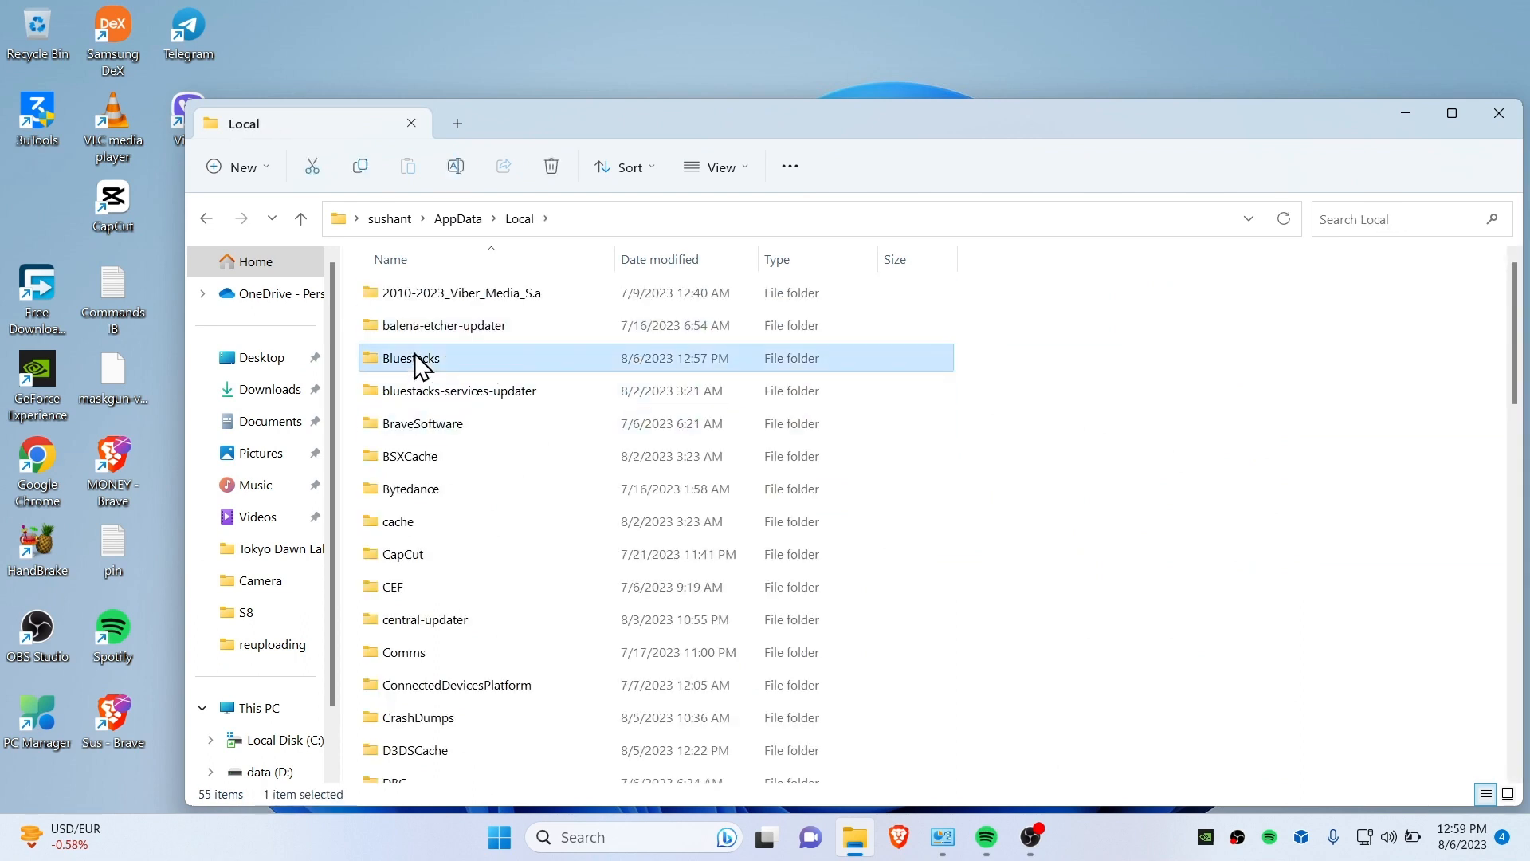
pyautogui.click(459, 390)
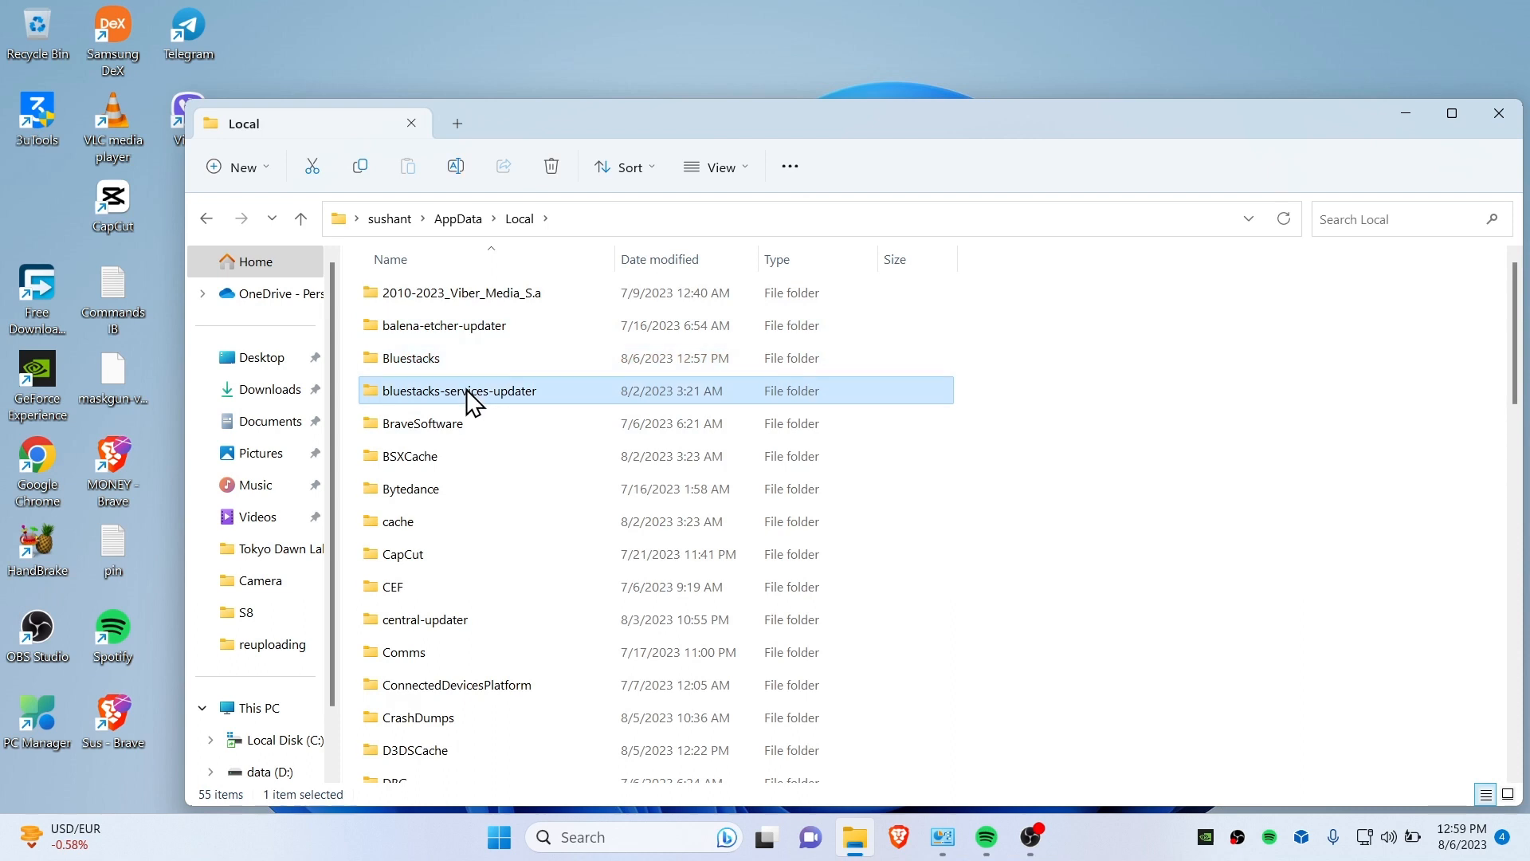
pyautogui.moveTo(424, 377)
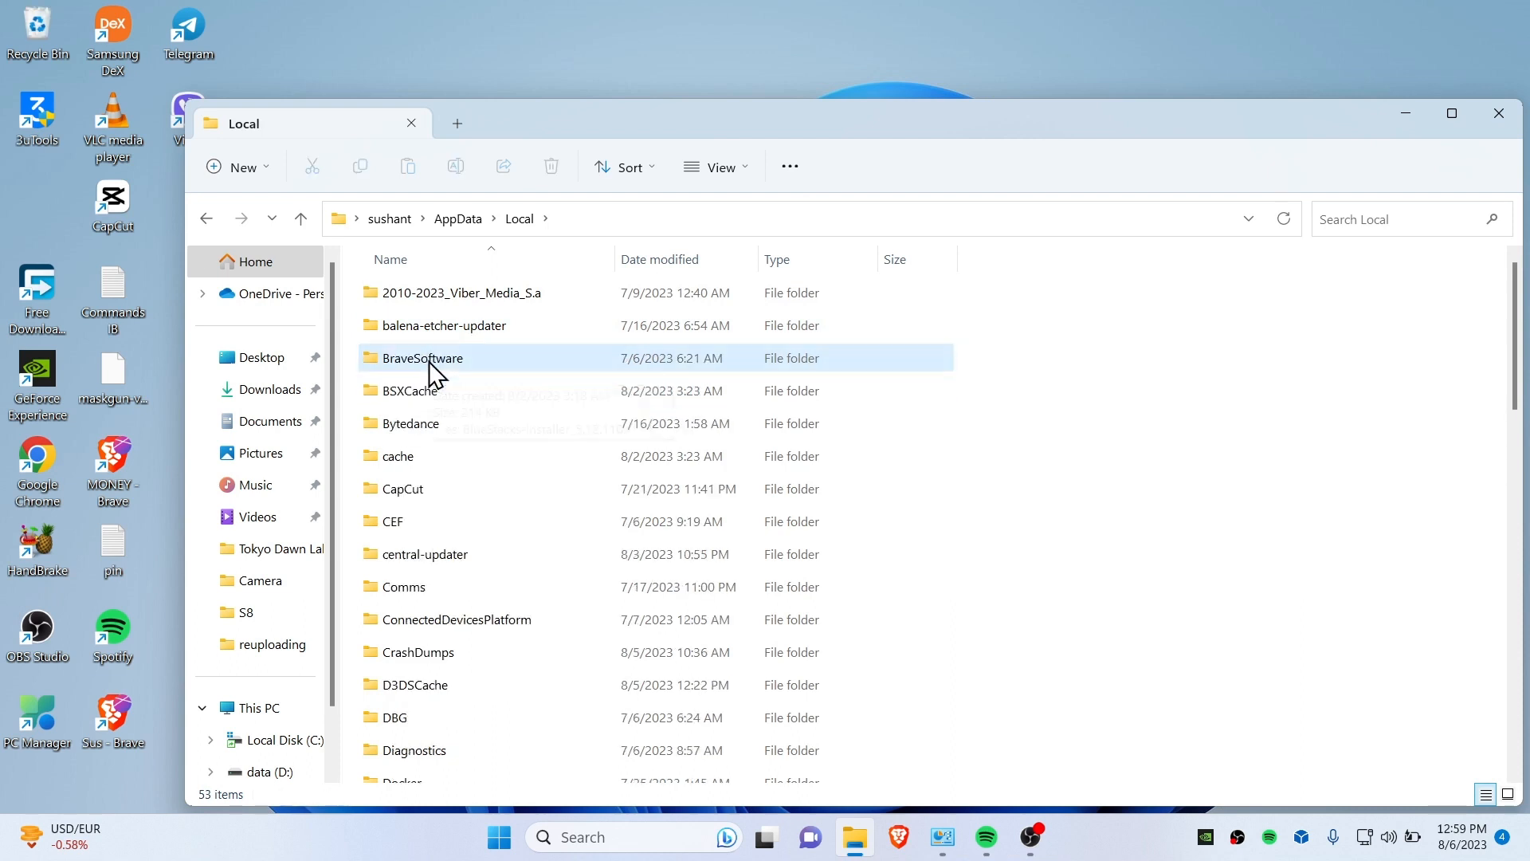
pyautogui.scroll(-3)
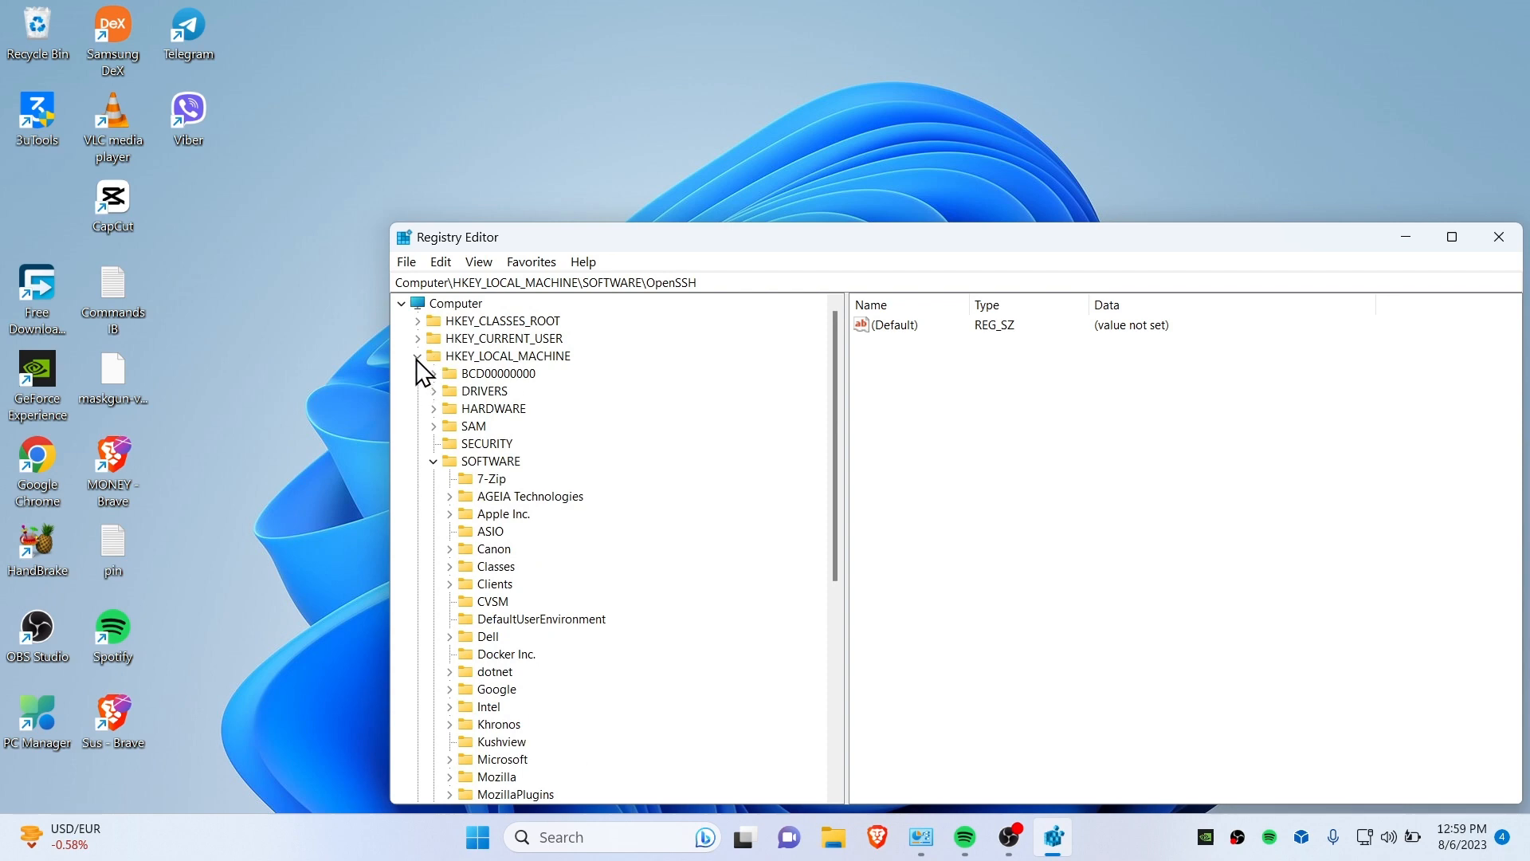
pyautogui.click(507, 355)
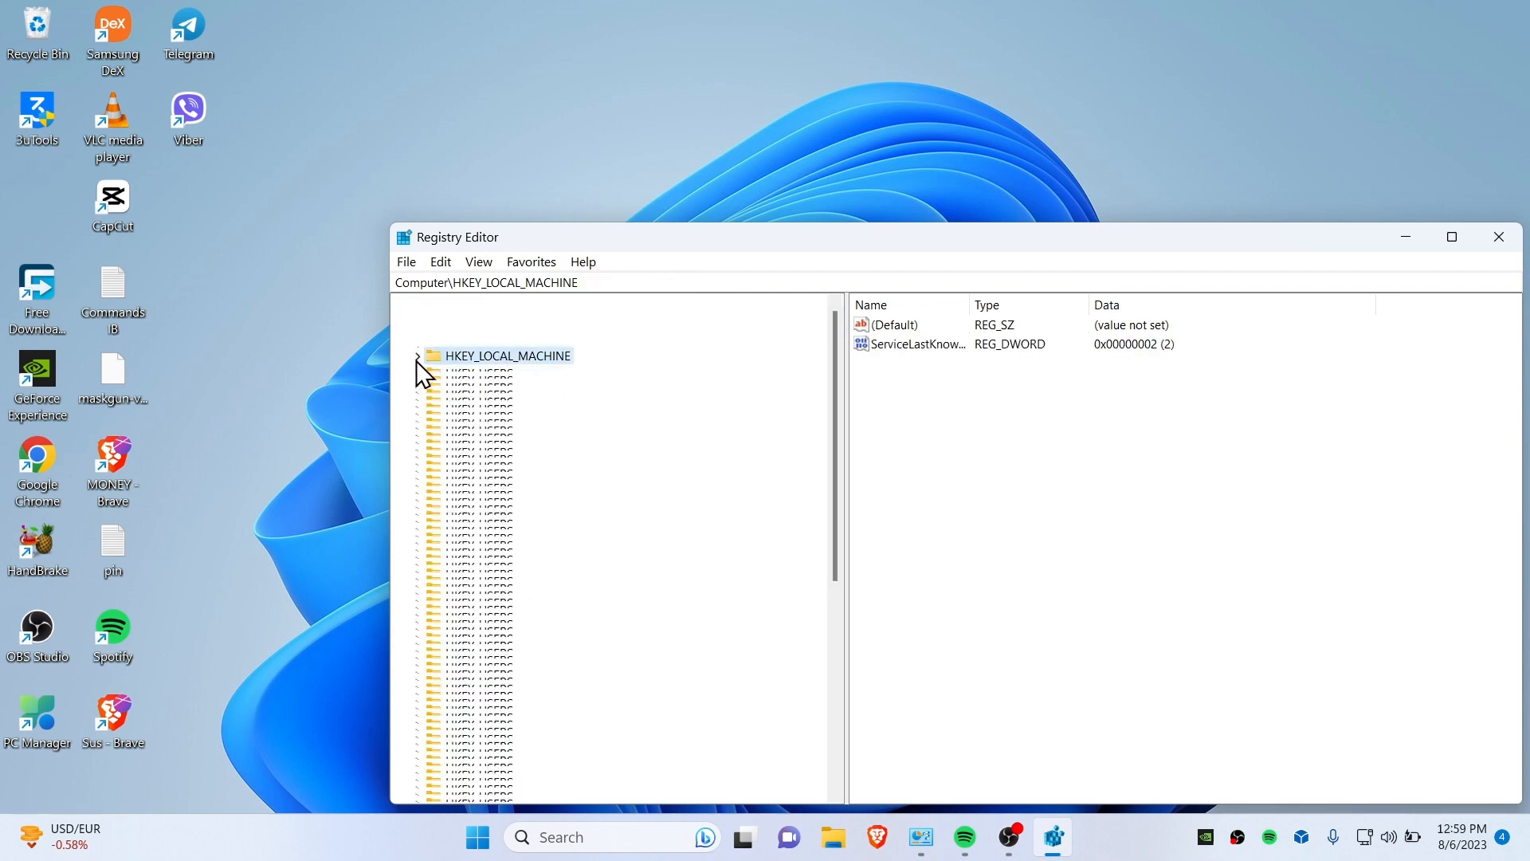
pyautogui.click(416, 355)
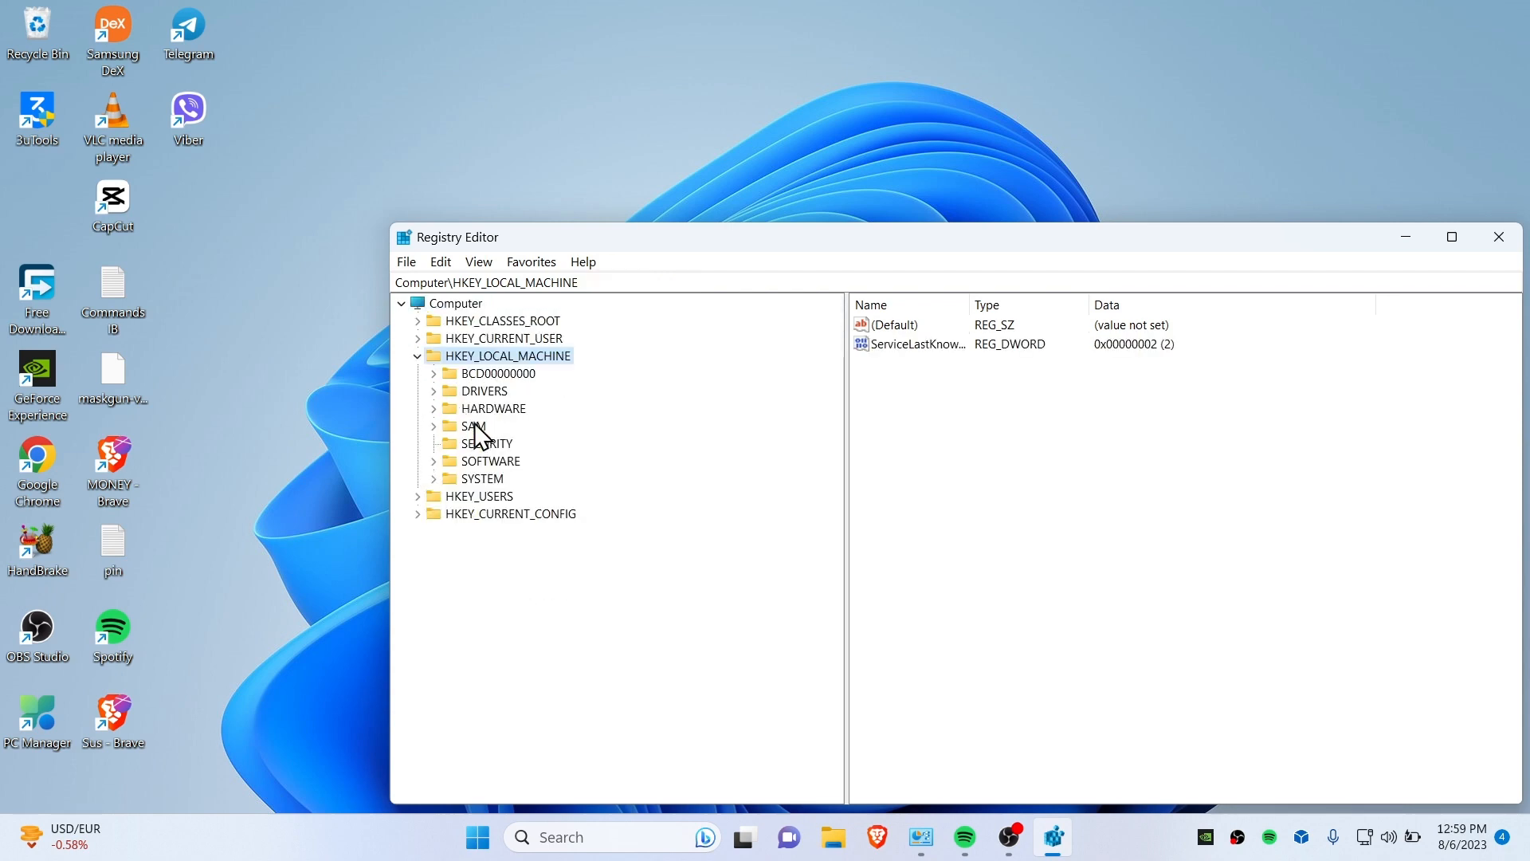
pyautogui.moveTo(376, 497)
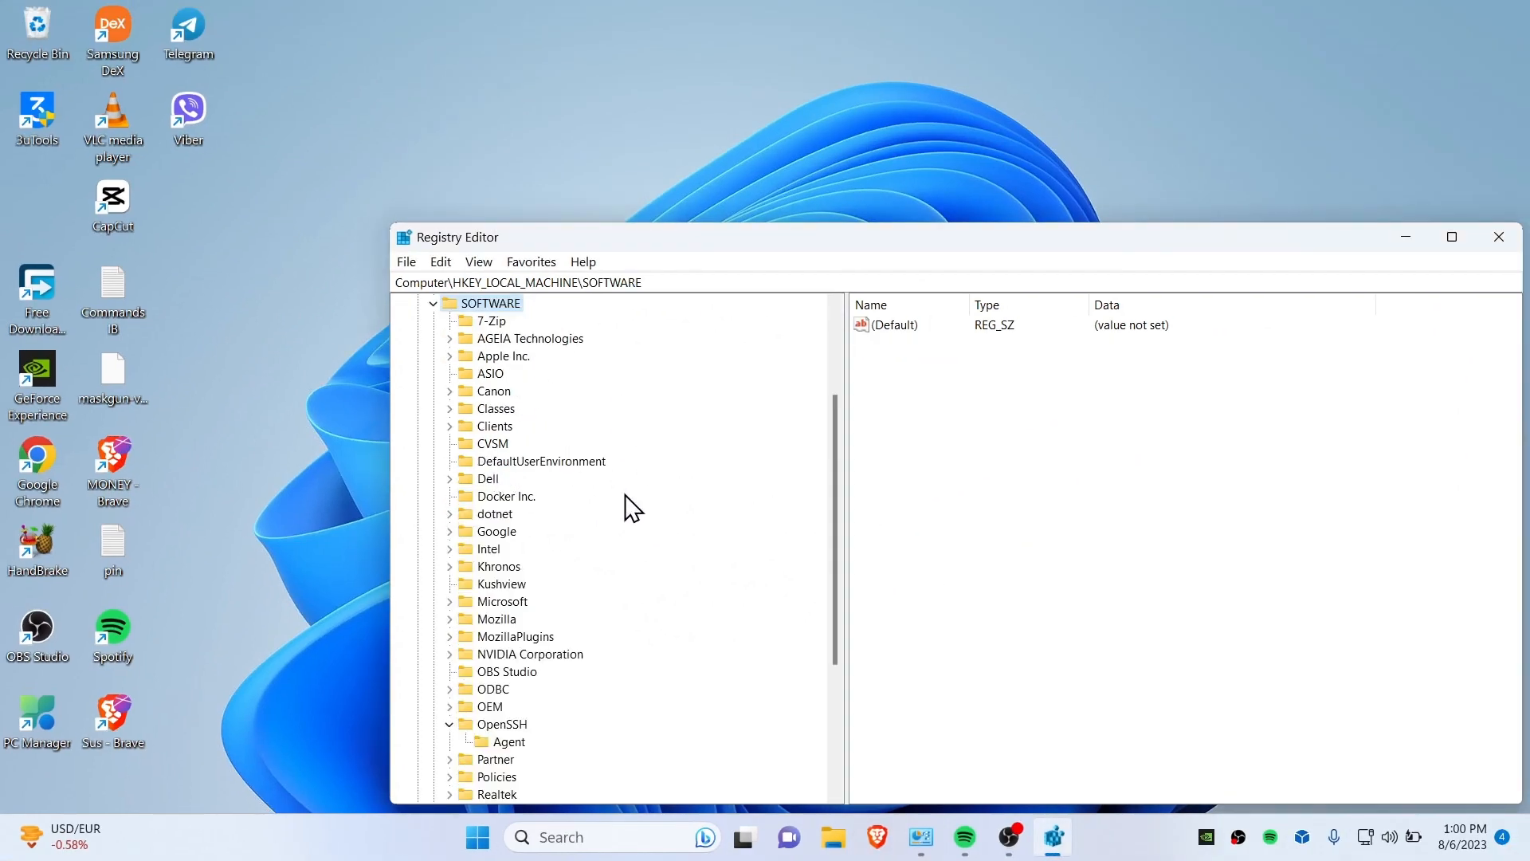
pyautogui.click(530, 337)
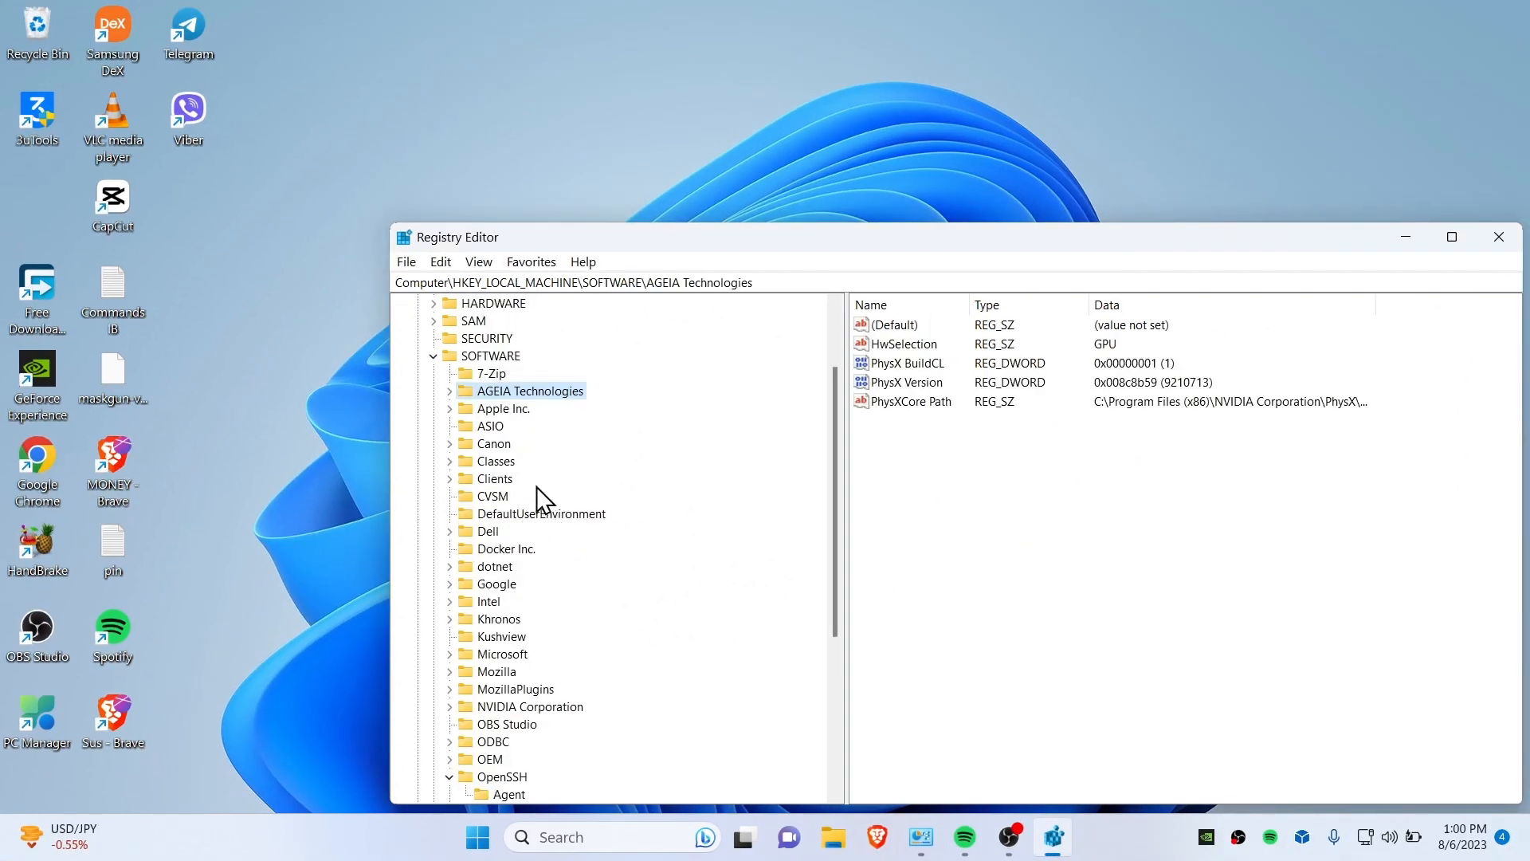
pyautogui.moveTo(527, 430)
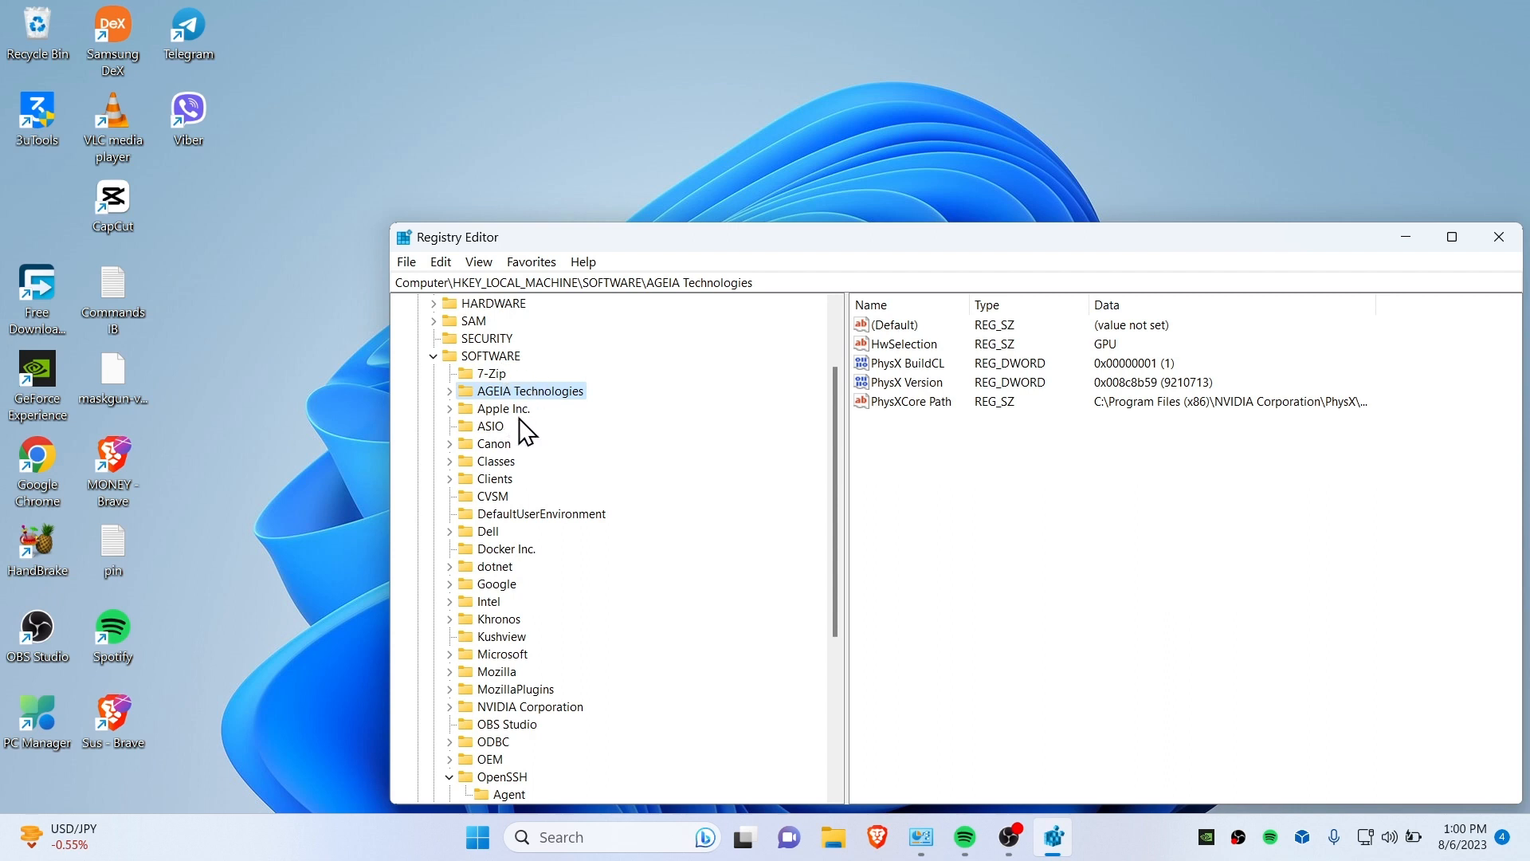
pyautogui.moveTo(556, 479)
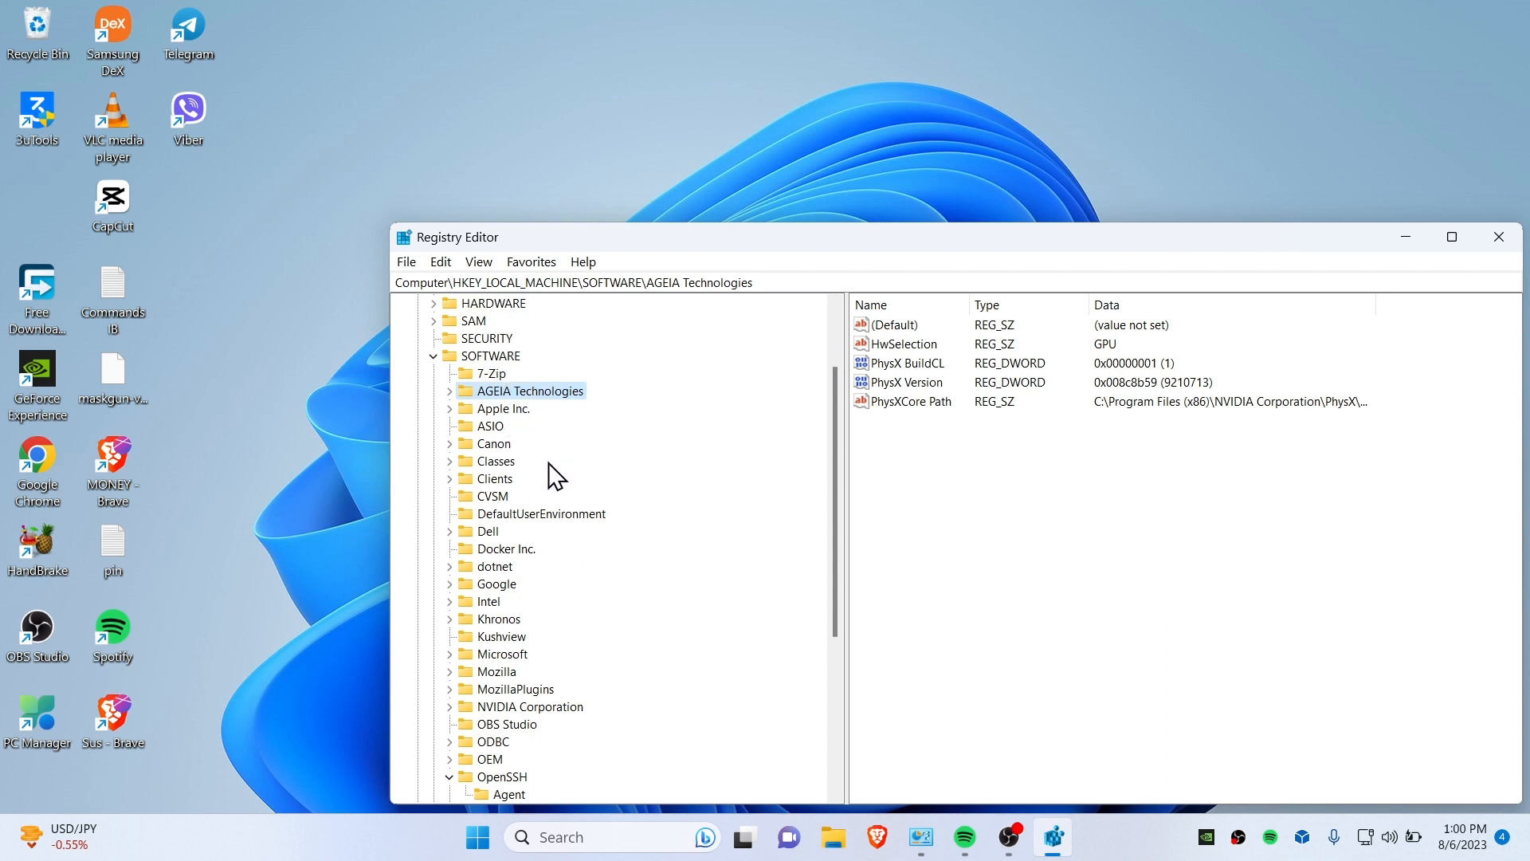
pyautogui.moveTo(501, 472)
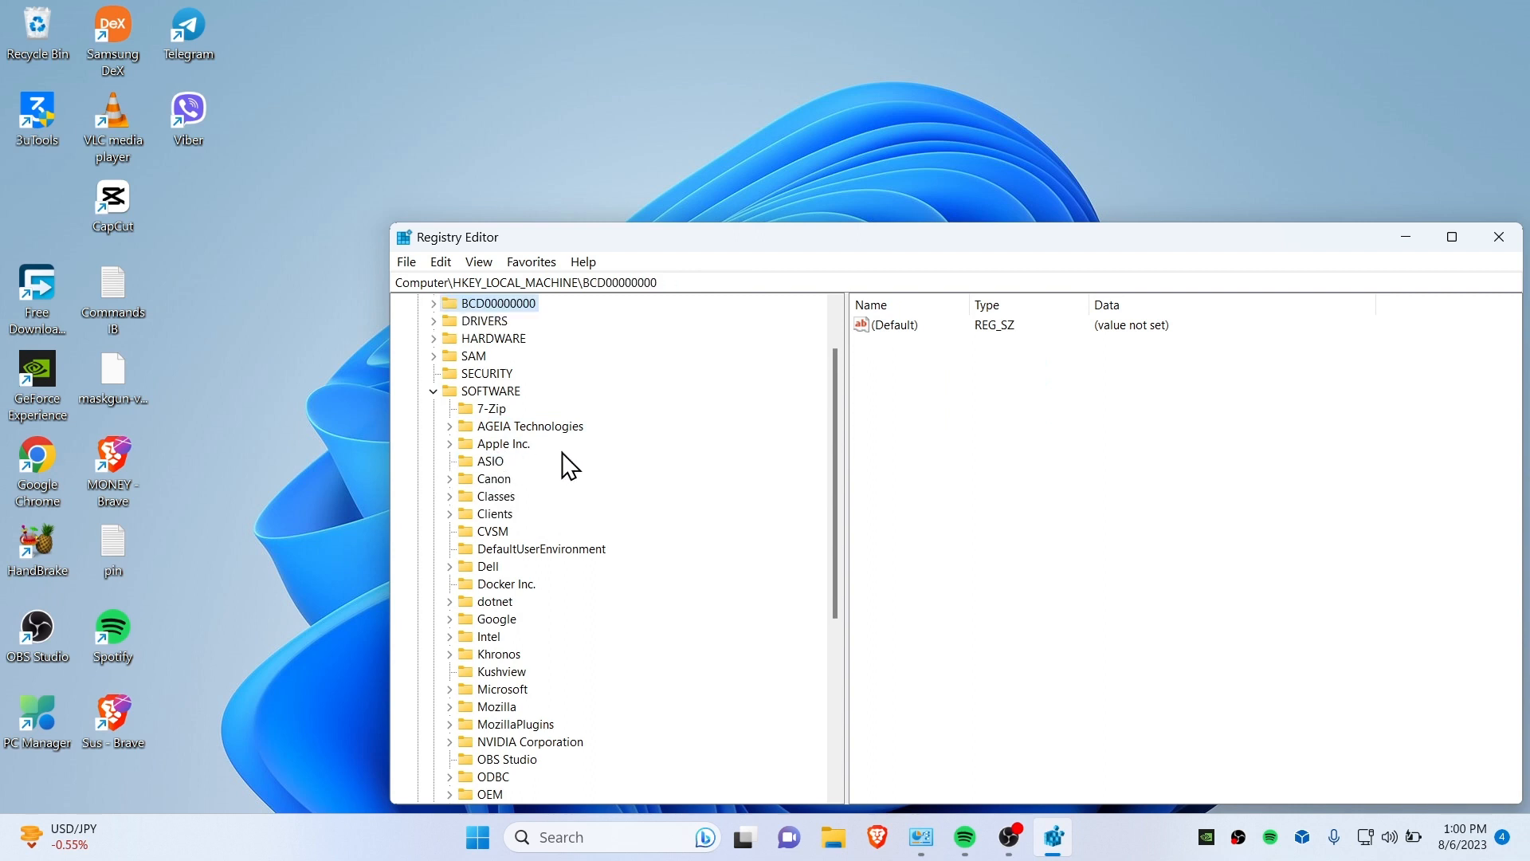
pyautogui.click(492, 390)
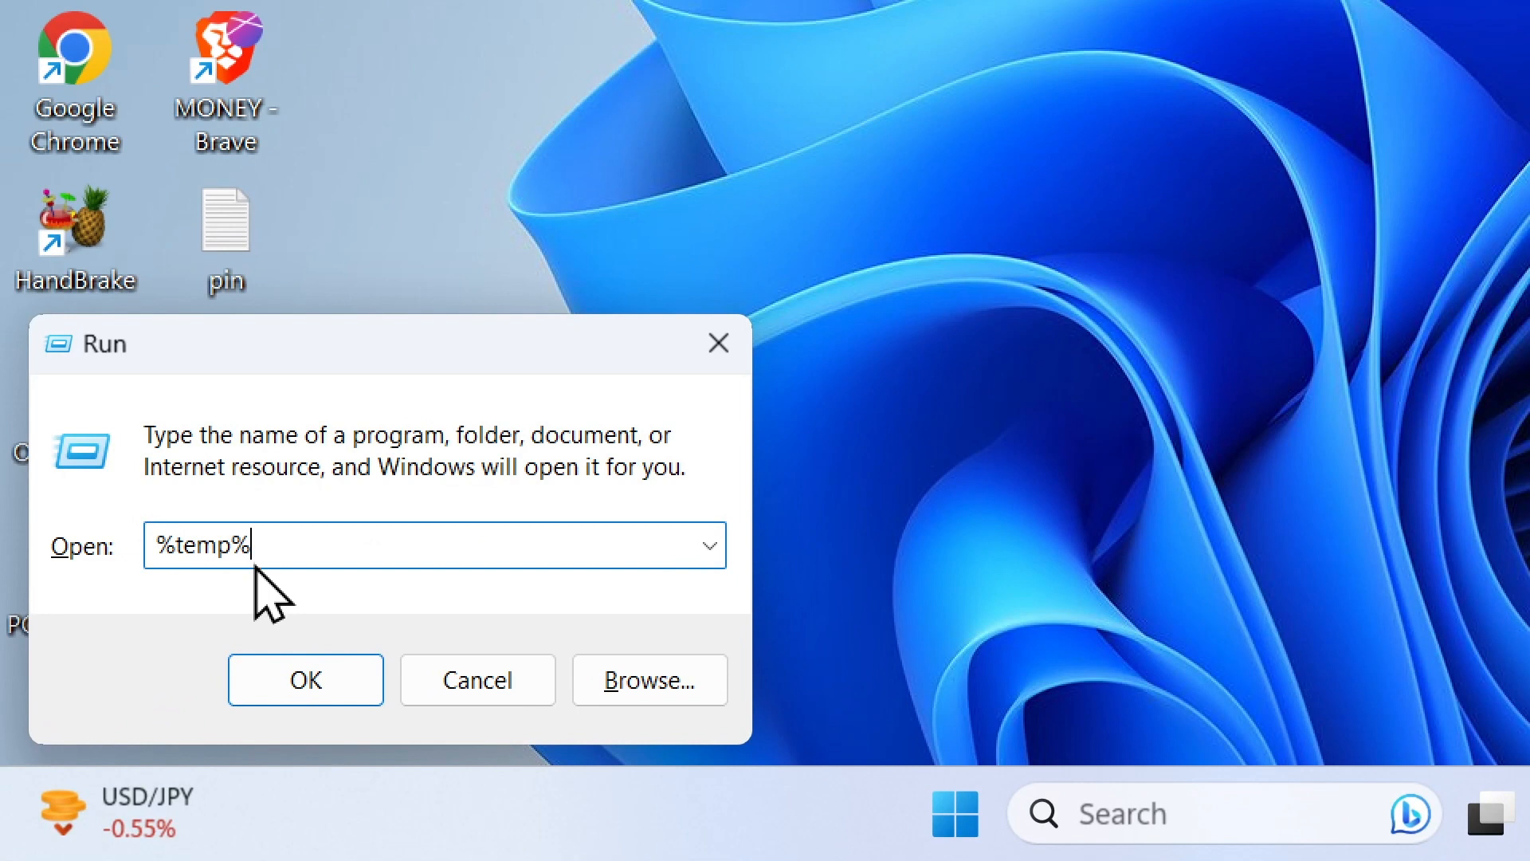
pyautogui.moveTo(293, 585)
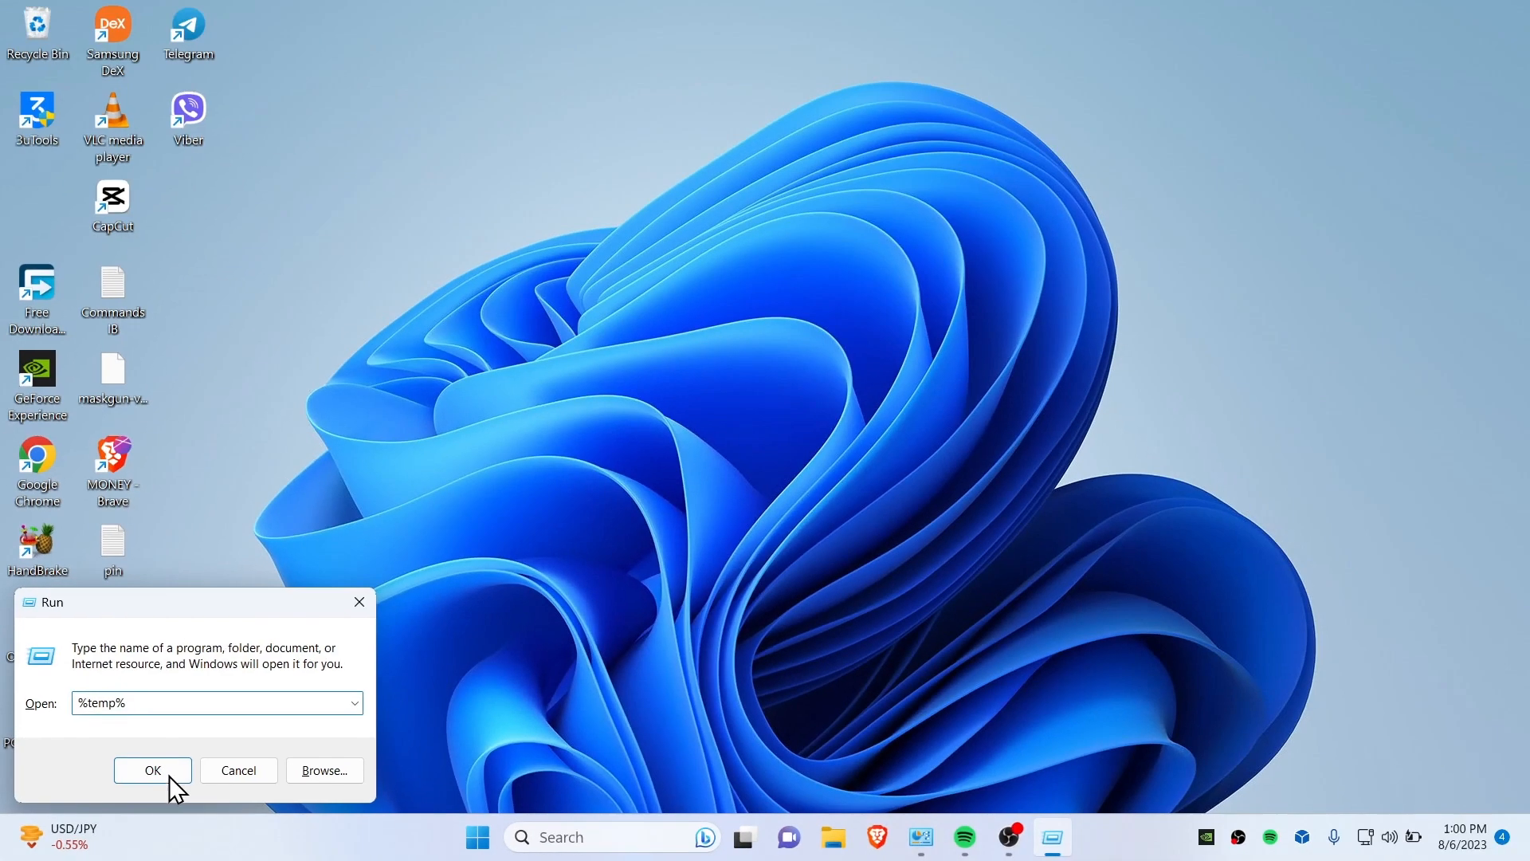
# Step: Run %temp% to open the Temp folder in File Explorer
pyautogui.click(153, 770)
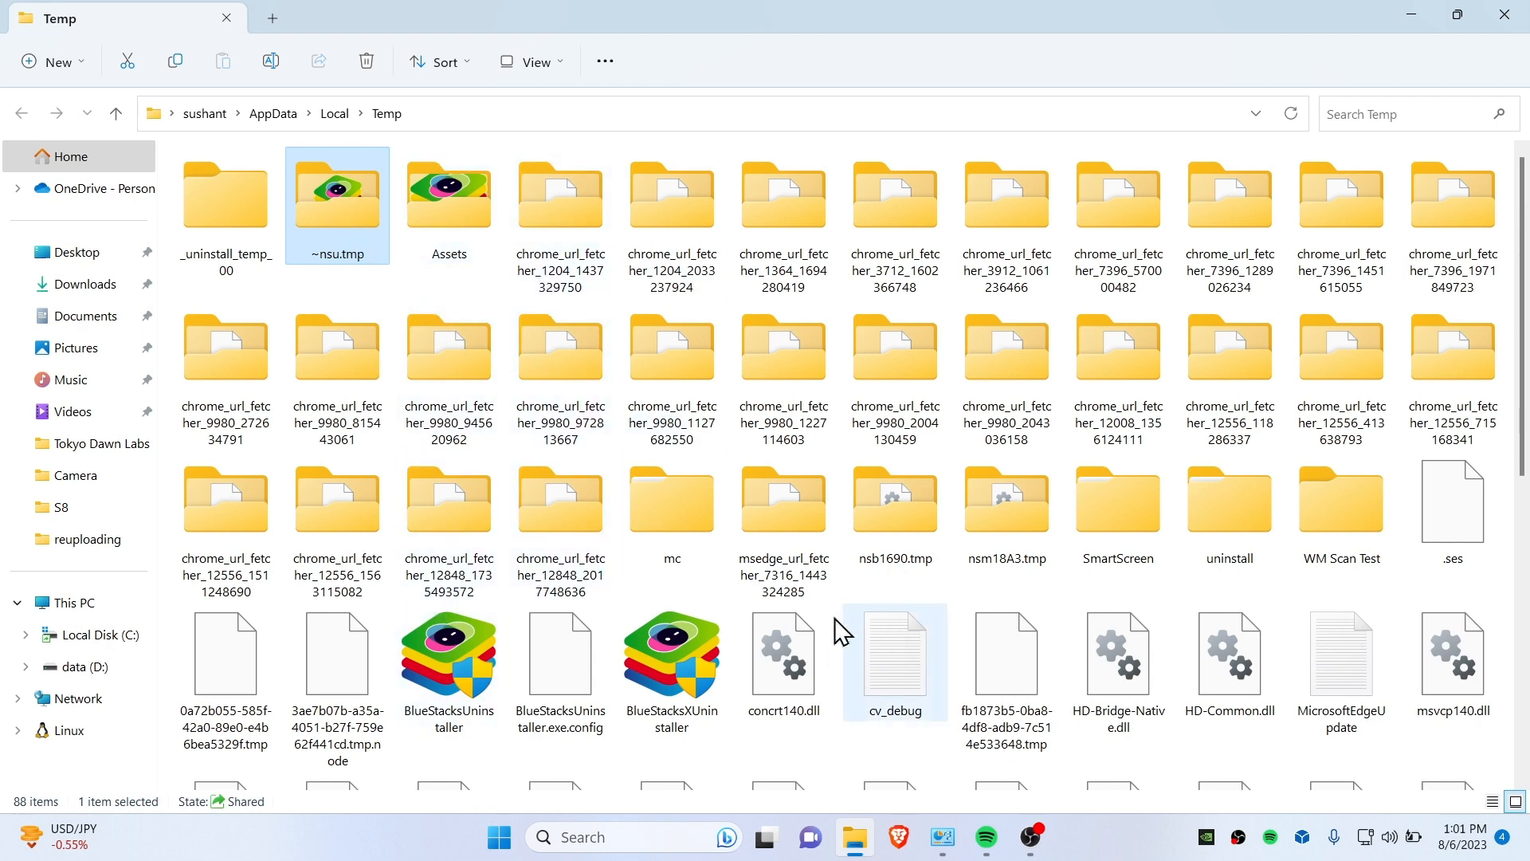
# Step: Delete all Temp folder items, skipping the in-use files for all current items
pyautogui.press('ctrl+a')
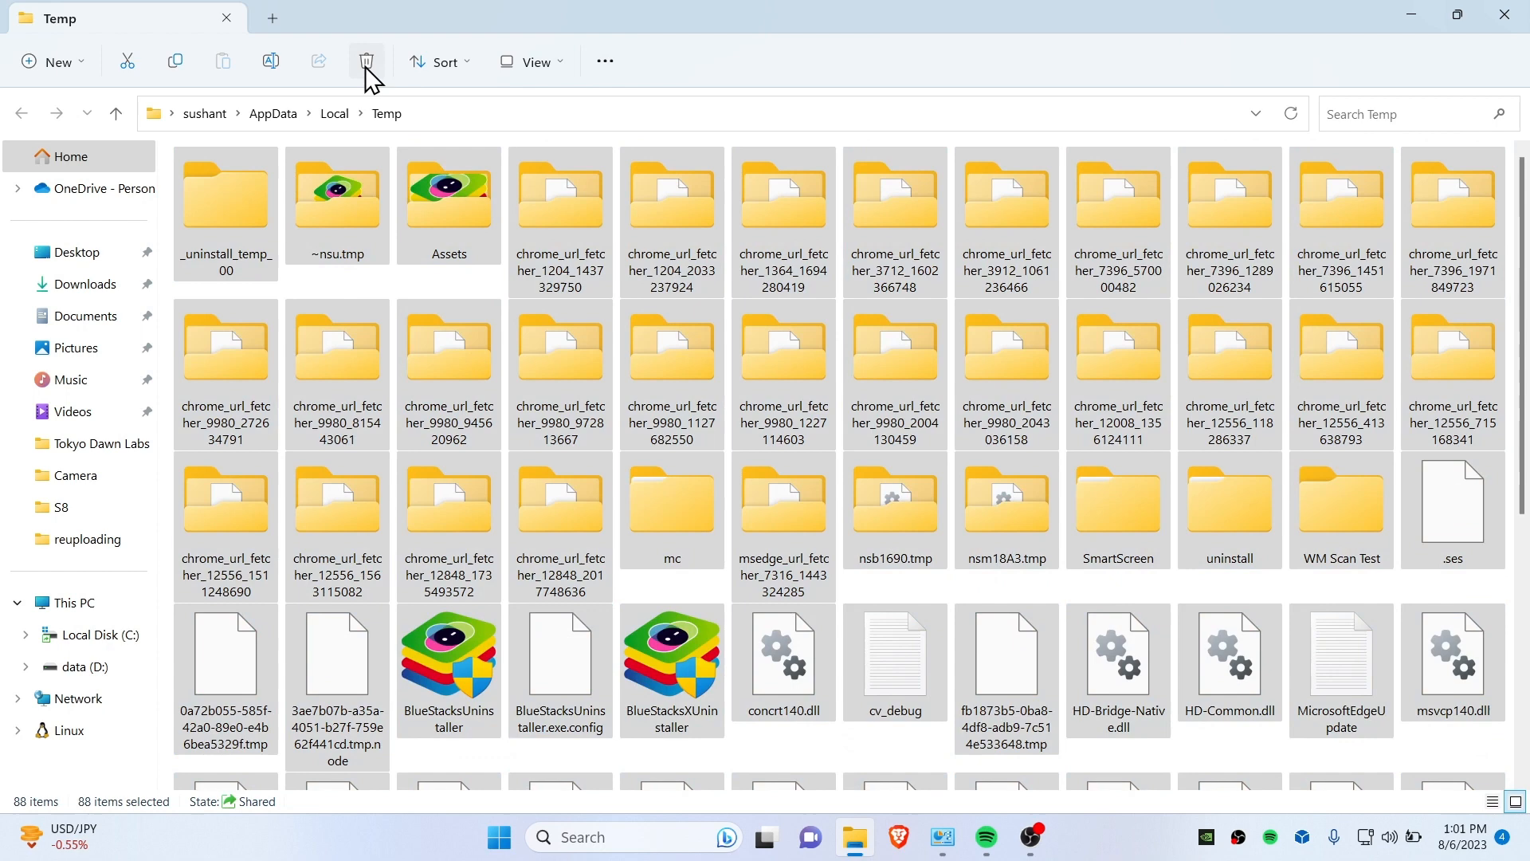
pyautogui.click(365, 60)
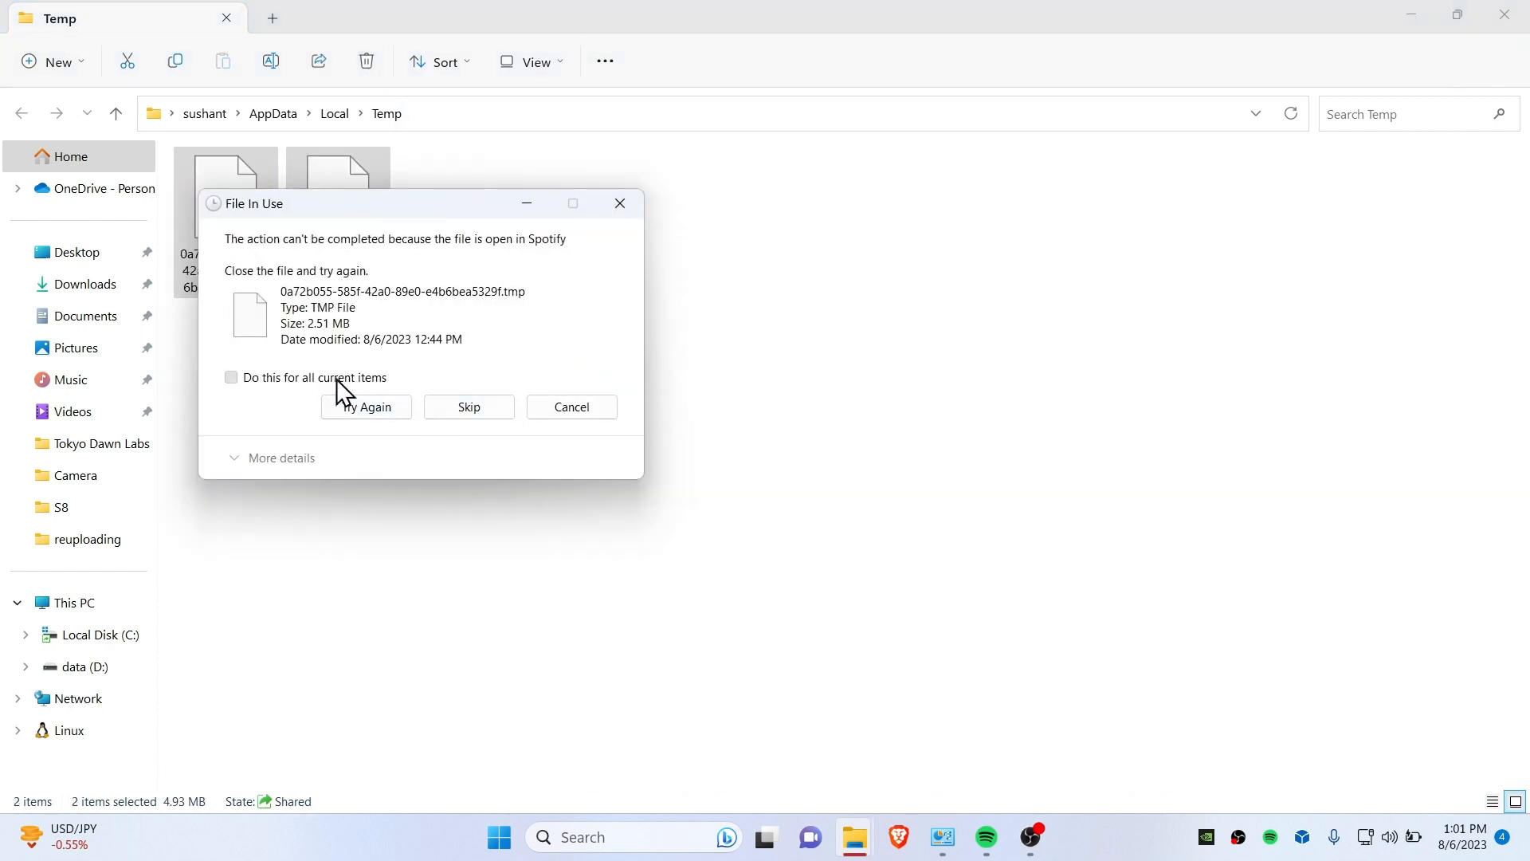
pyautogui.click(231, 377)
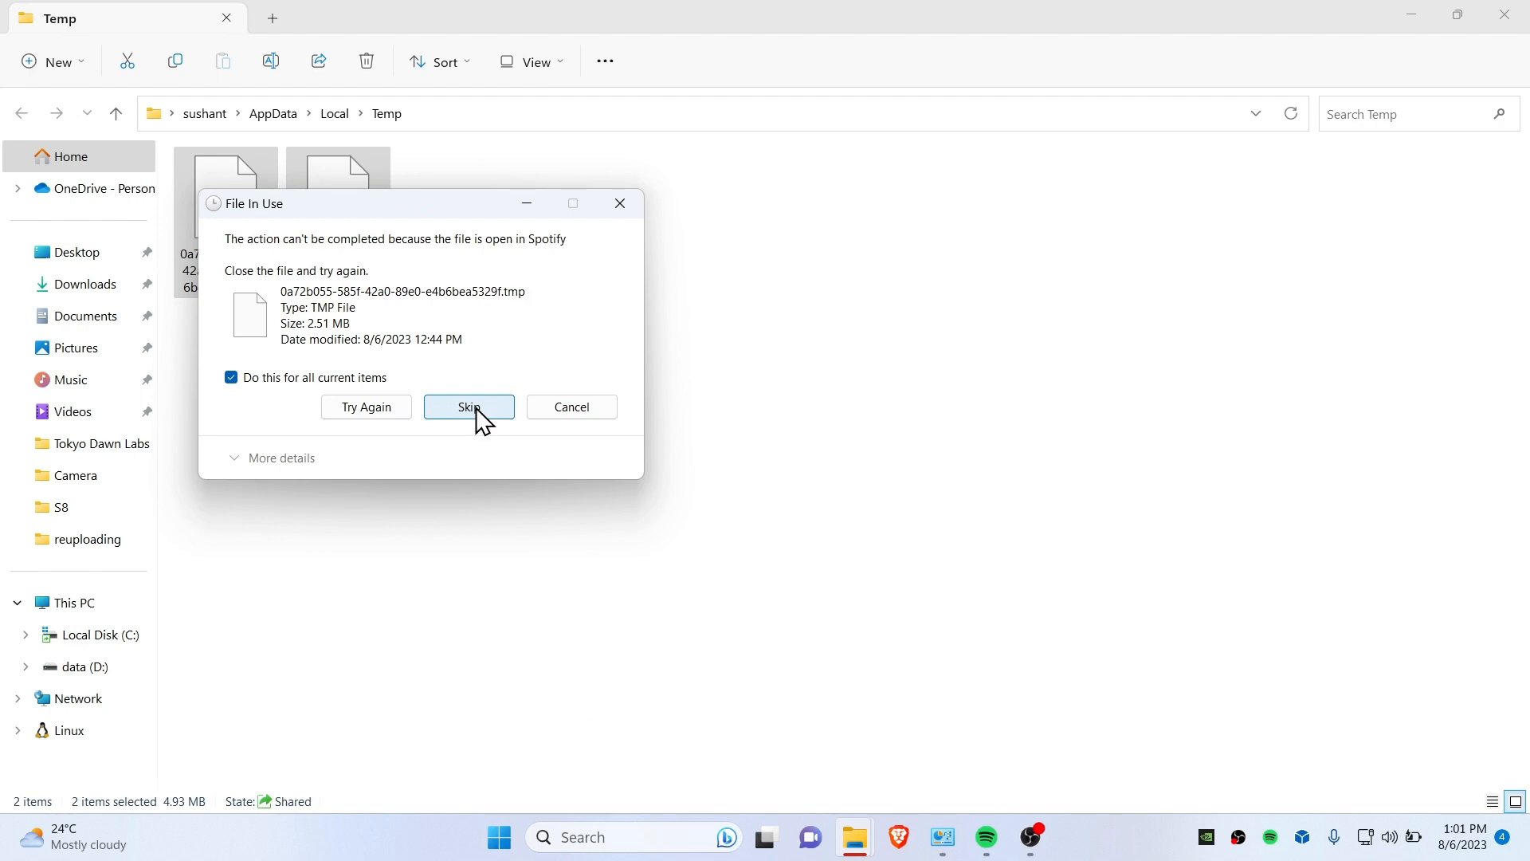
pyautogui.click(468, 406)
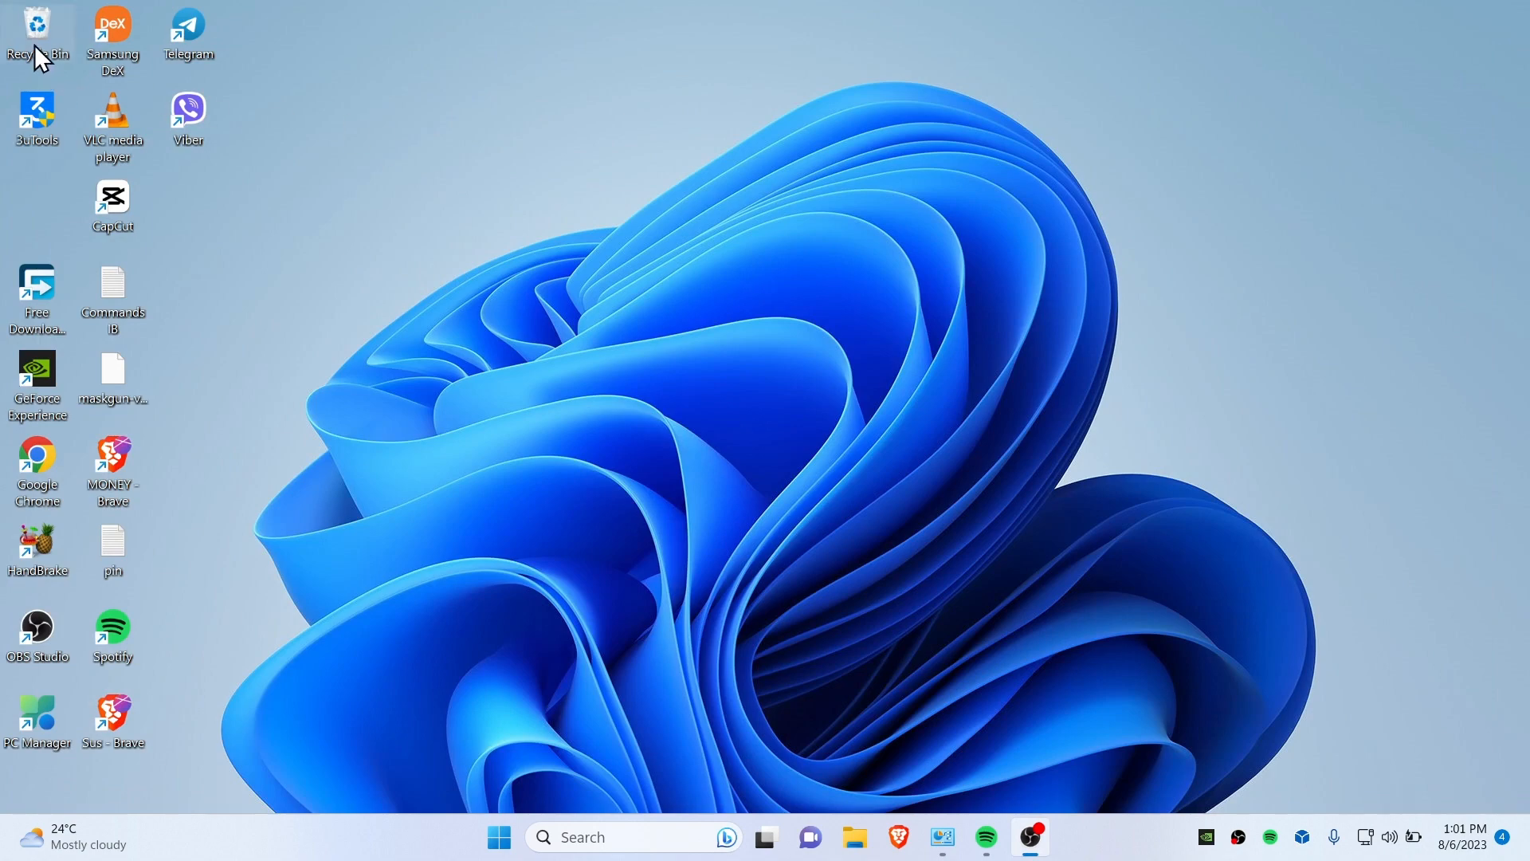
# Step: Empty the Recycle Bin from the desktop and confirm with Yes
pyautogui.doubleClick(36, 29)
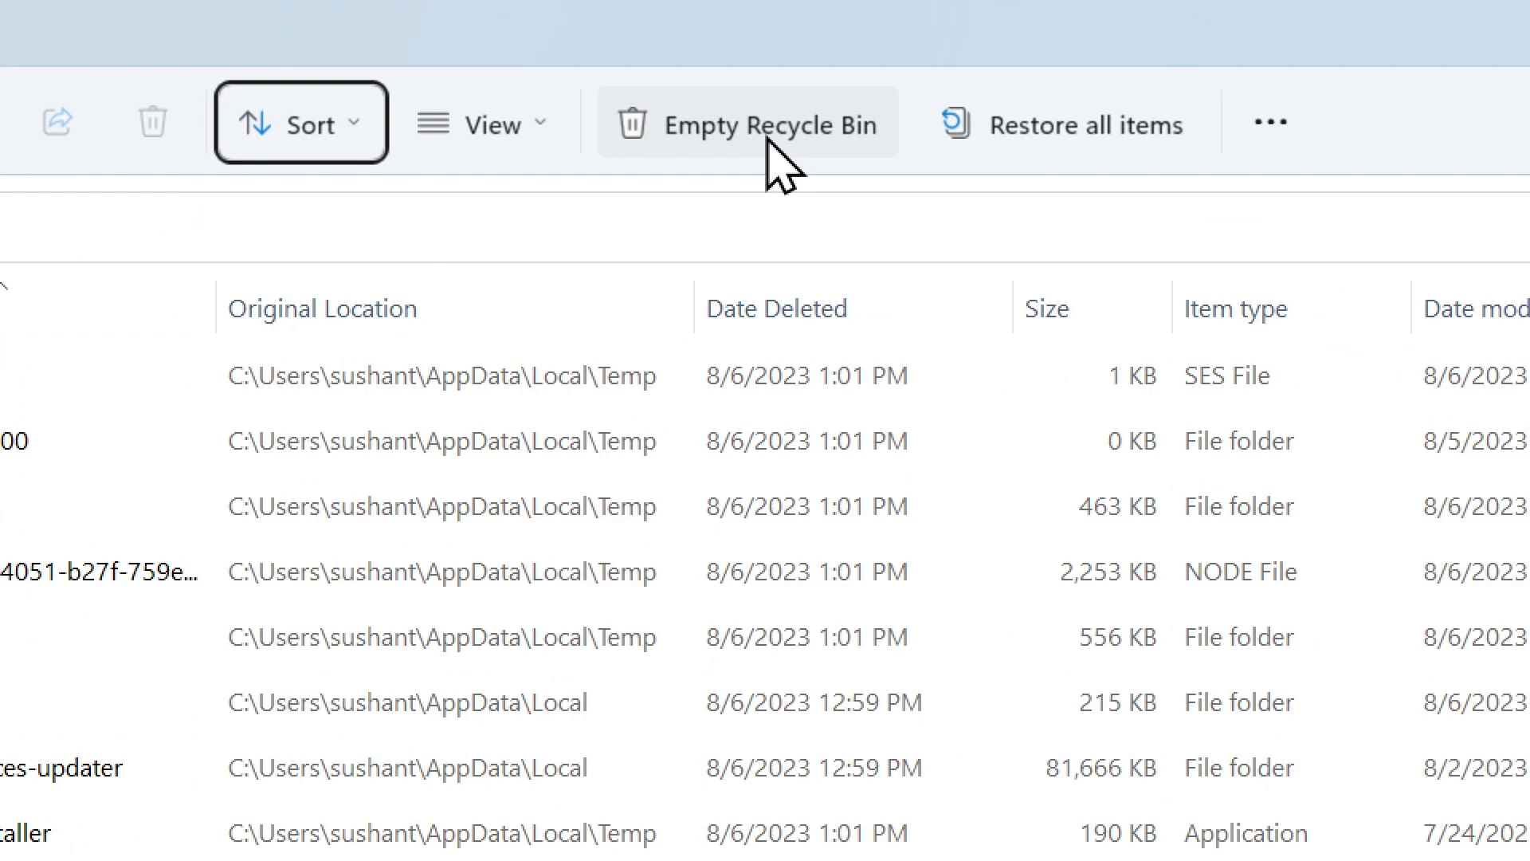
pyautogui.click(747, 122)
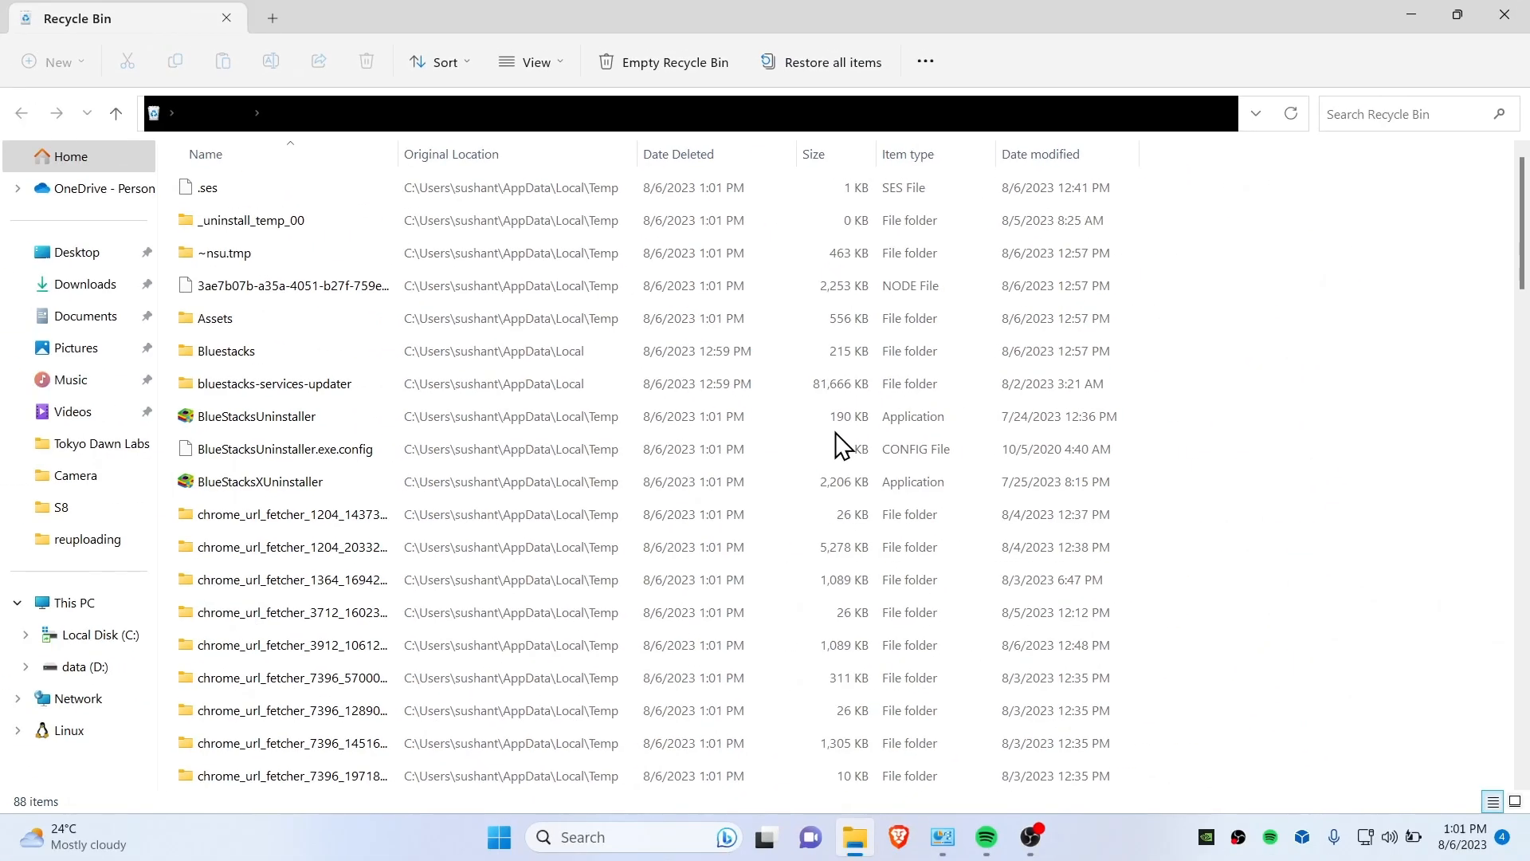
pyautogui.click(663, 62)
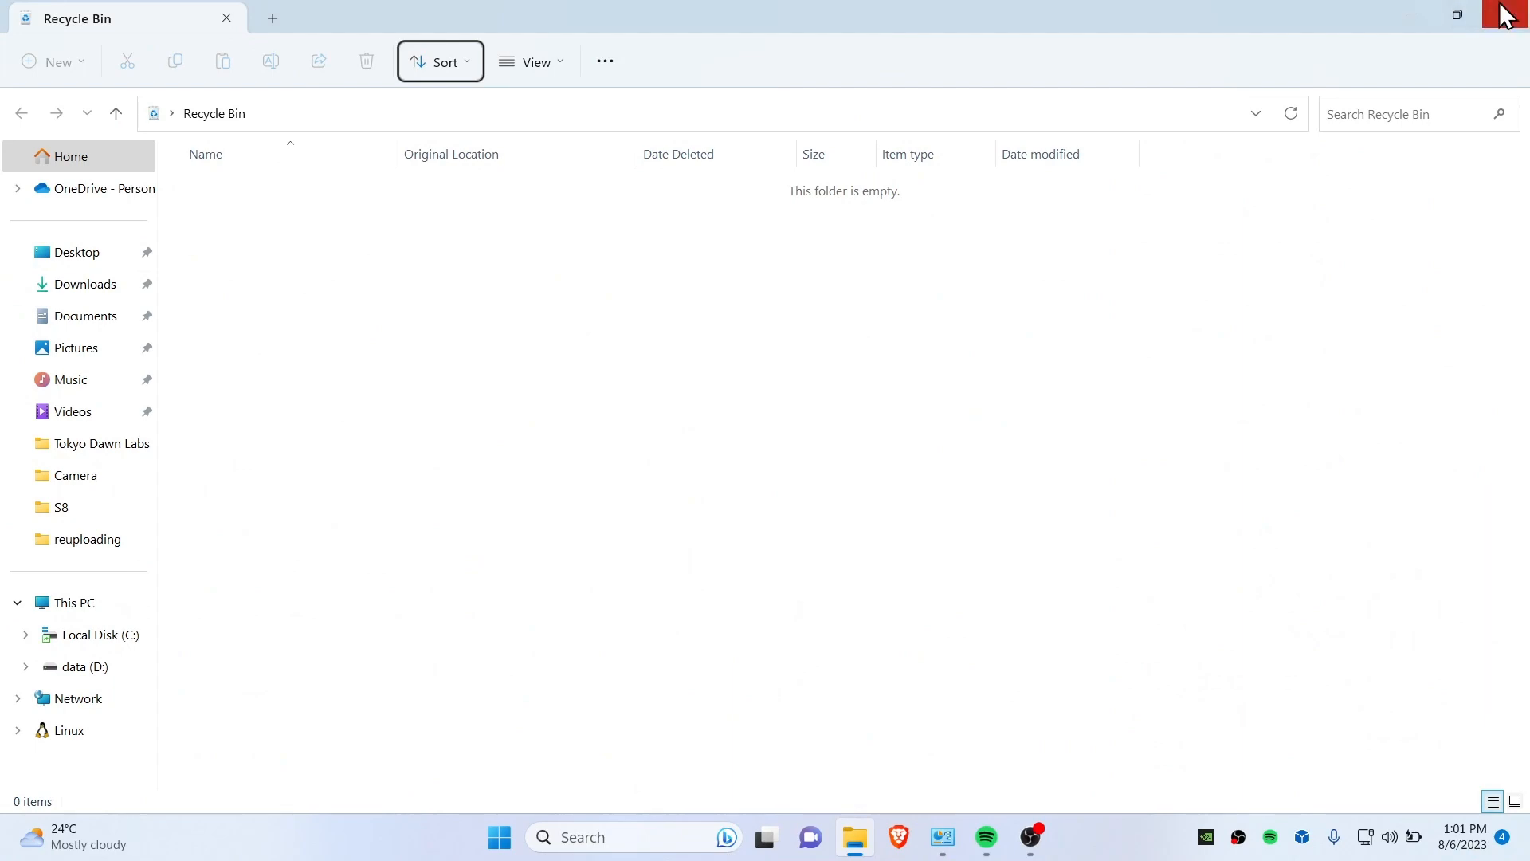